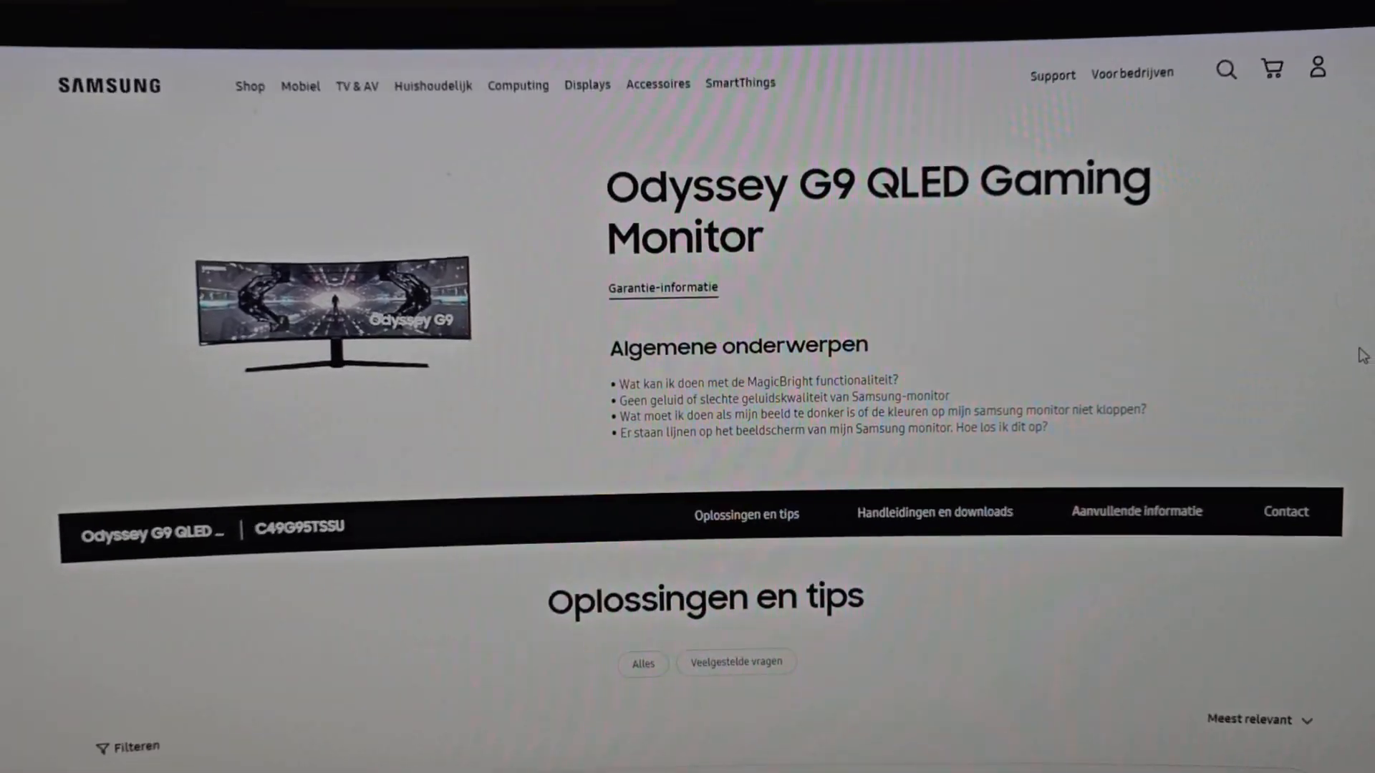
- Compare the 1019.0 Upgrade File details on Samsung Support with the .img on USB DISK (G:)
scroll(down, 3)
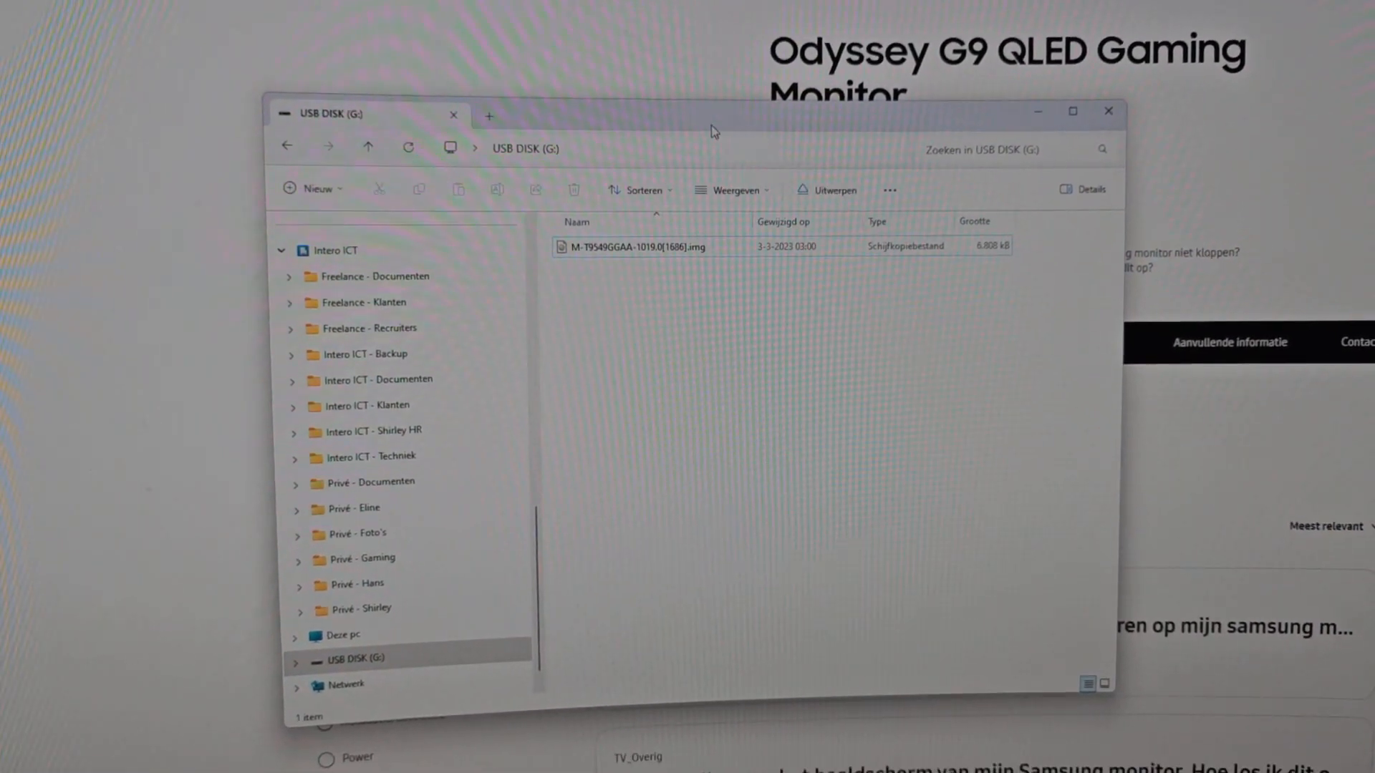
click(1108, 111)
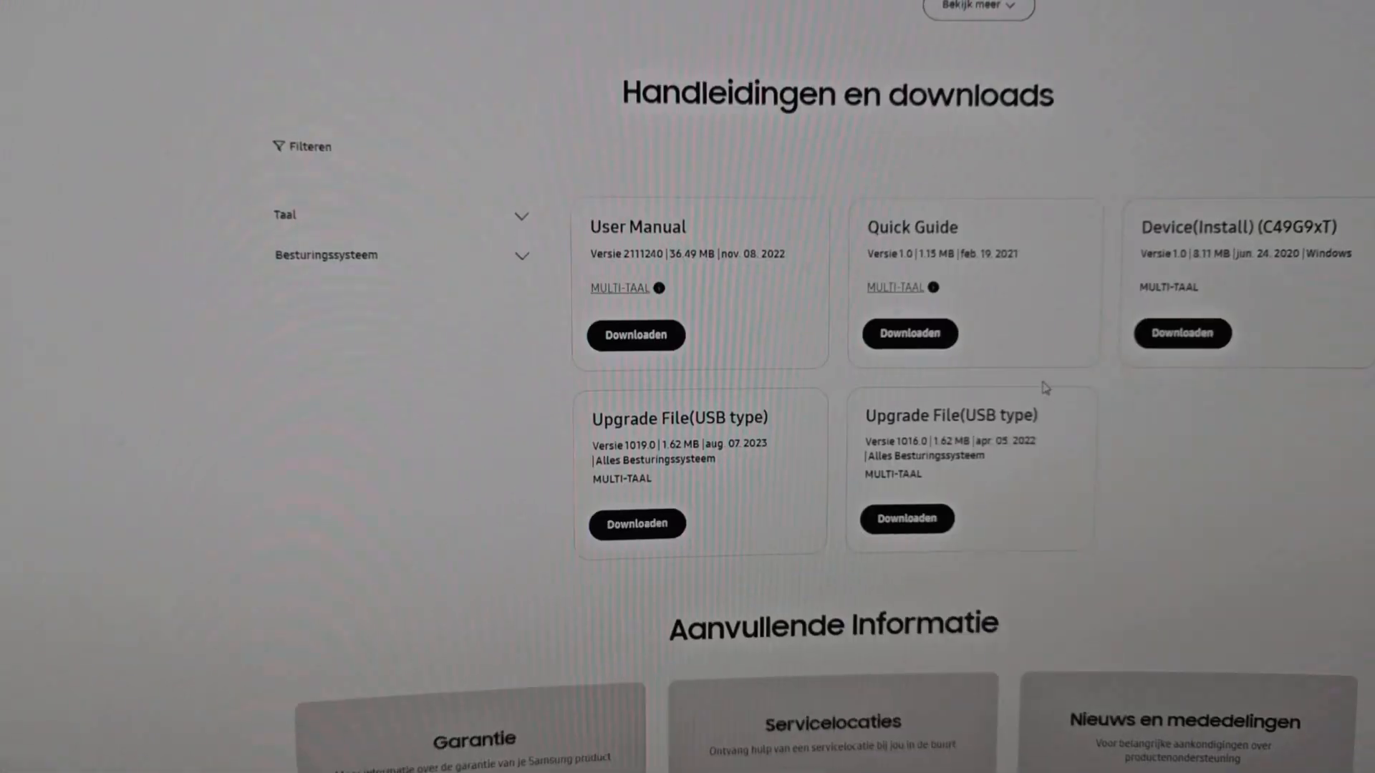
scroll(up, 3)
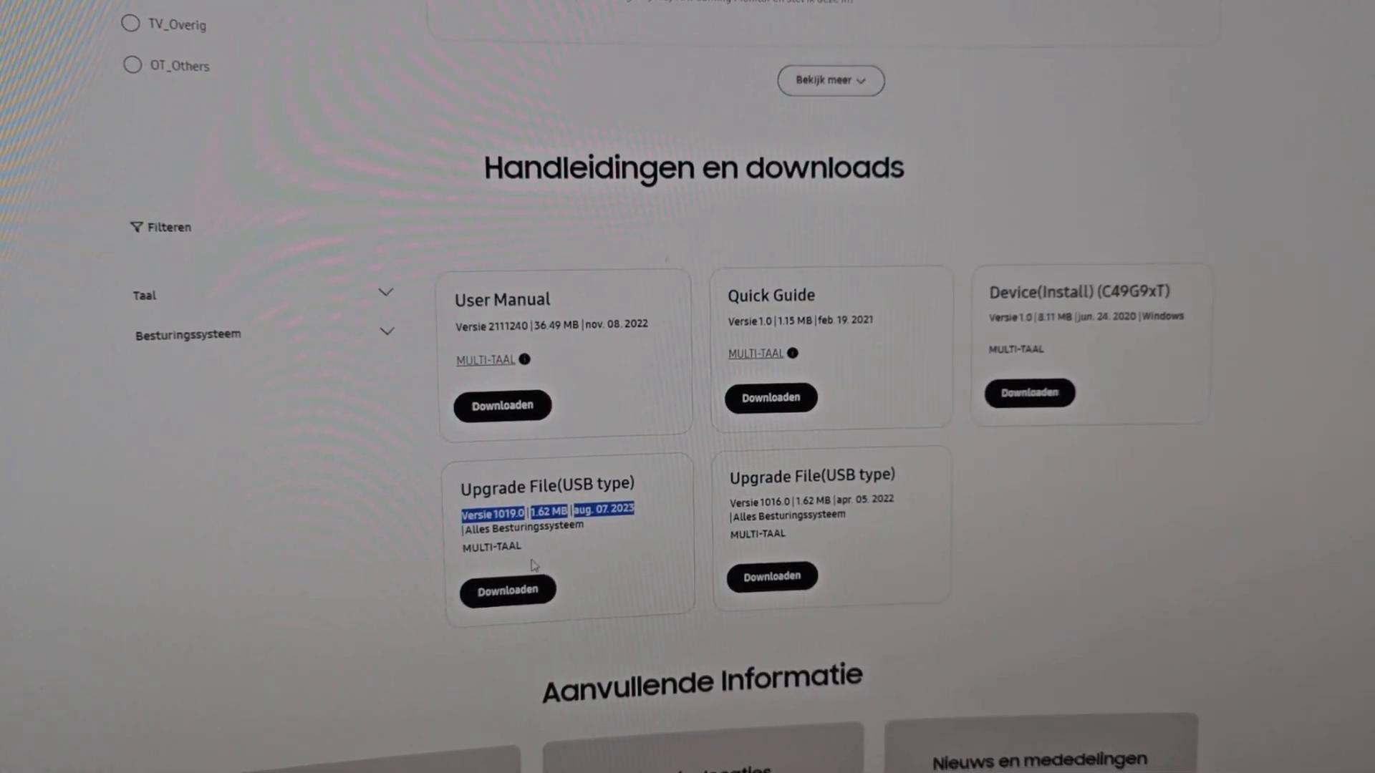
scroll(up, 3)
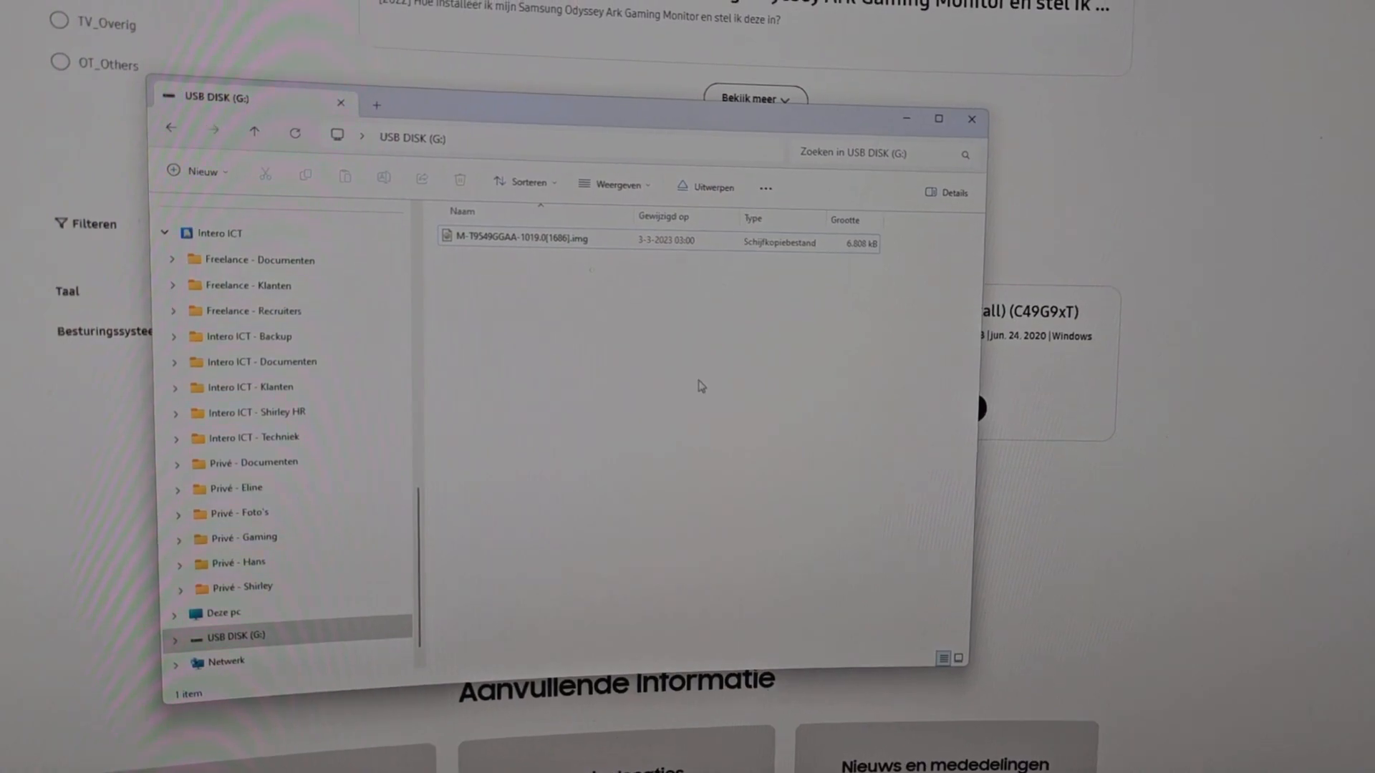
click(521, 239)
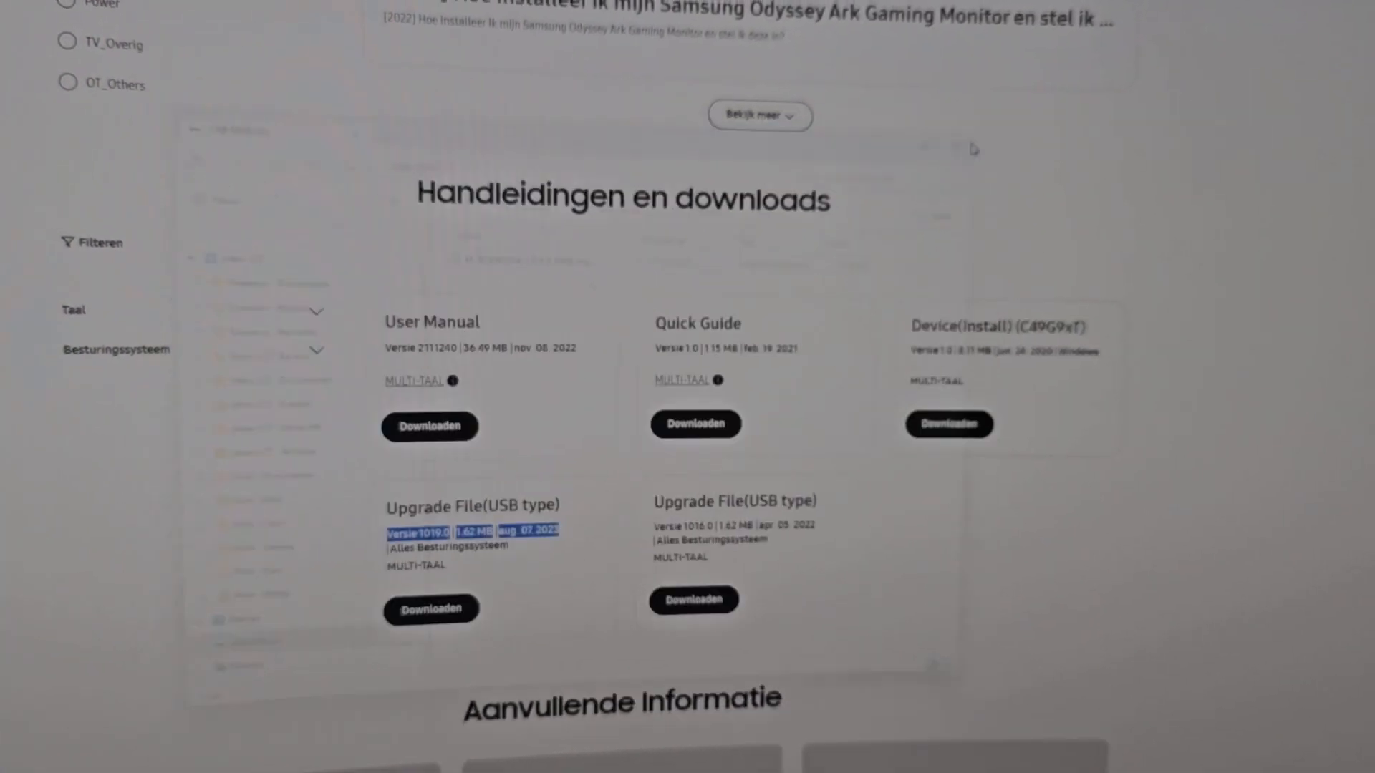
scroll(down, 3)
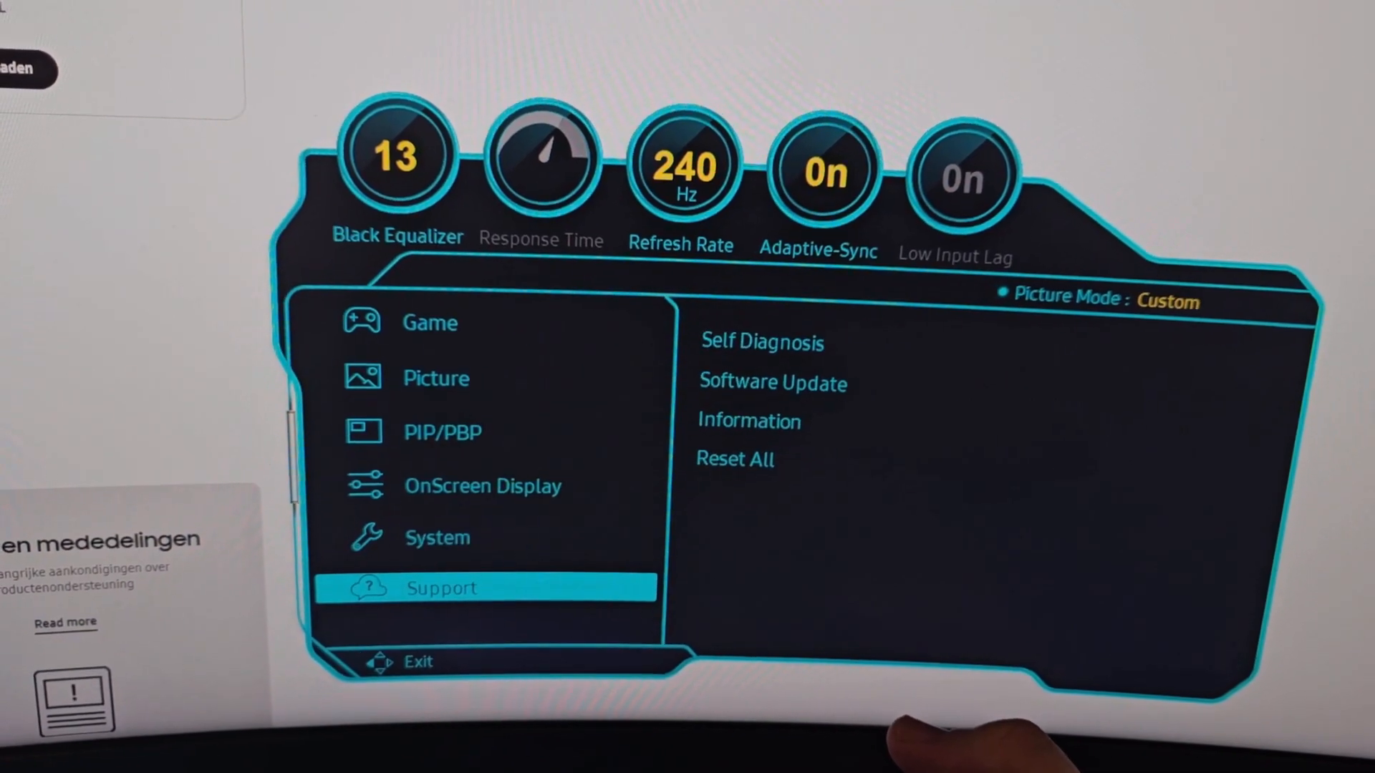
- Attempt Software Update from the USB file and dismiss the older-version warning with OK
click(772, 382)
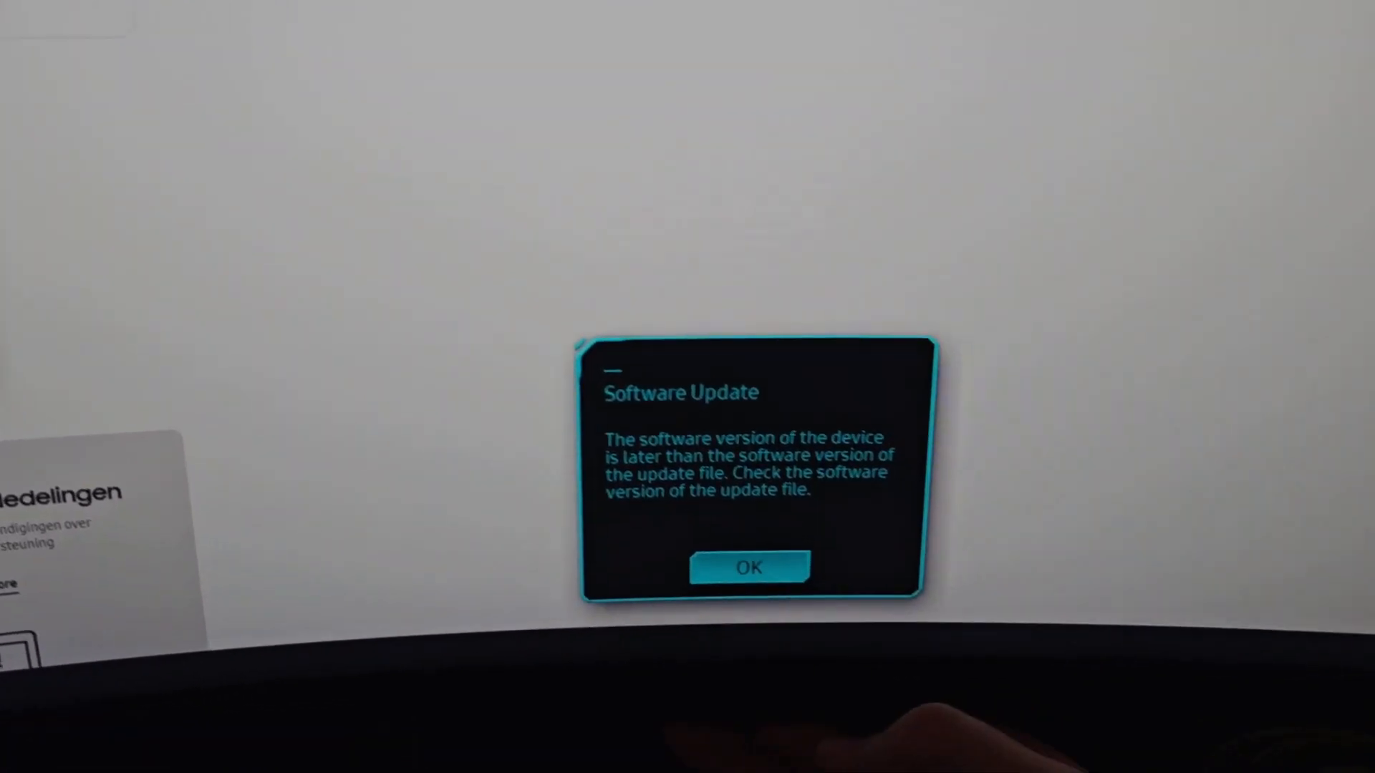
click(750, 567)
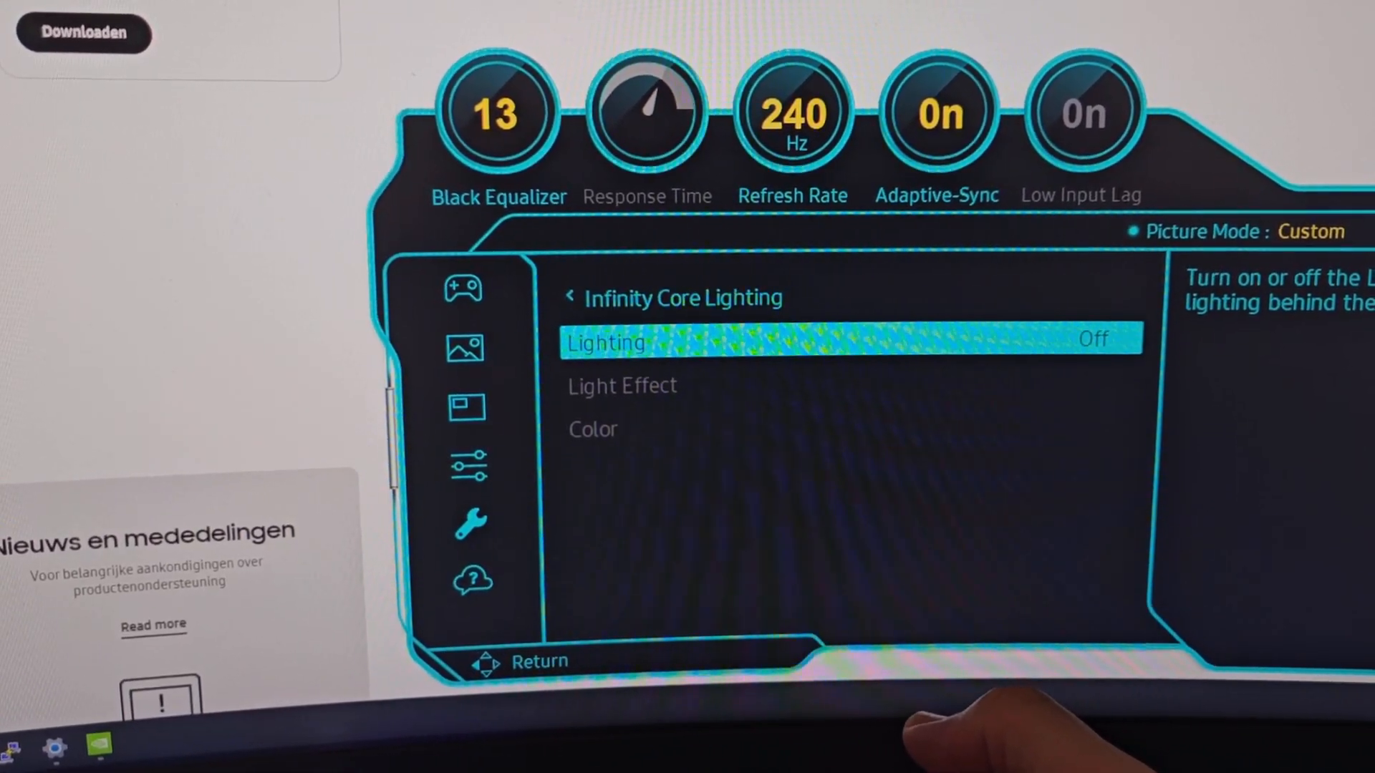
- Check the System > Infinity Core Lighting options, with Lighting Off
click(851, 343)
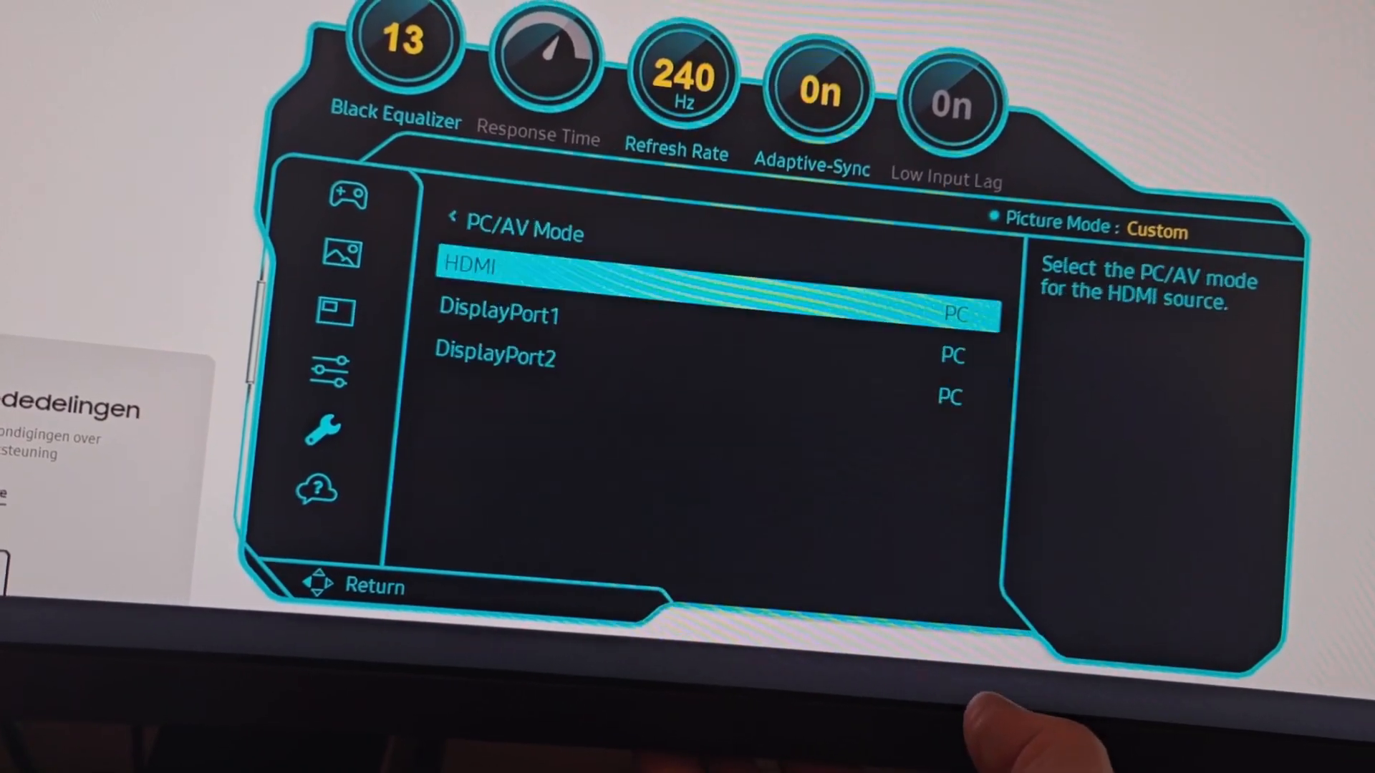
- Return to the System list and move down to Auto Source Switch, Power LED On and VRR Control
click(952, 313)
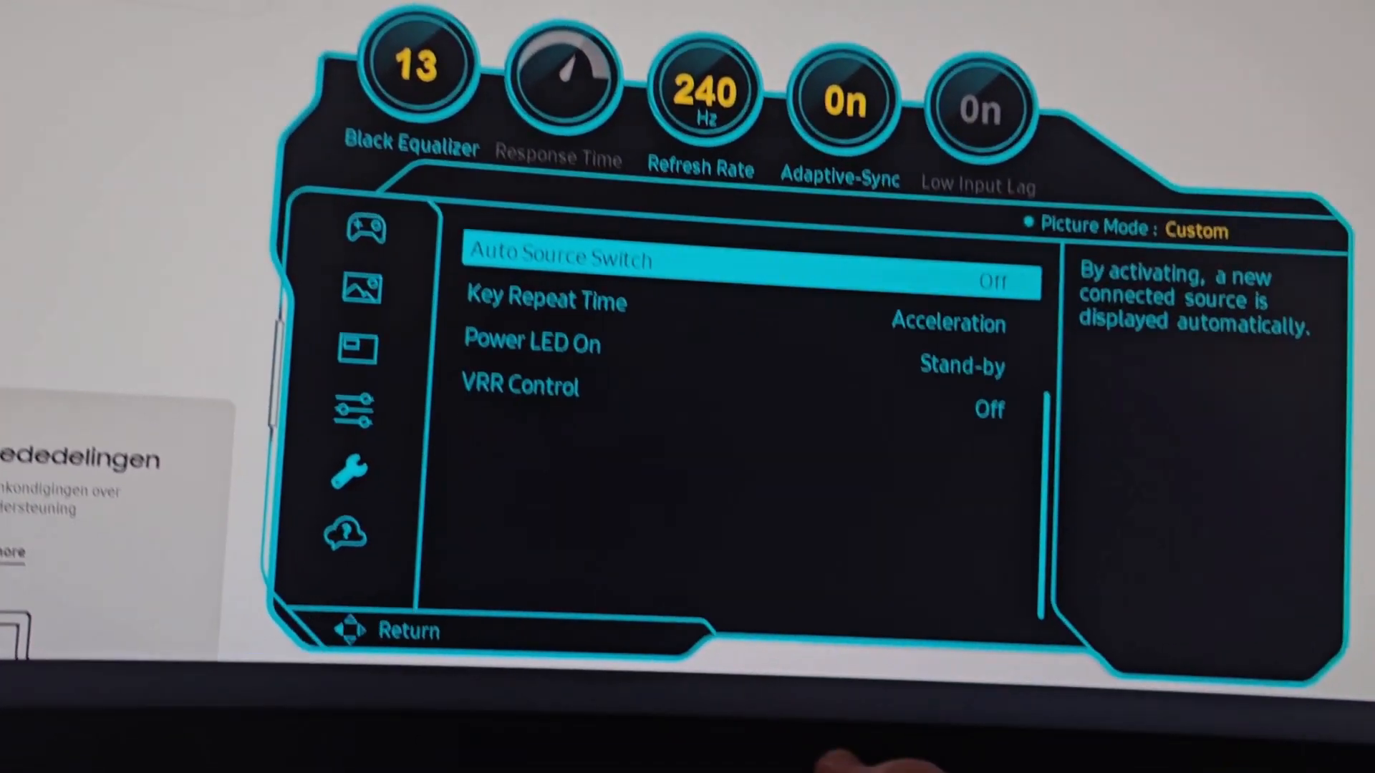
key(Down)
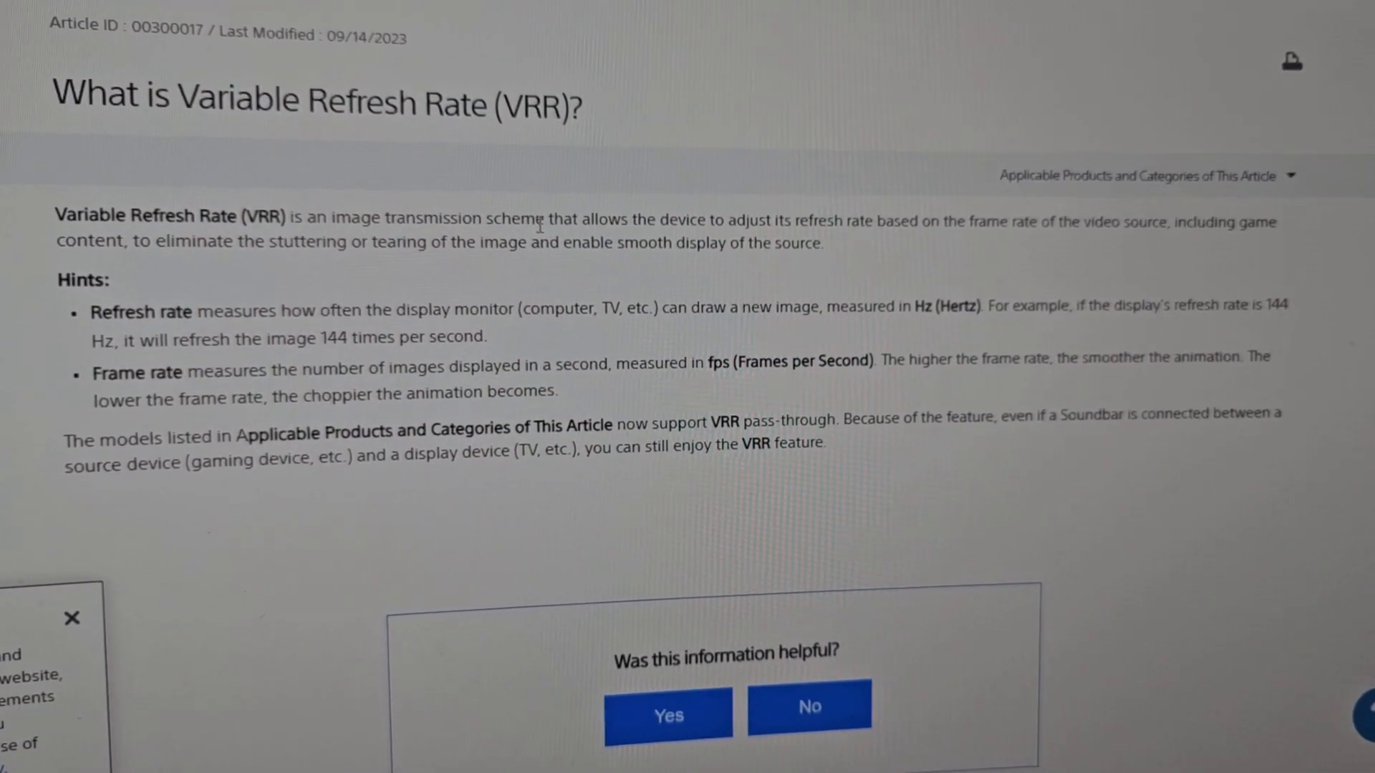
- Scroll through Sony Support's 'What is Variable Refresh Rate (VRR)?' article
scroll(up, 3)
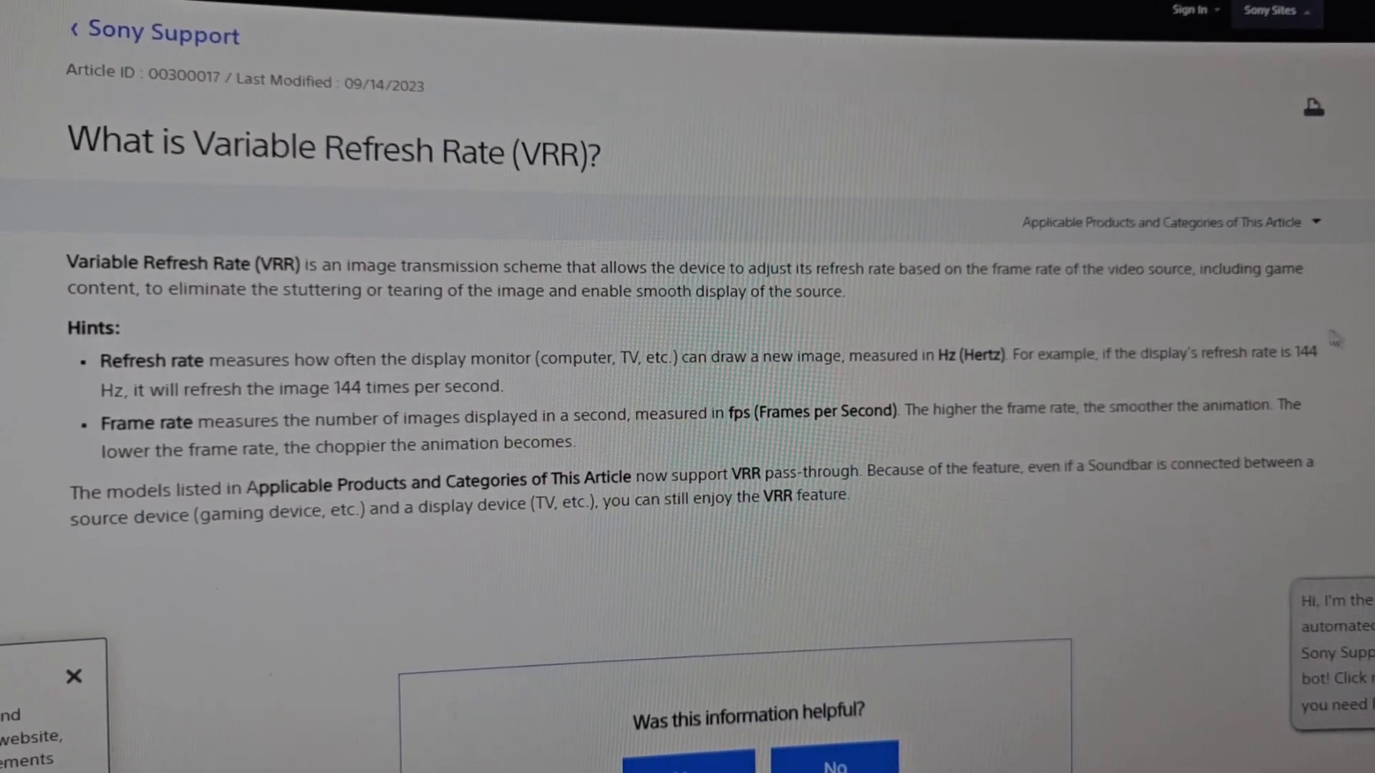
scroll(up, 3)
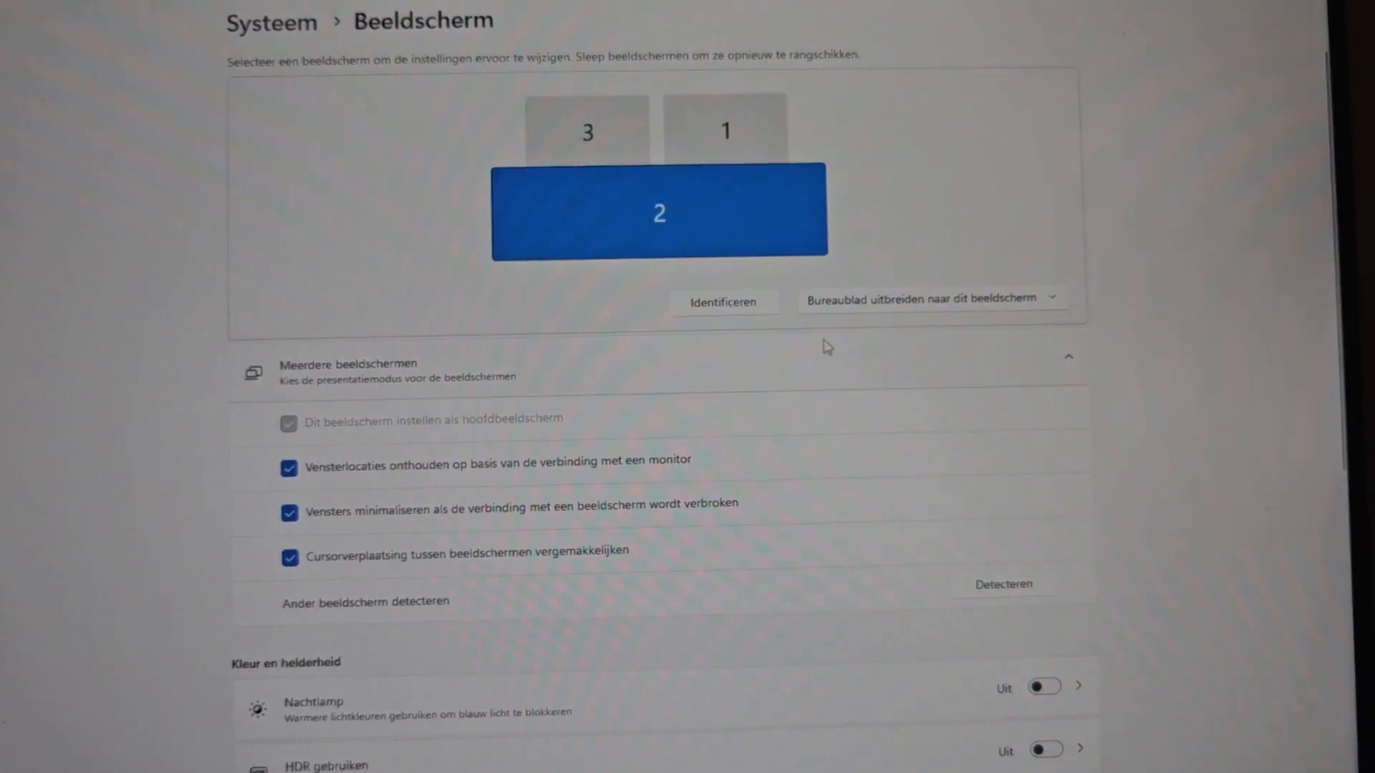
scroll(down, 3)
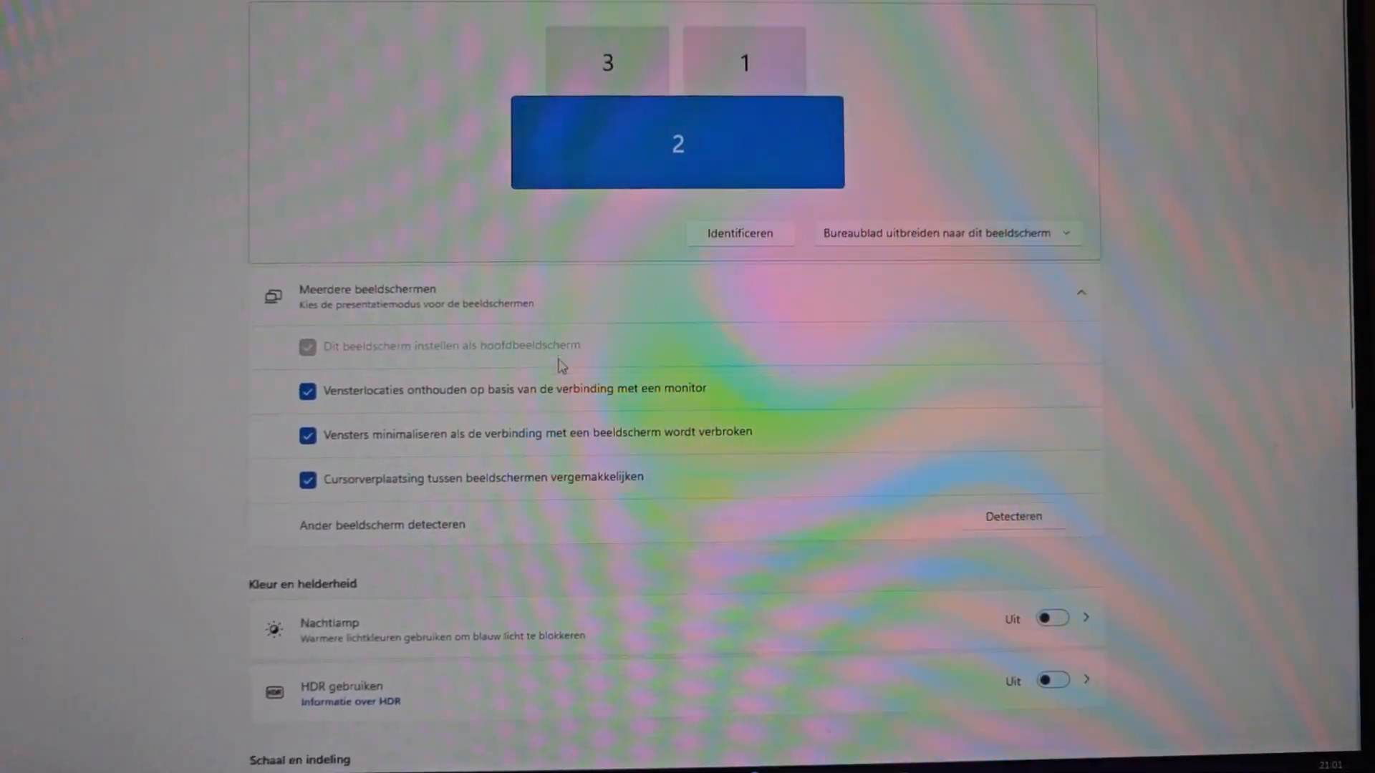
scroll(down, 3)
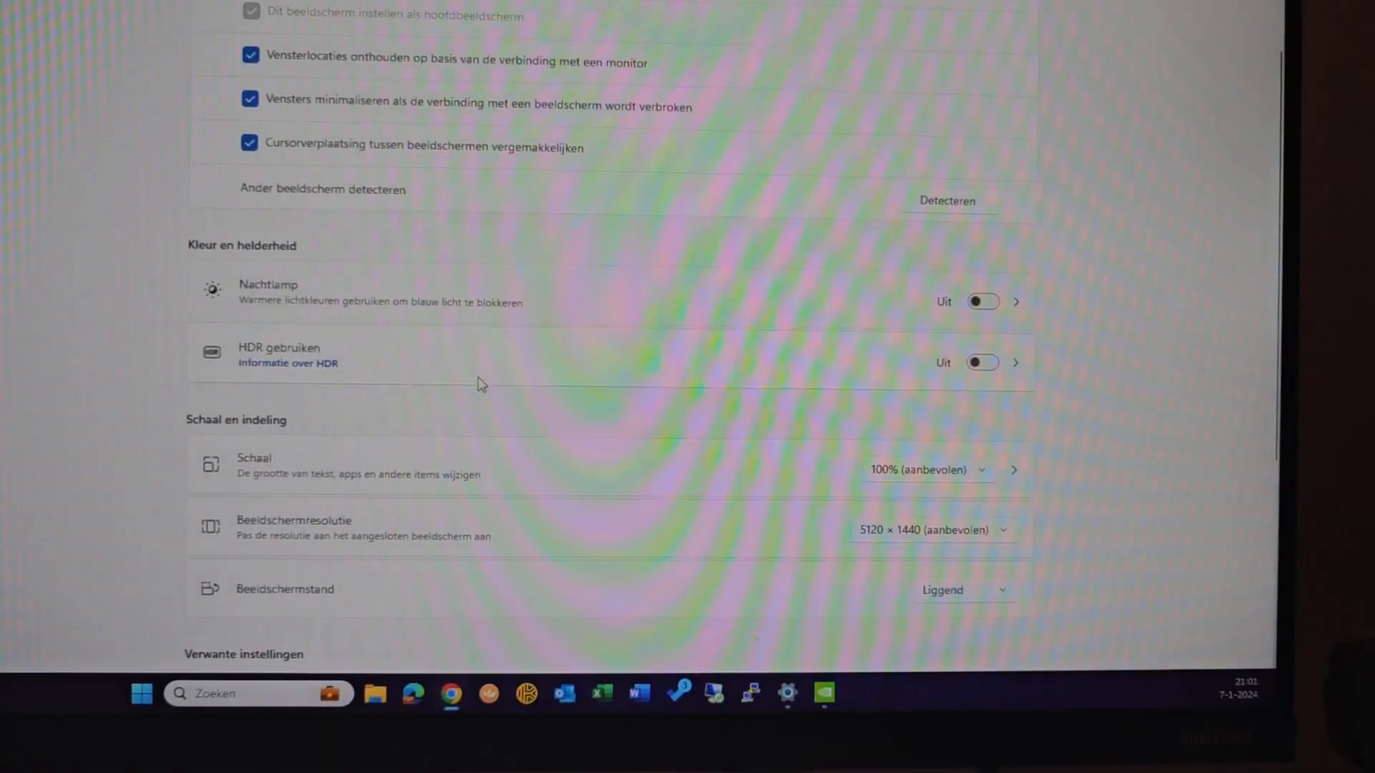
scroll(down, 3)
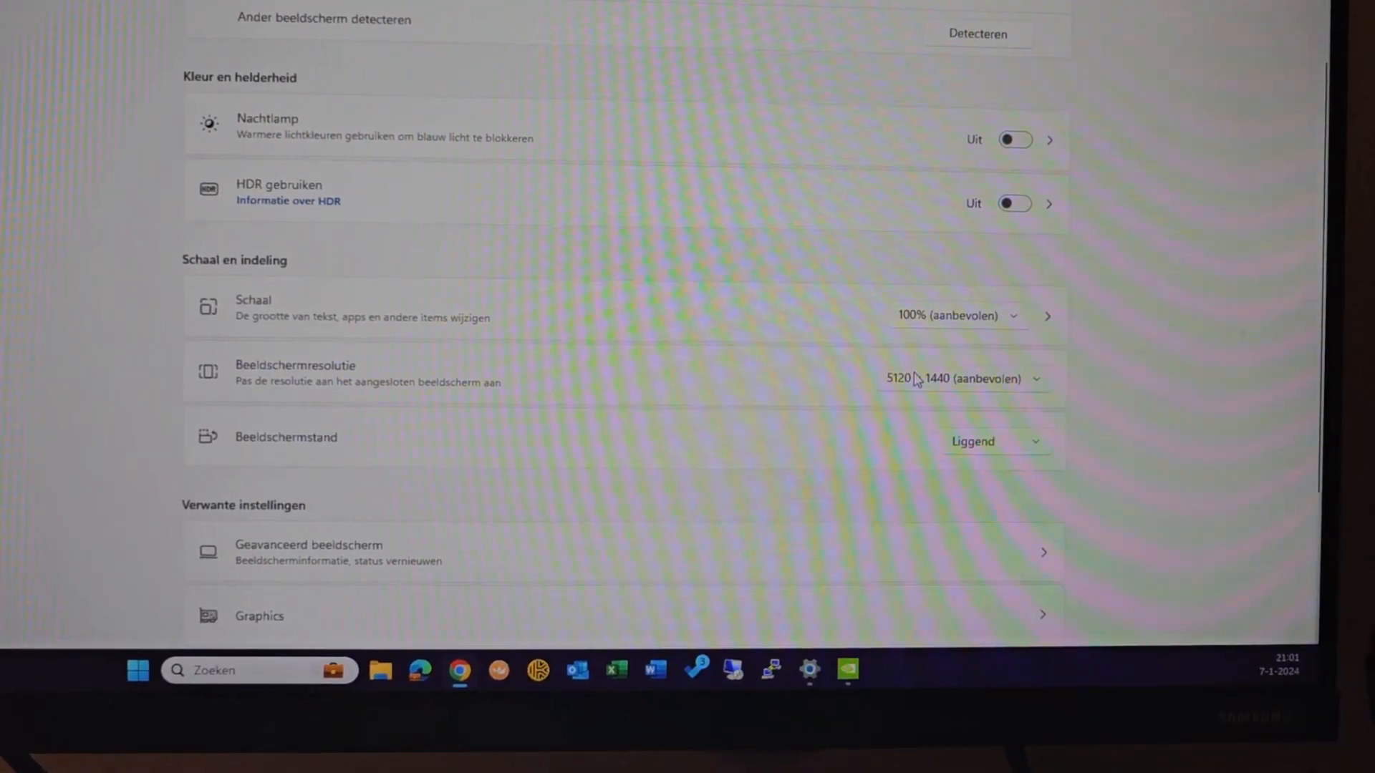
scroll(down, 3)
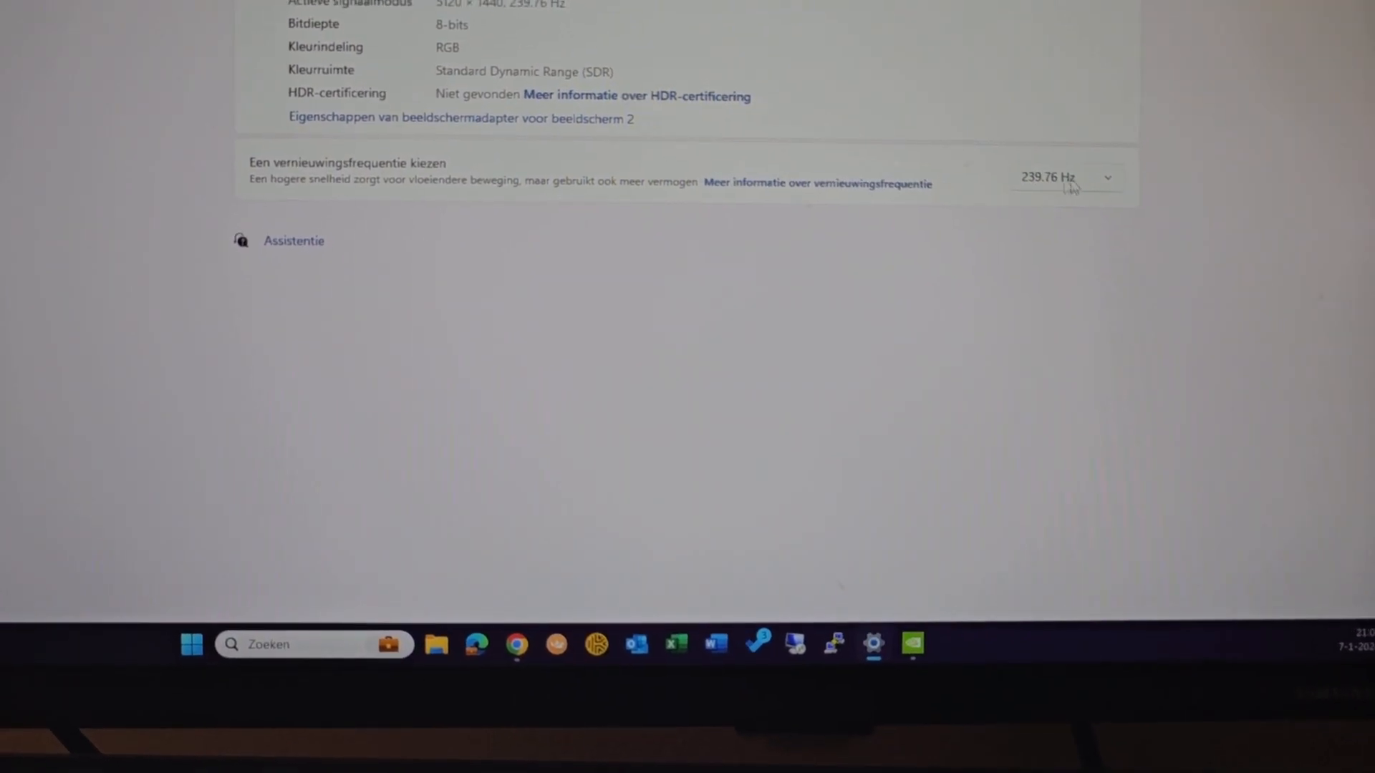
click(1063, 177)
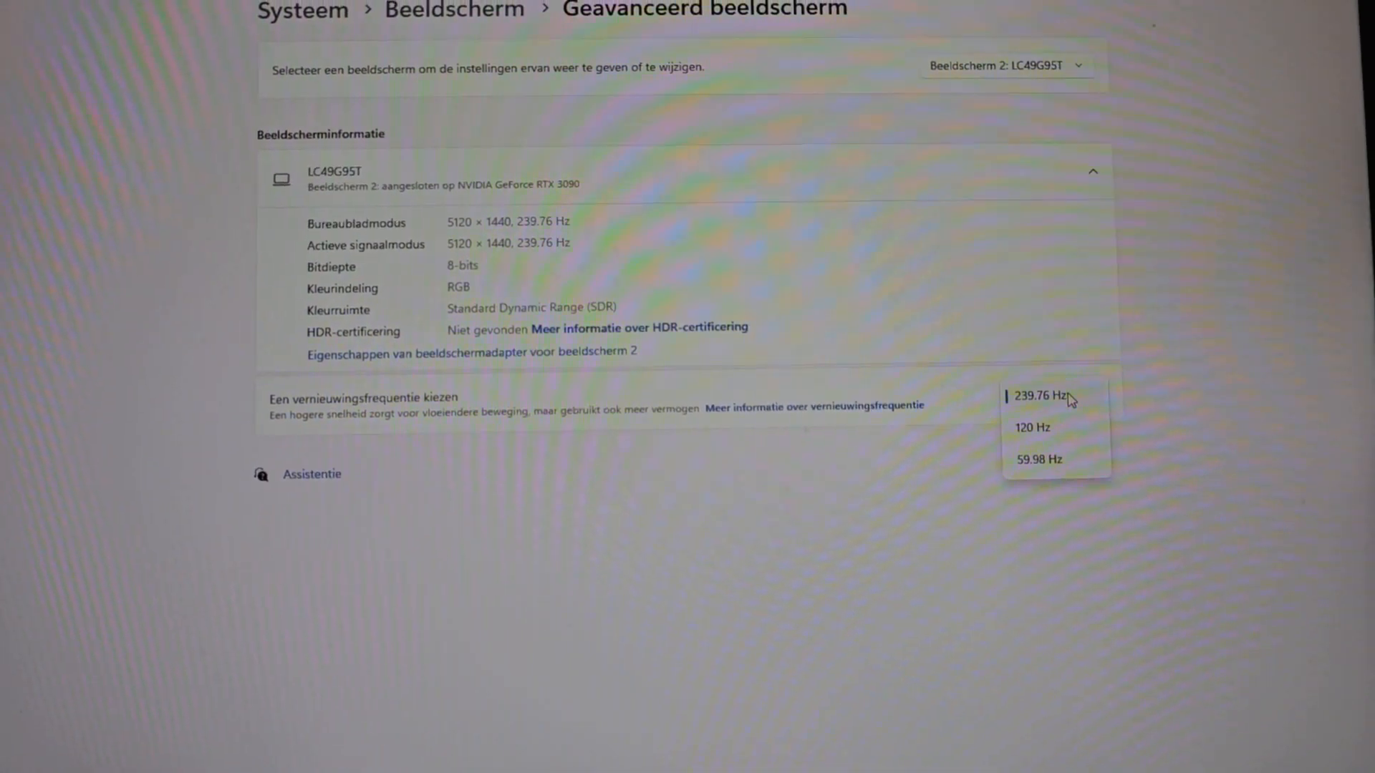
click(1038, 396)
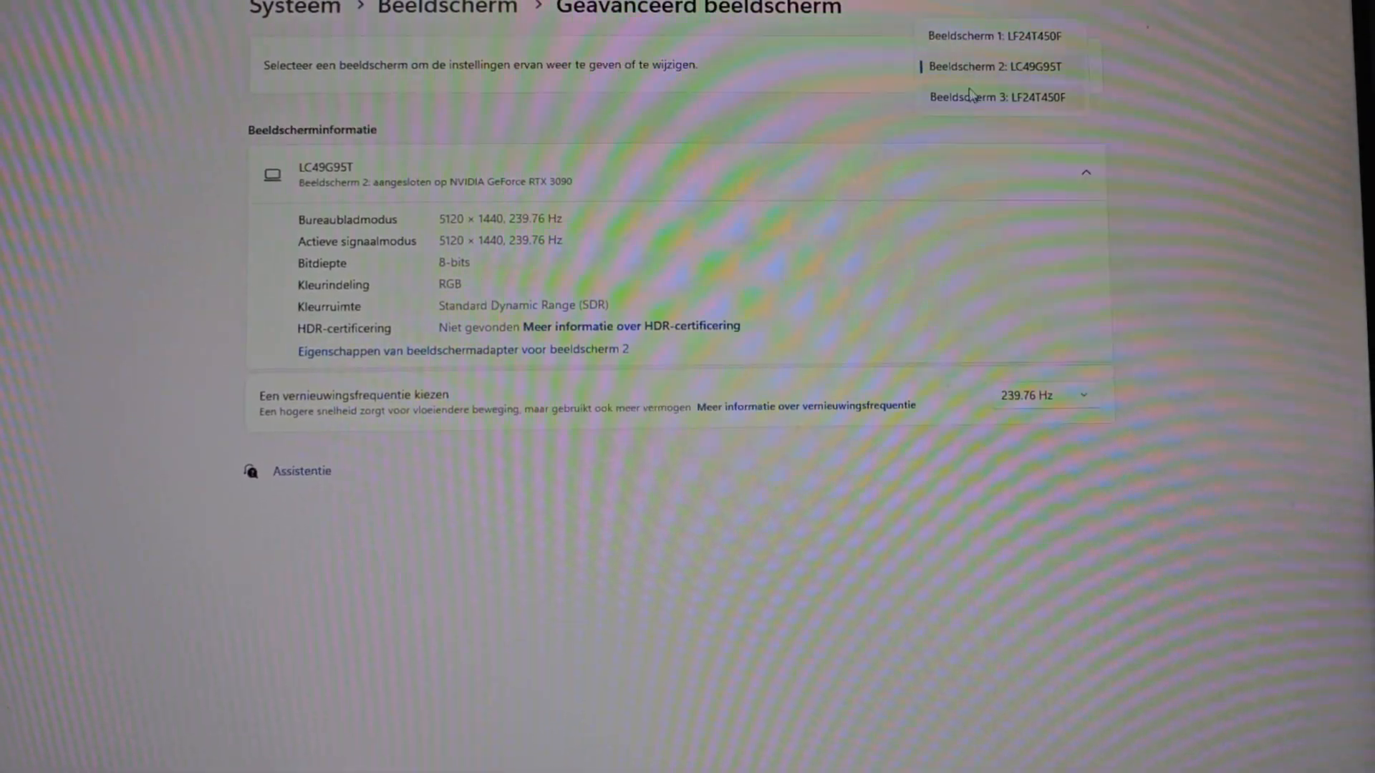
click(996, 97)
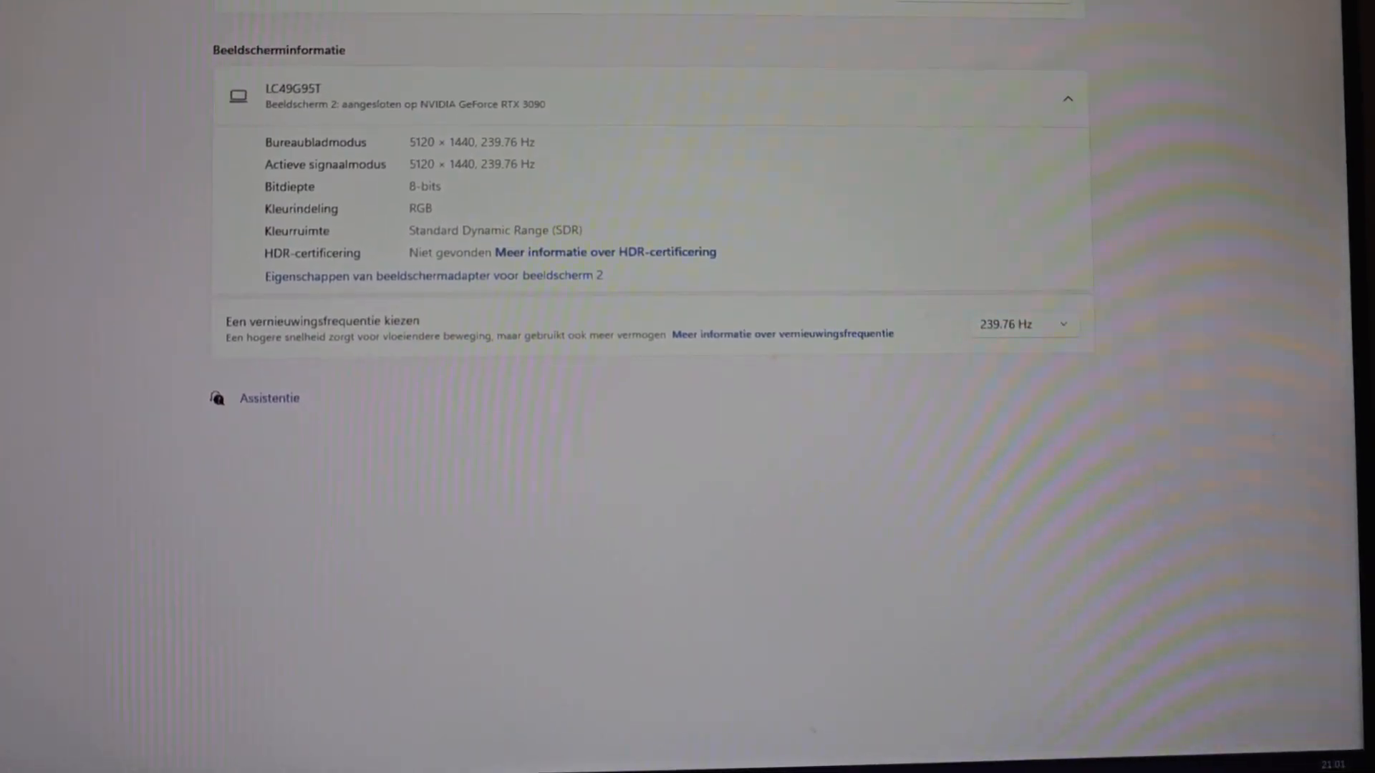
scroll(up, 3)
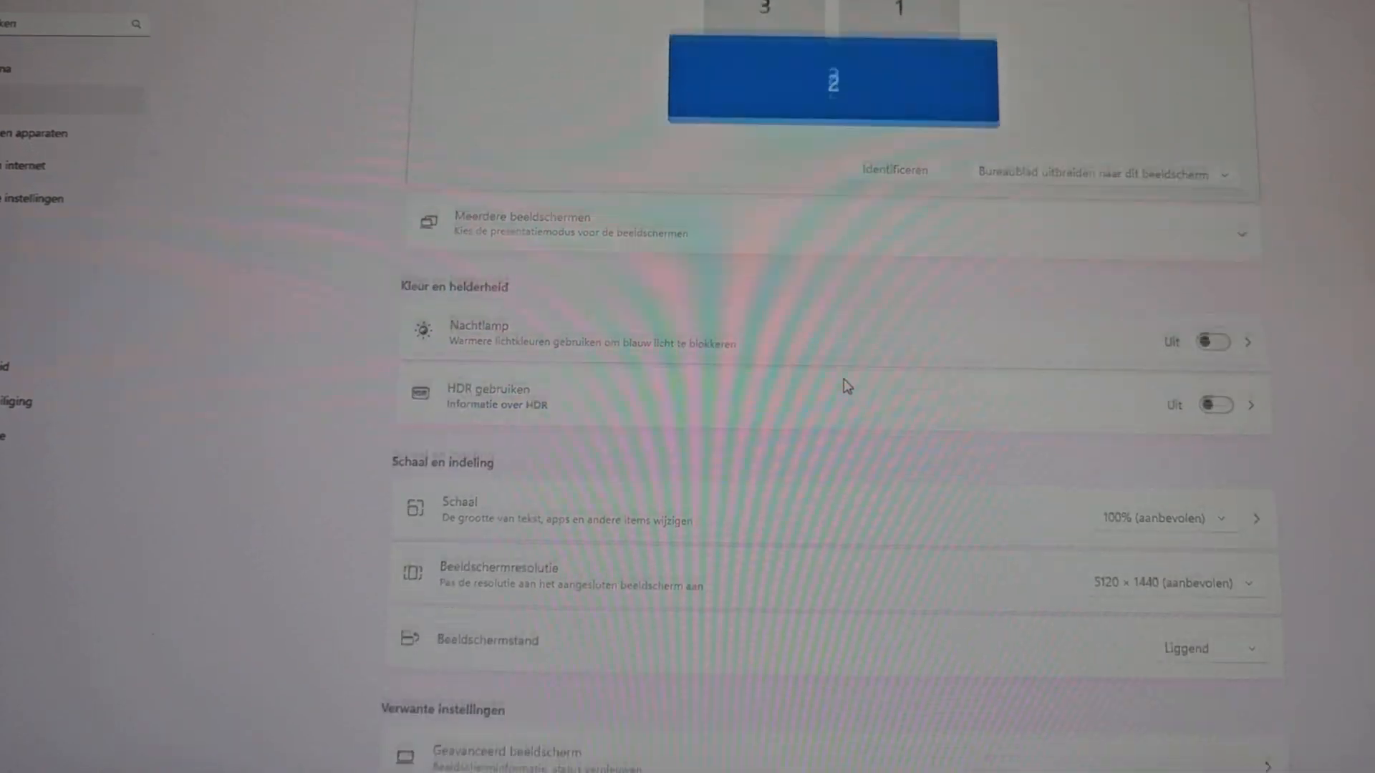
- Scroll the Display page past Scale and layout (5120 × 1440, 100%) to Related settings
scroll(down, 3)
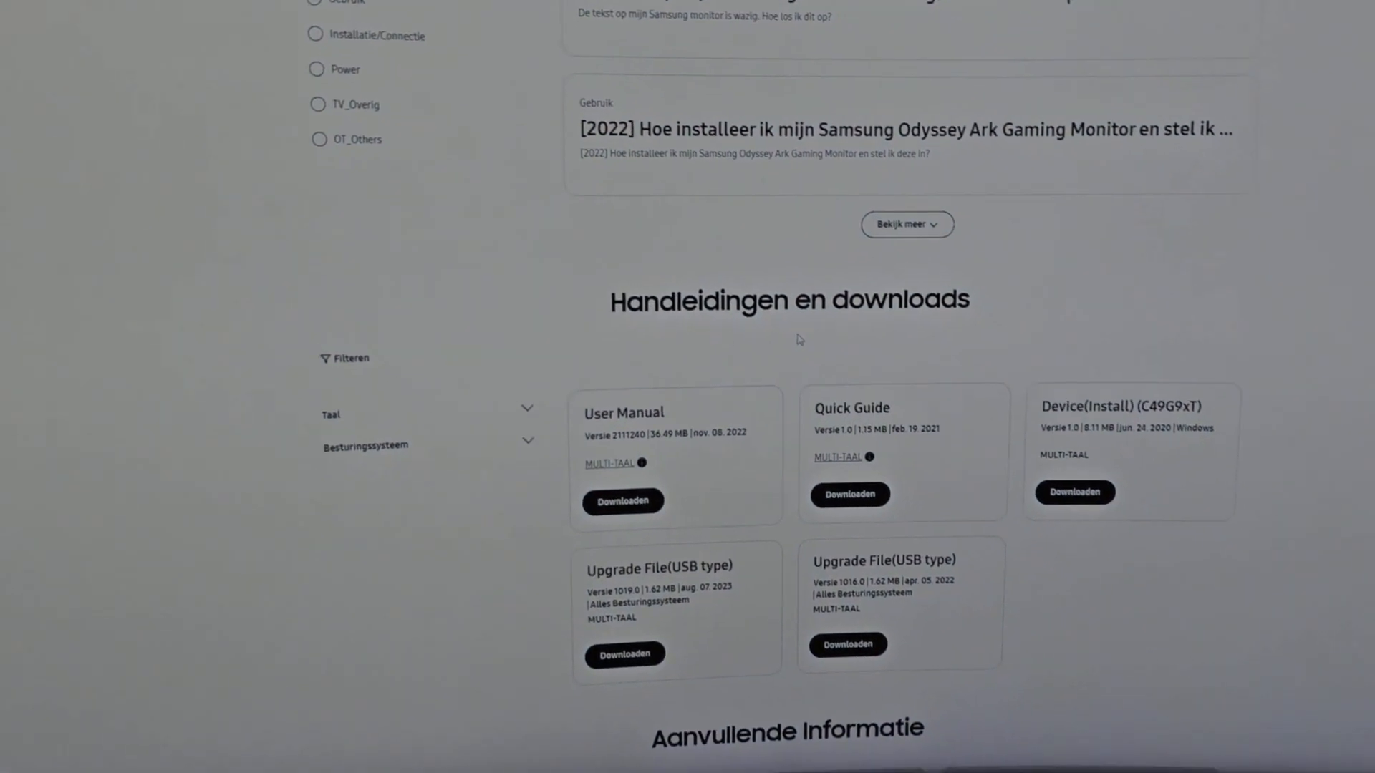
scroll(down, 3)
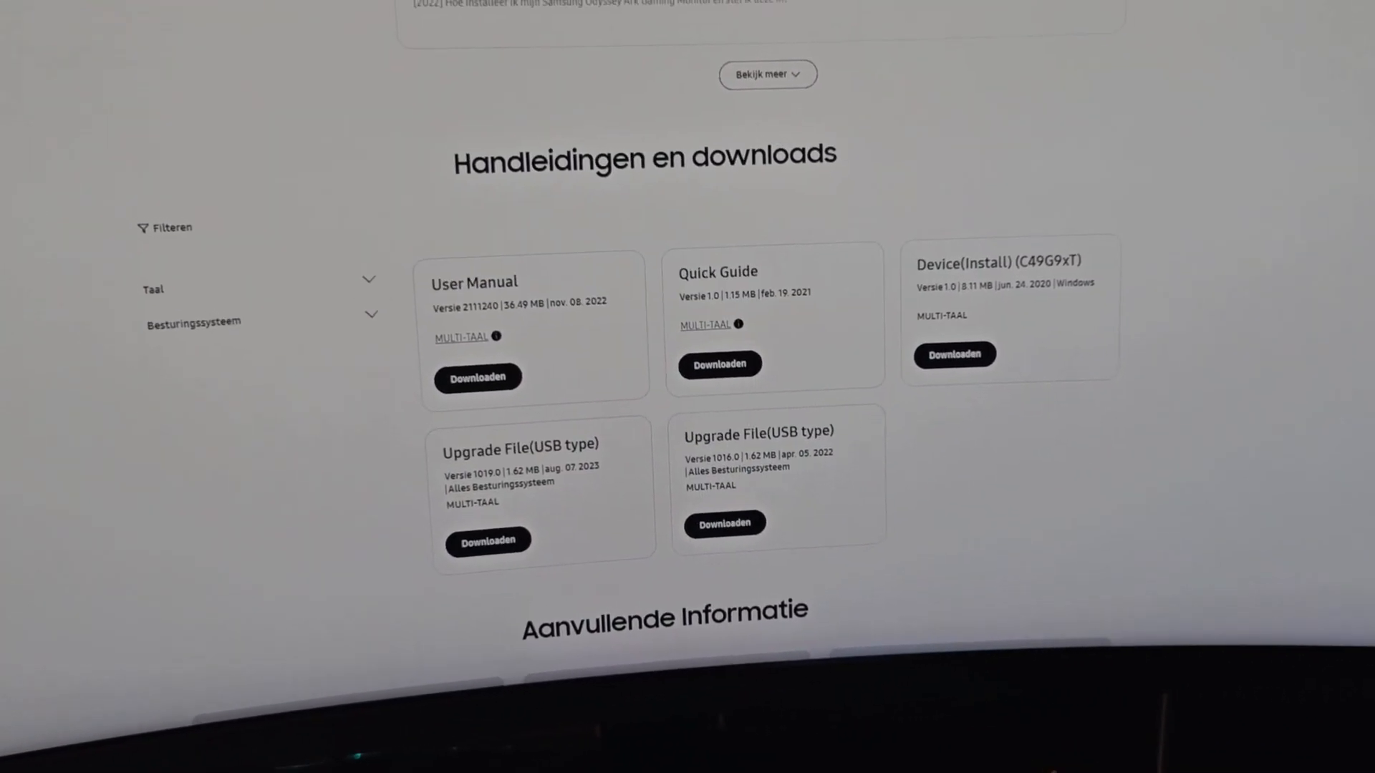
scroll(up, 3)
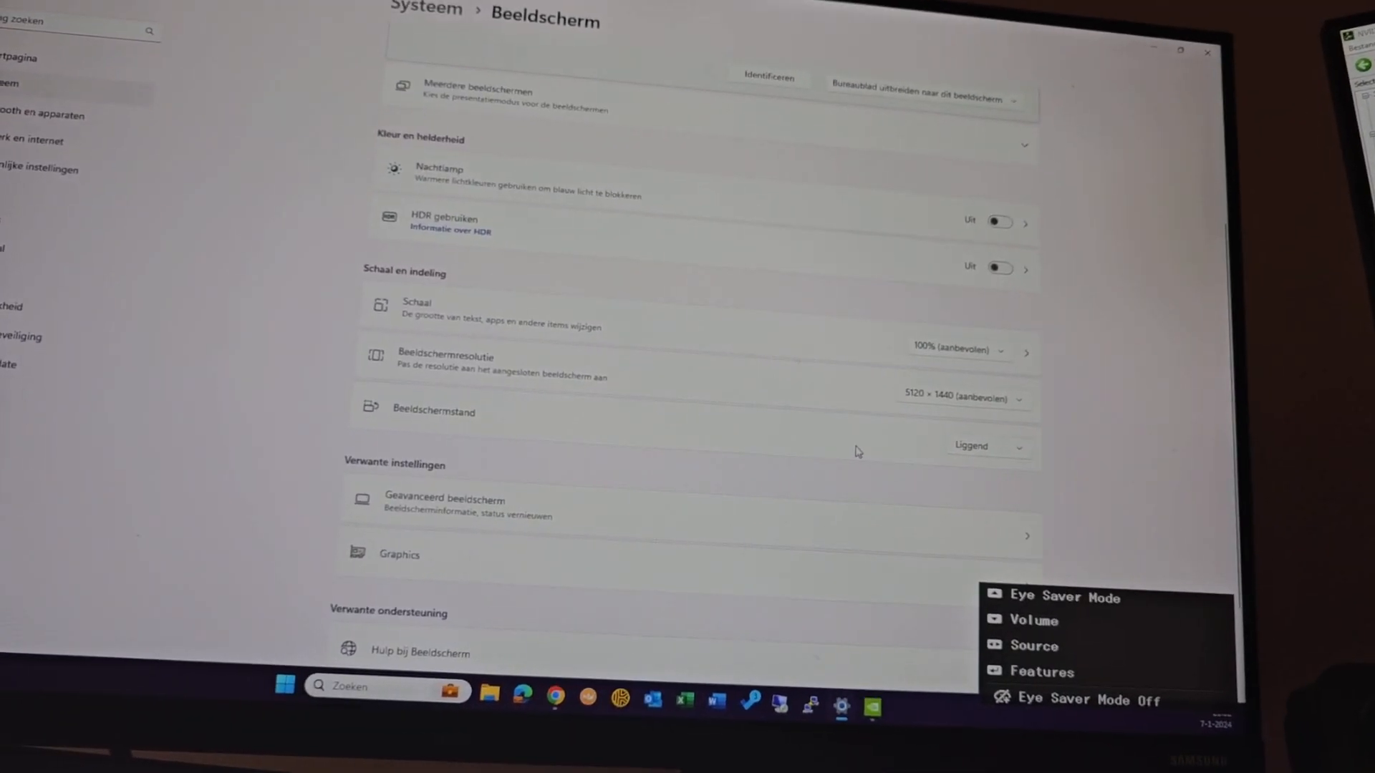
scroll(down, 3)
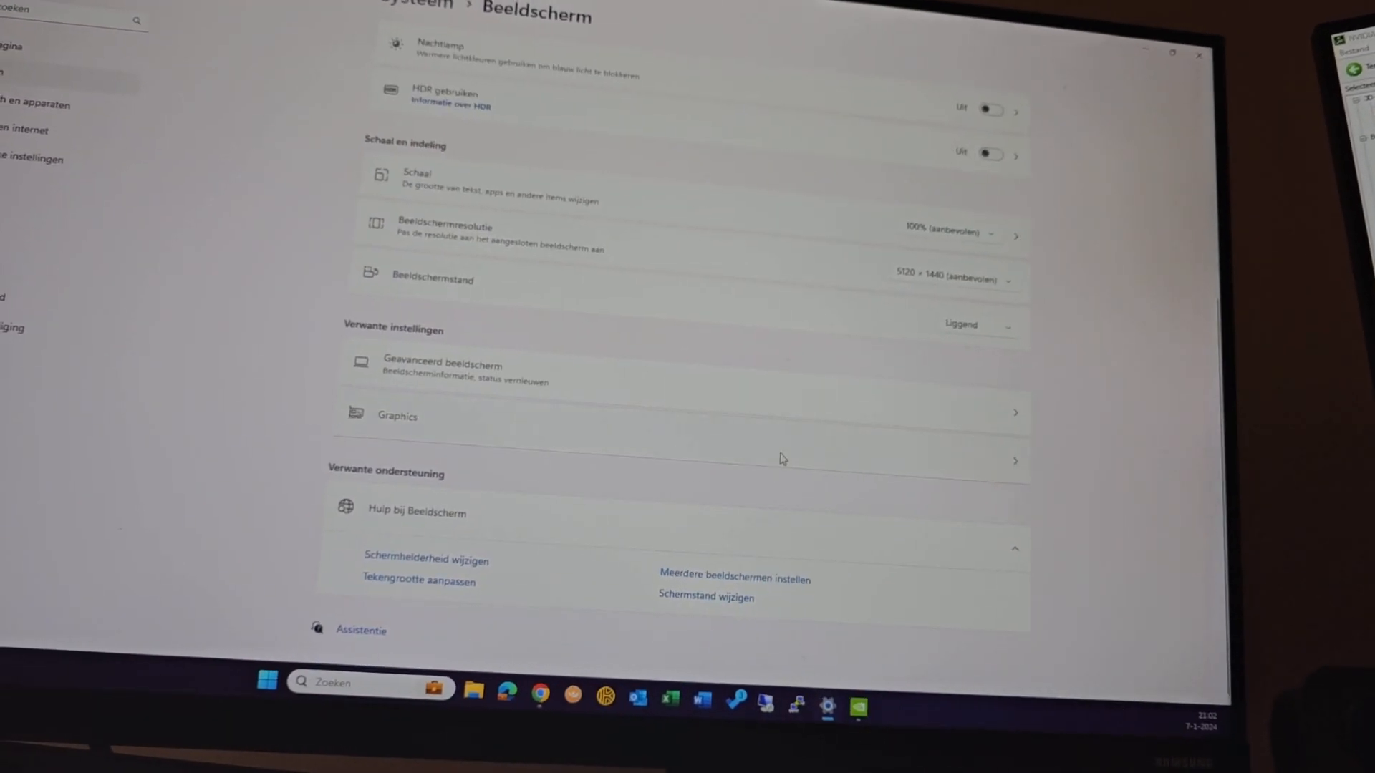
- Open the Graphics page and browse app preferences such as Battlefield 2042 and cs2.exe
click(397, 415)
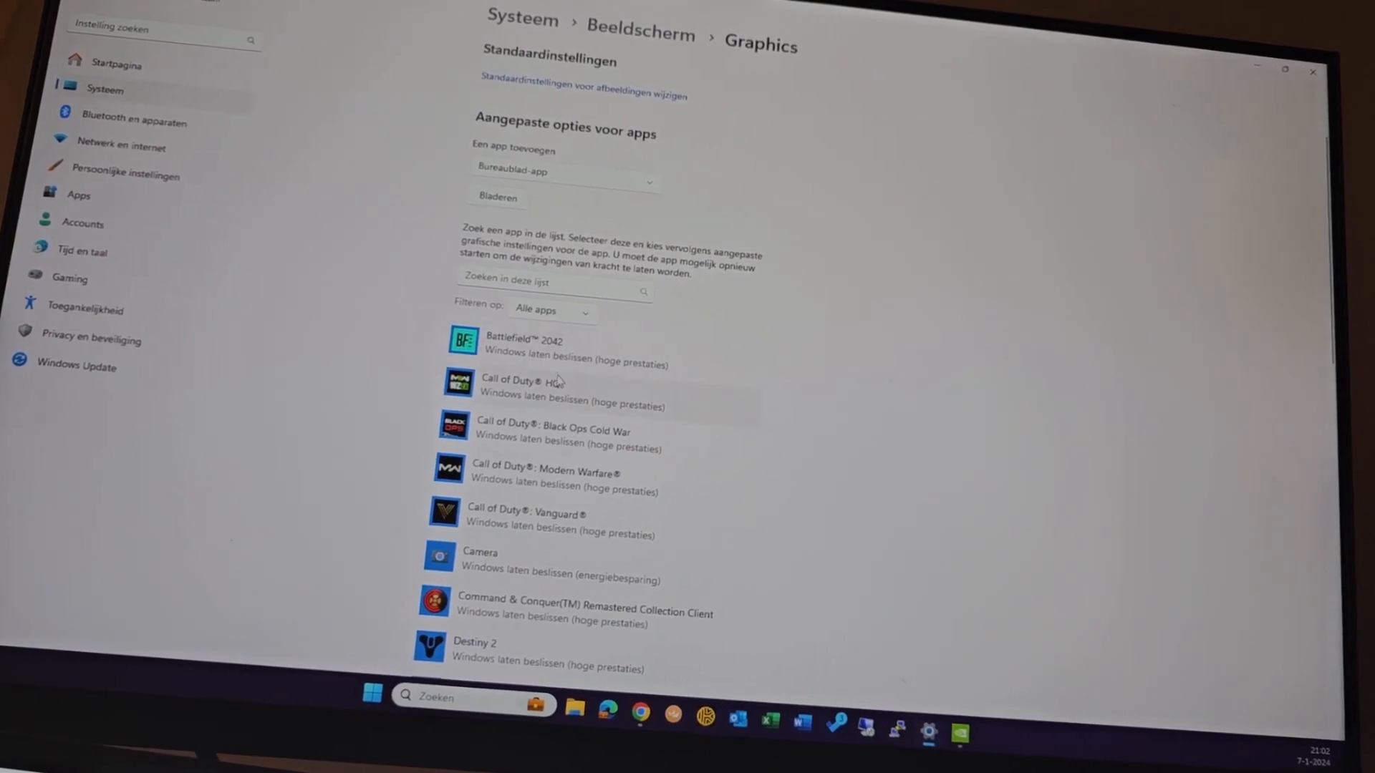
scroll(down, 3)
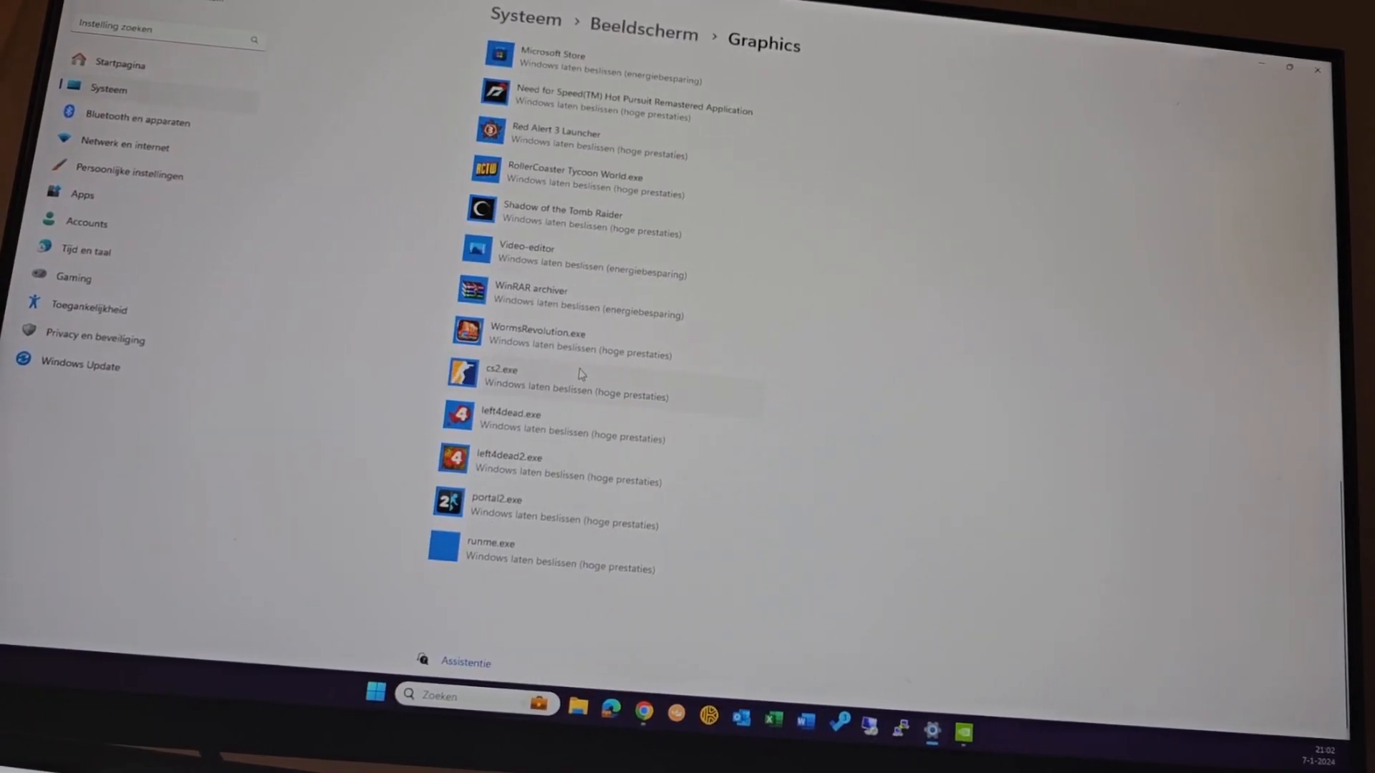
scroll(up, 3)
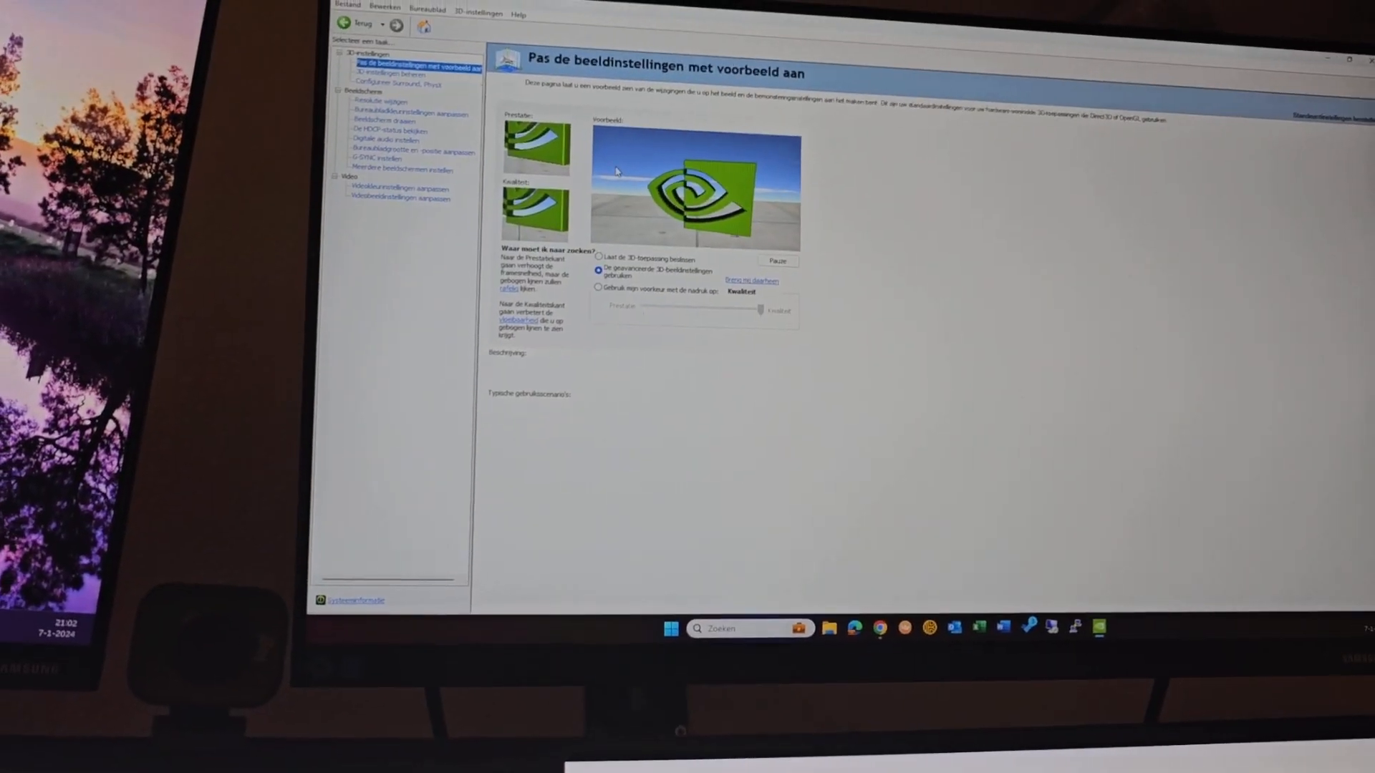
- Open Manage 3D Settings on Global Settings and inspect the Max. framesnelheid value
click(394, 74)
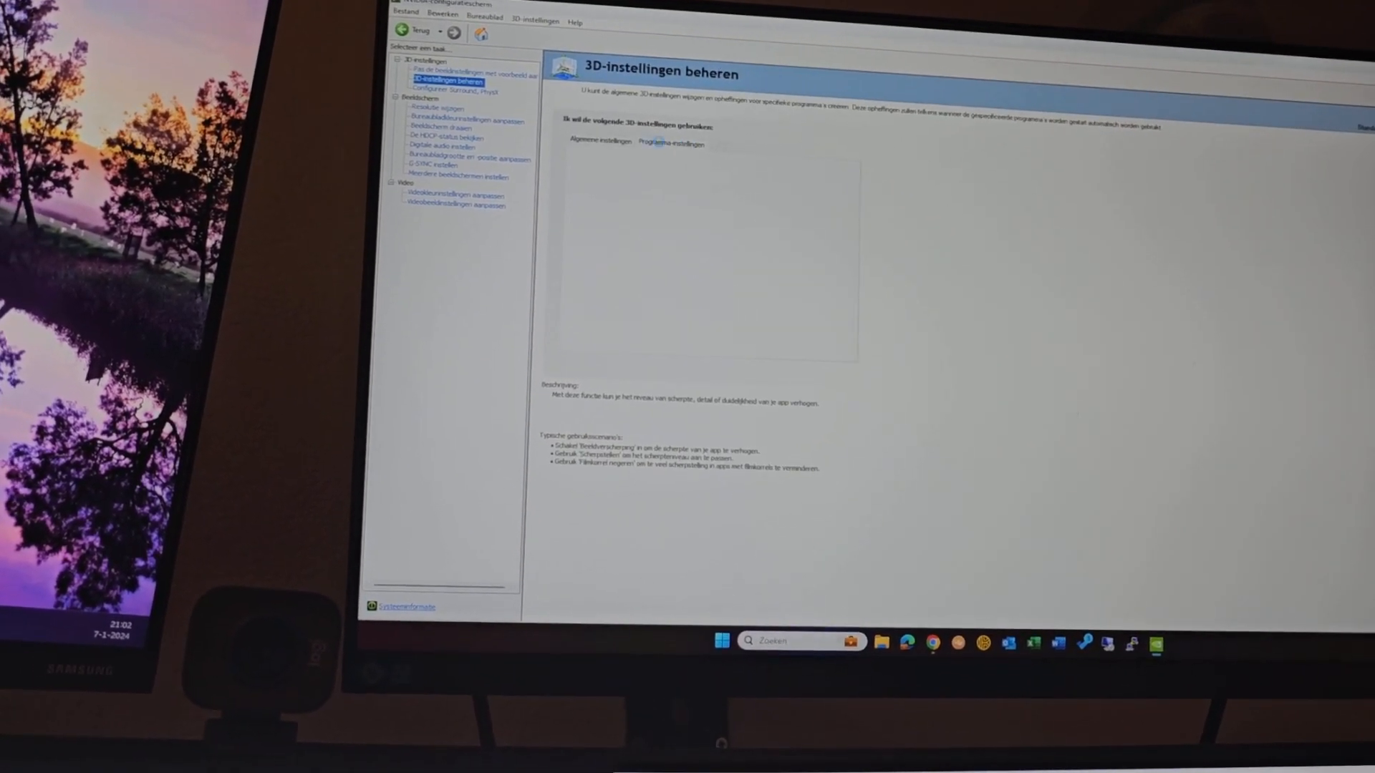
click(611, 144)
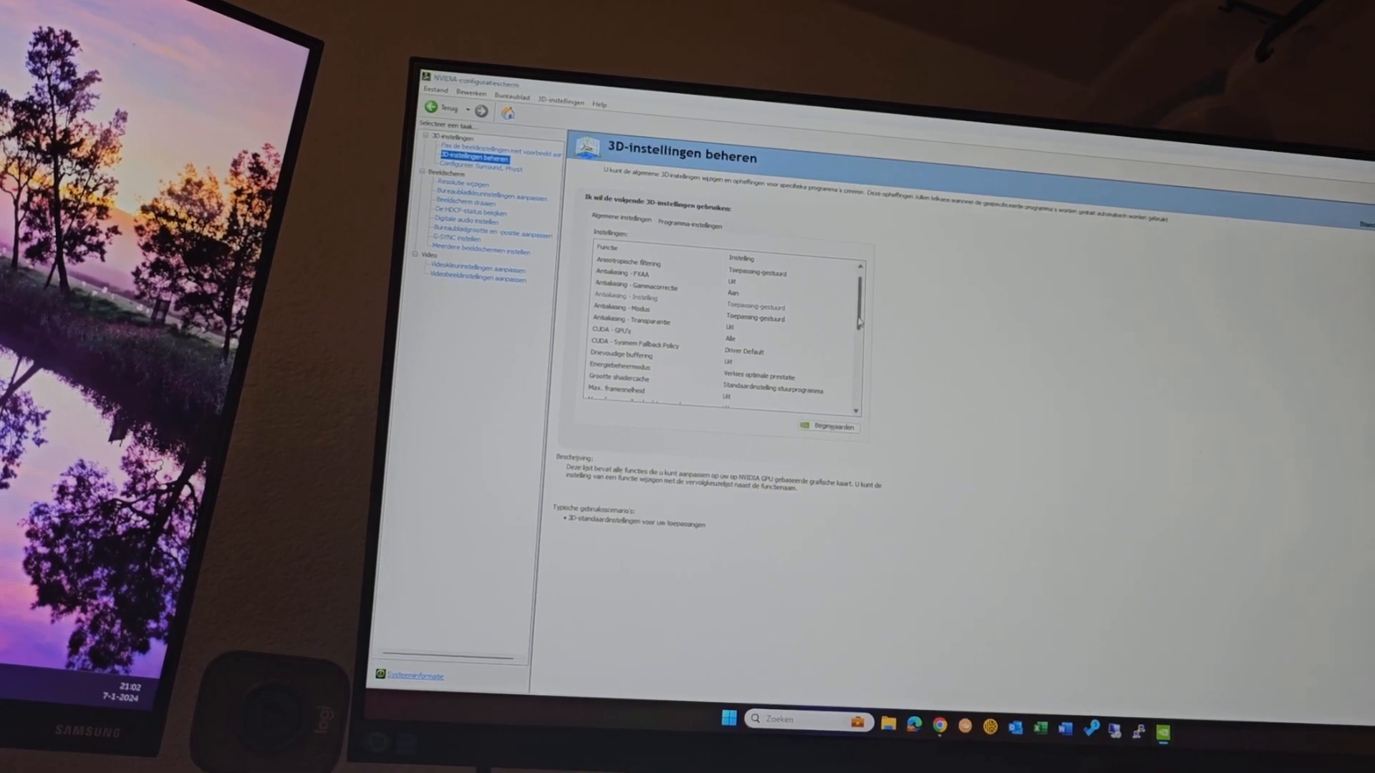
scroll(down, 3)
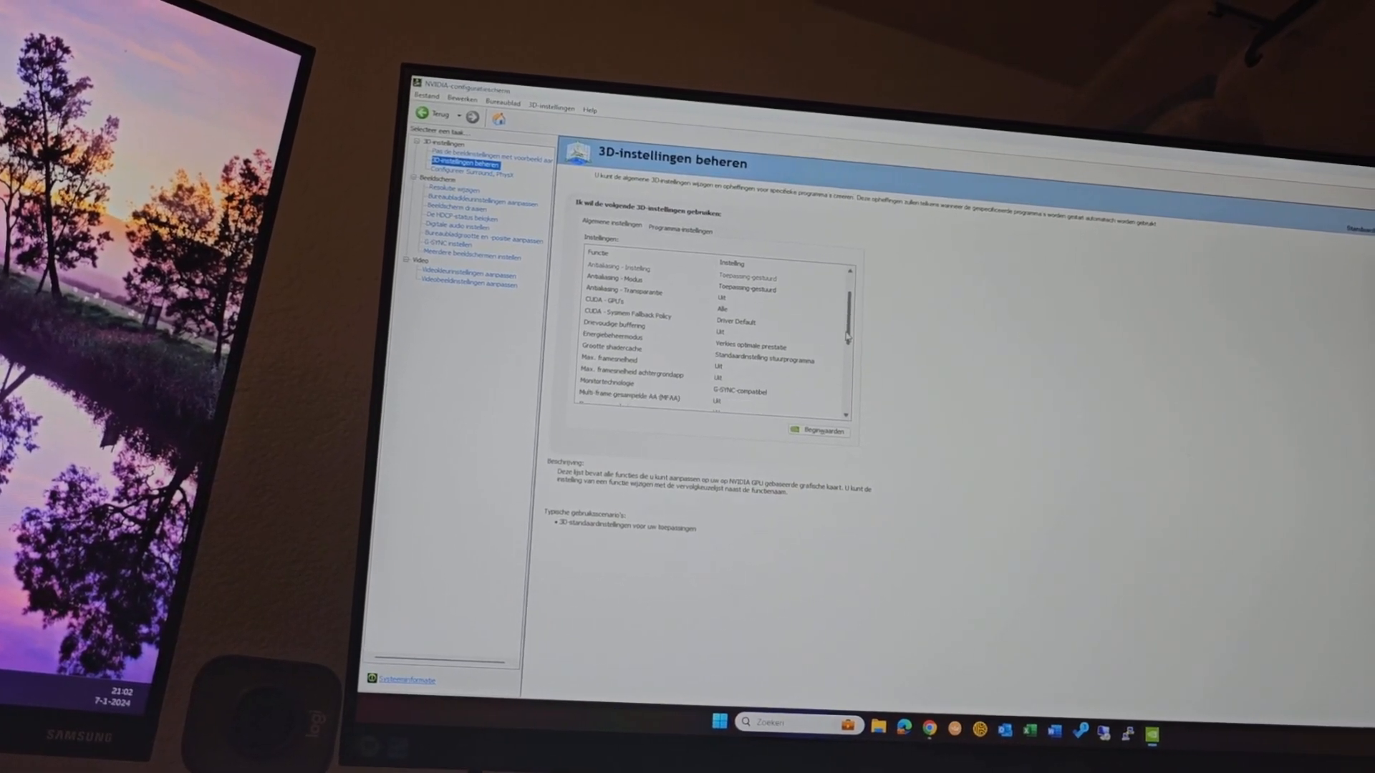
click(609, 349)
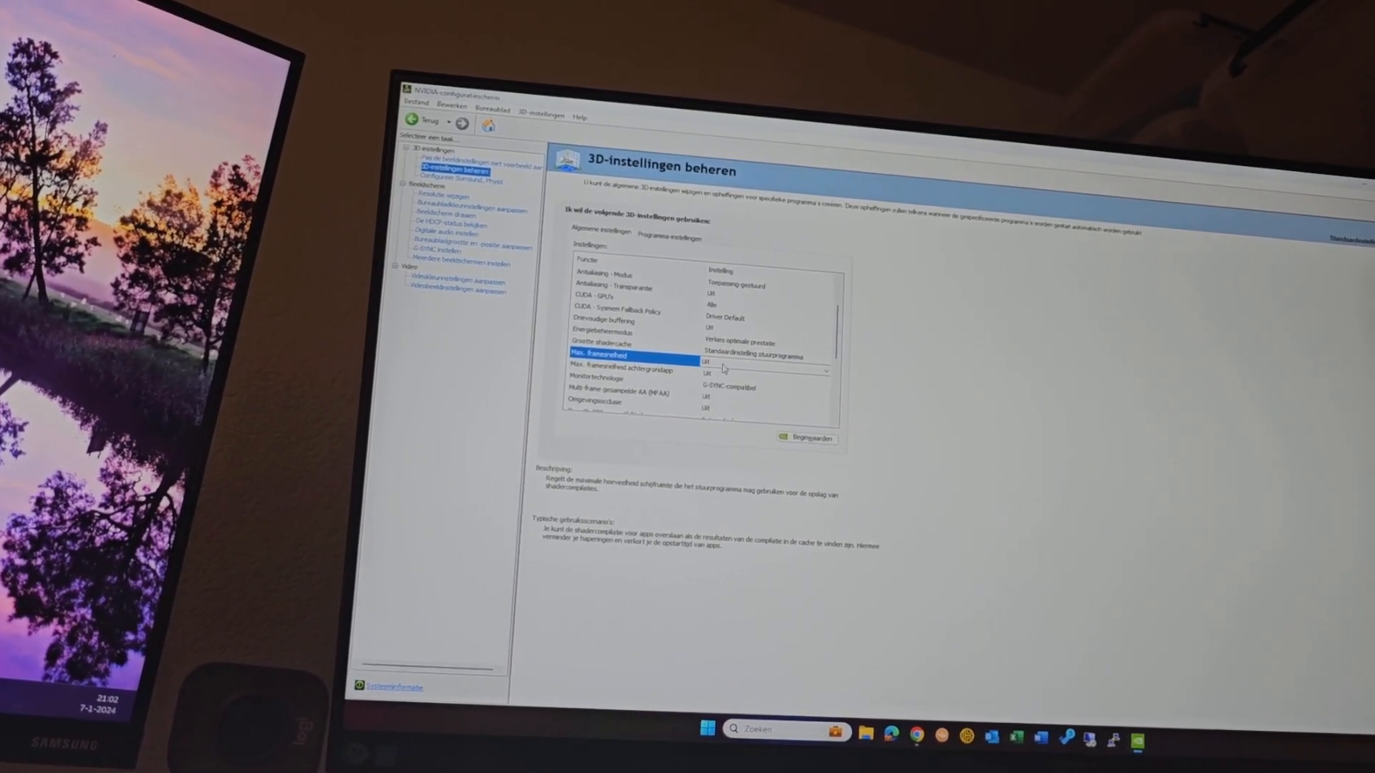
click(613, 355)
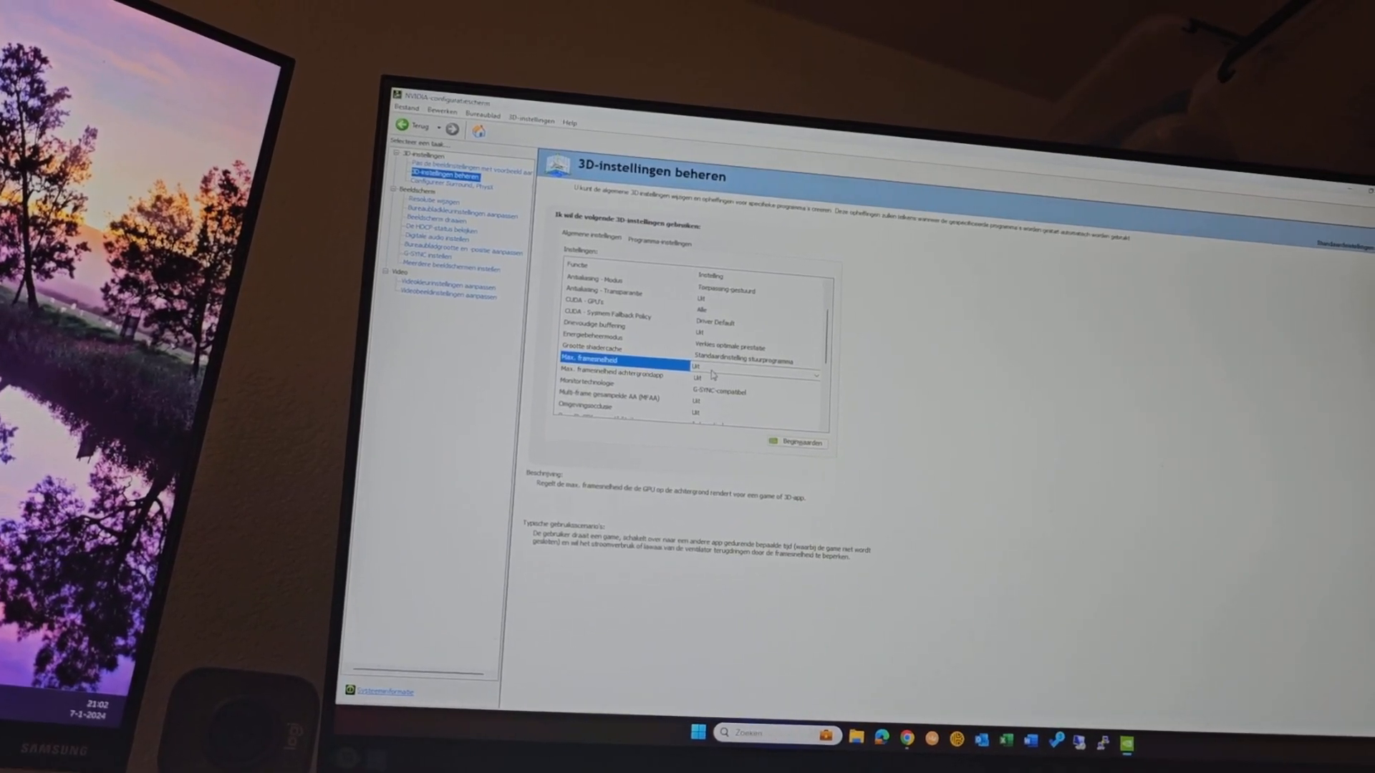
- Scroll the global settings list past G-SYNC monitor technology down to VR and Vulkan
scroll(down, 3)
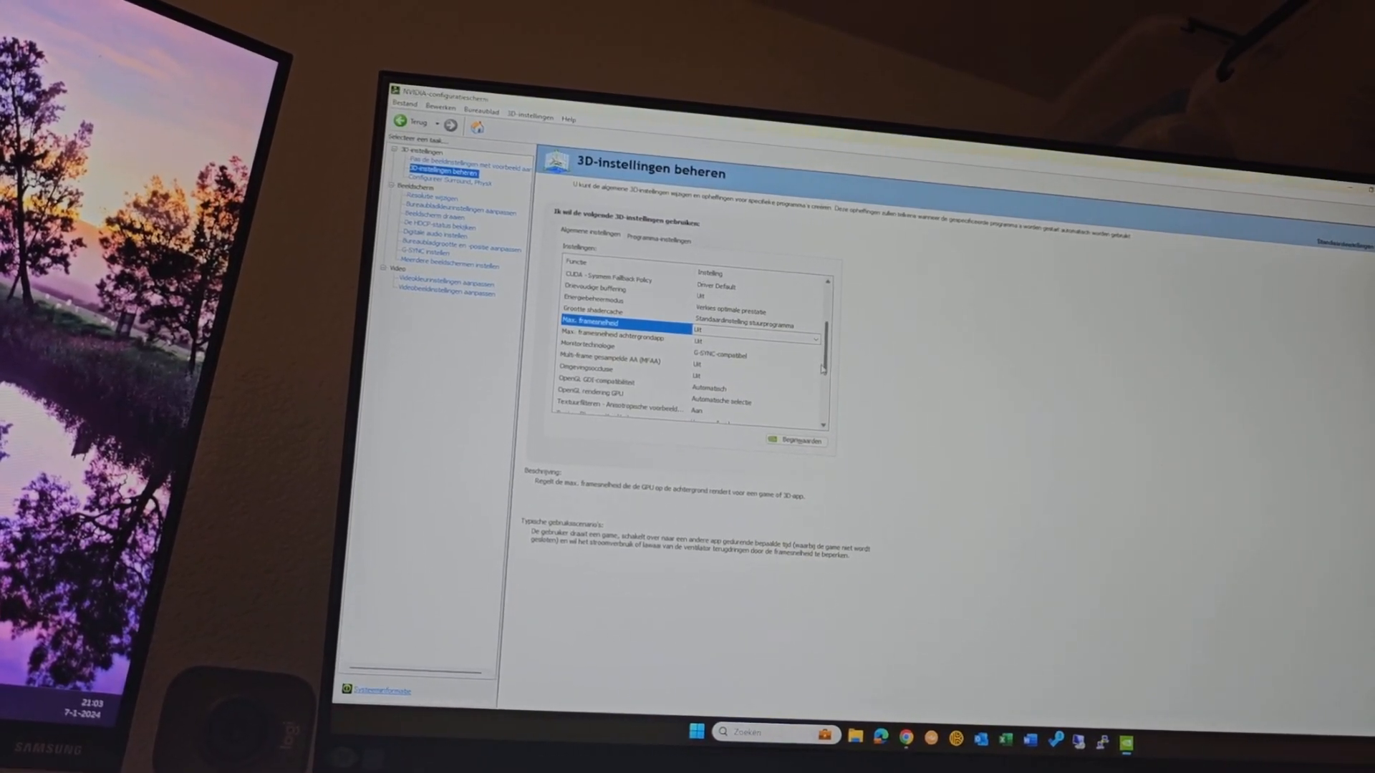
scroll(down, 3)
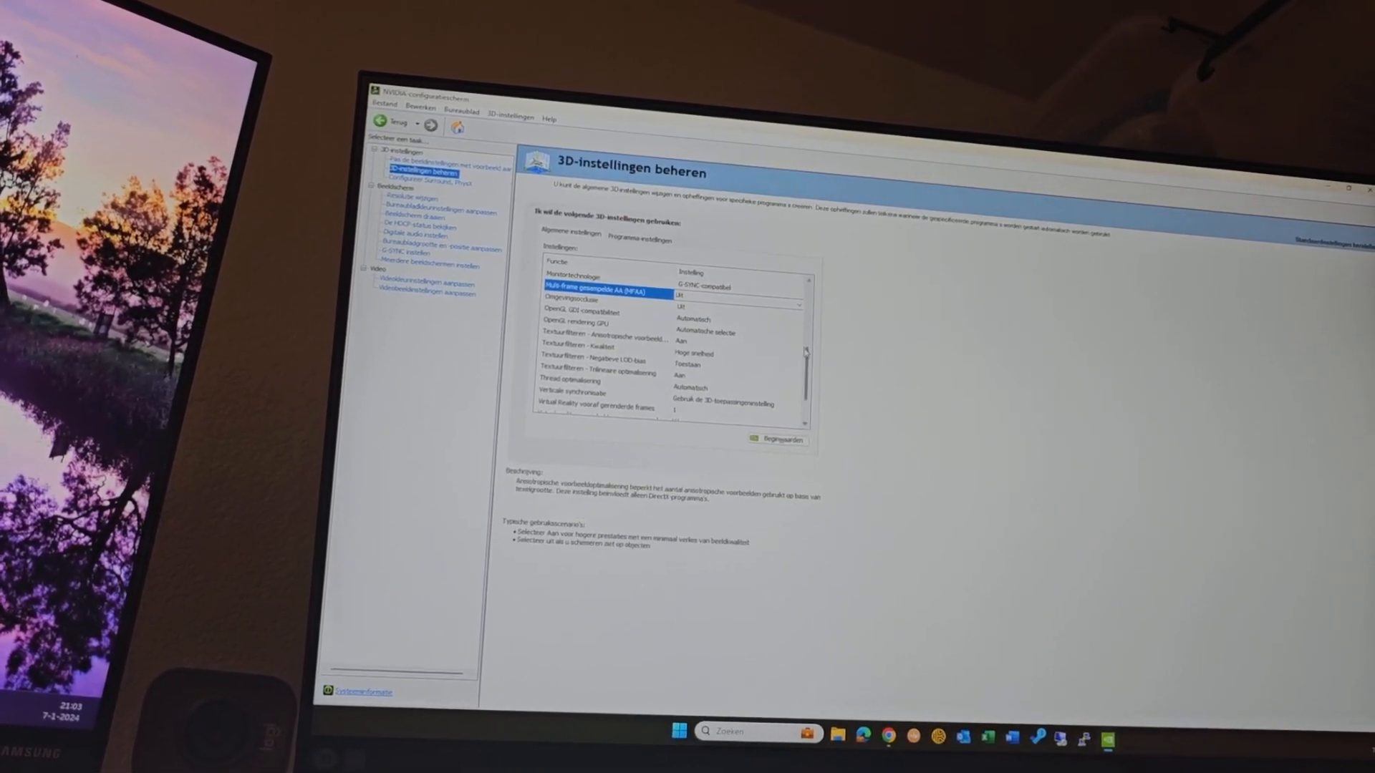
scroll(down, 3)
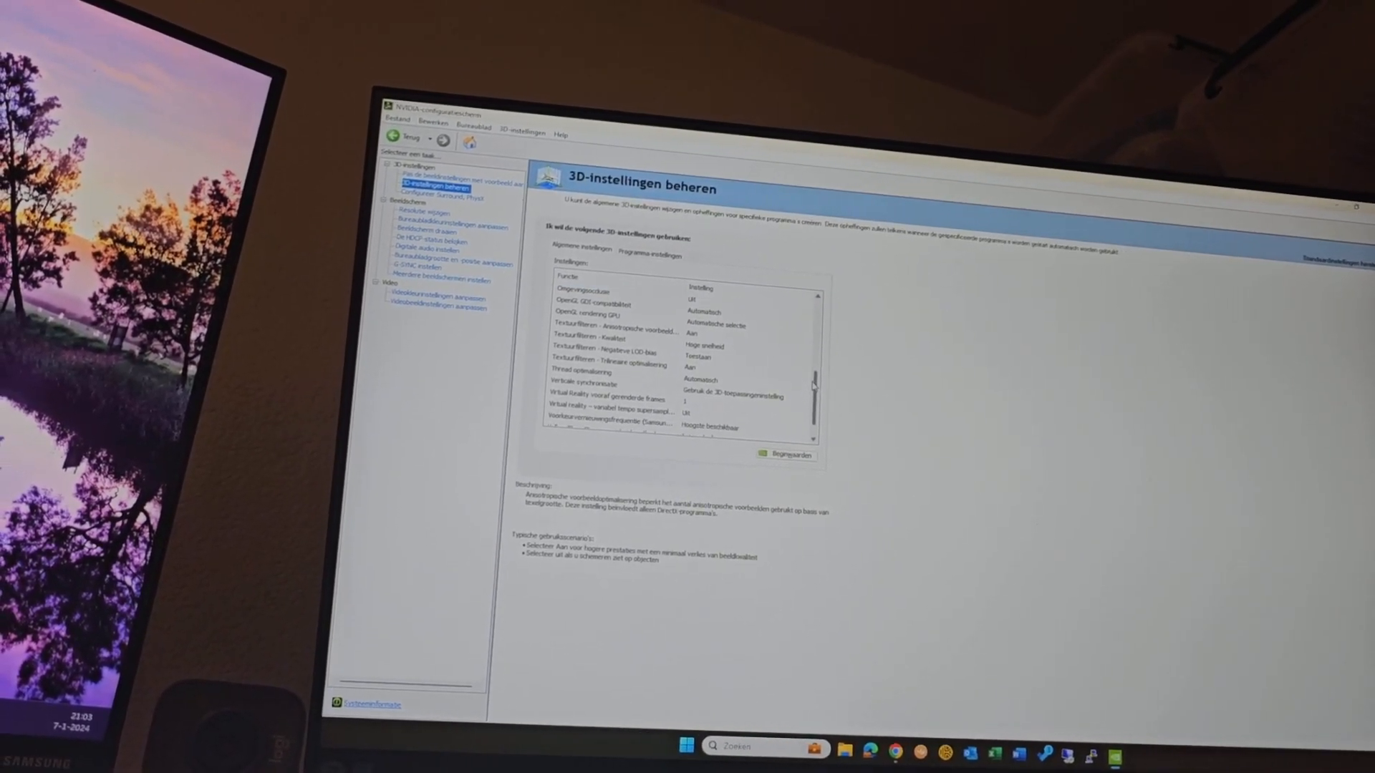
scroll(down, 3)
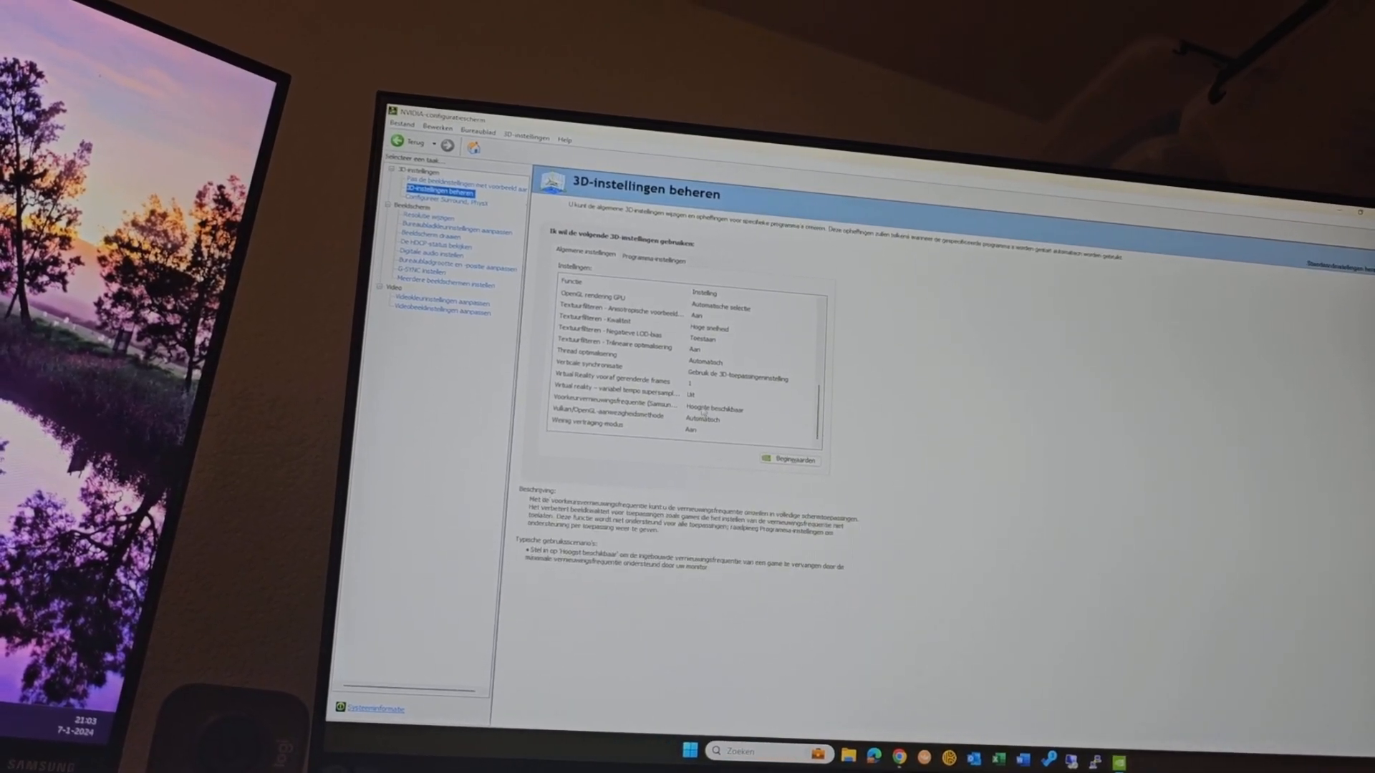
- Switch to Program Settings and select F1 2022 to view its 3D settings
click(653, 259)
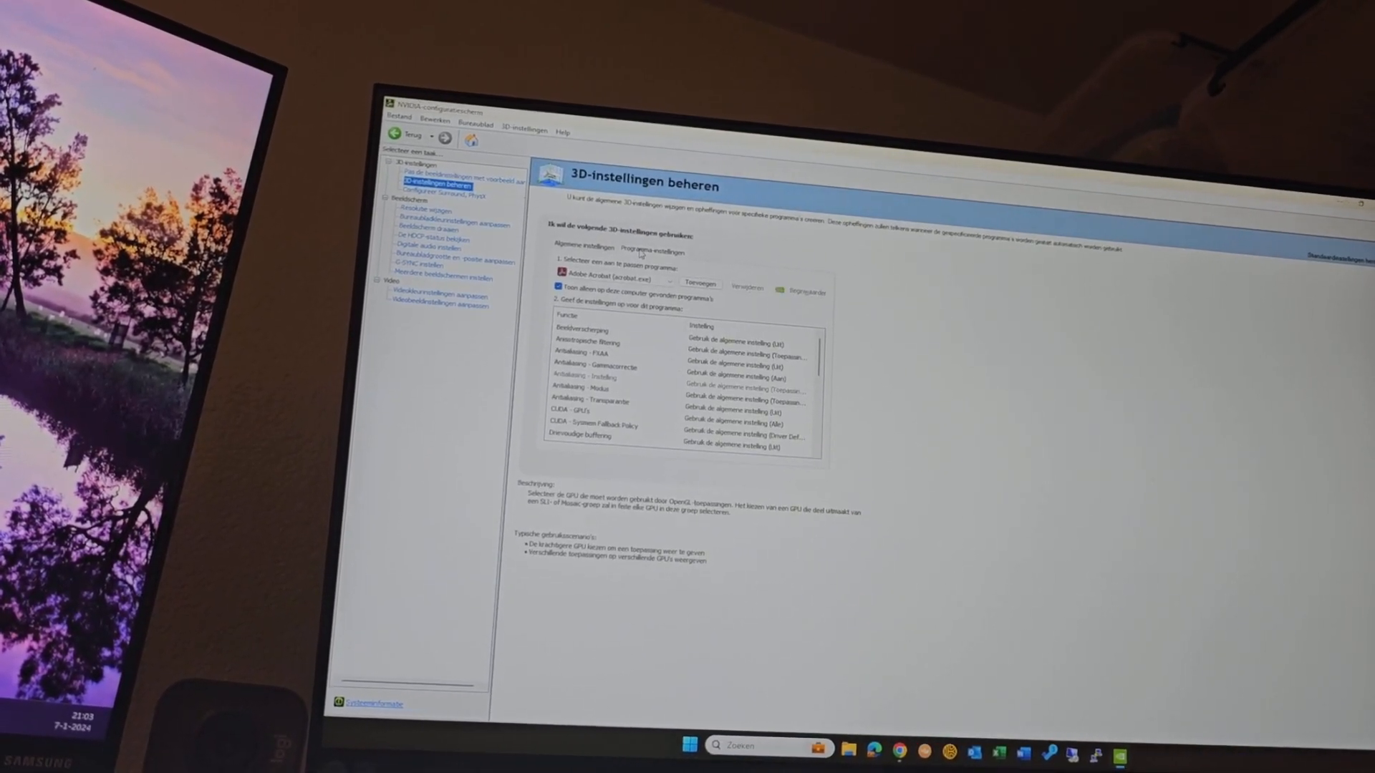
click(663, 287)
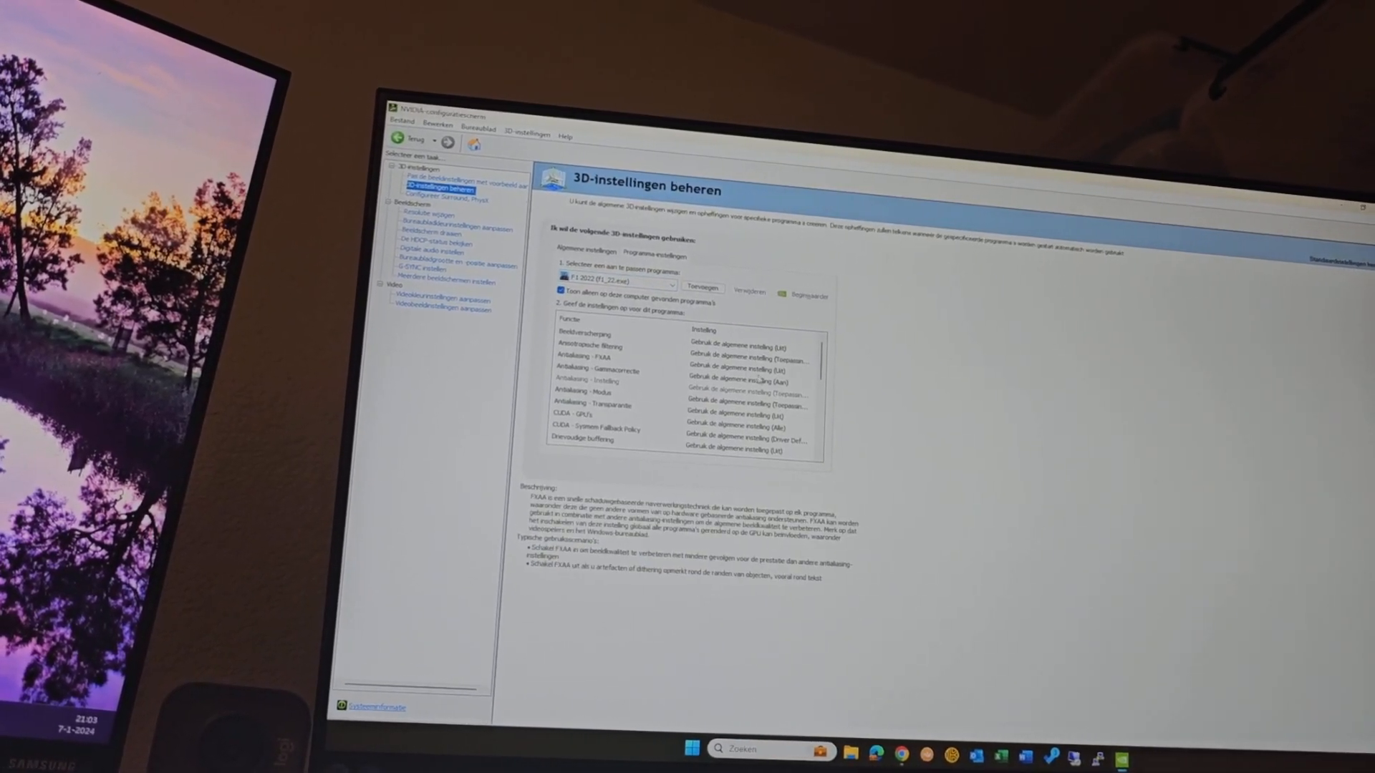
click(579, 334)
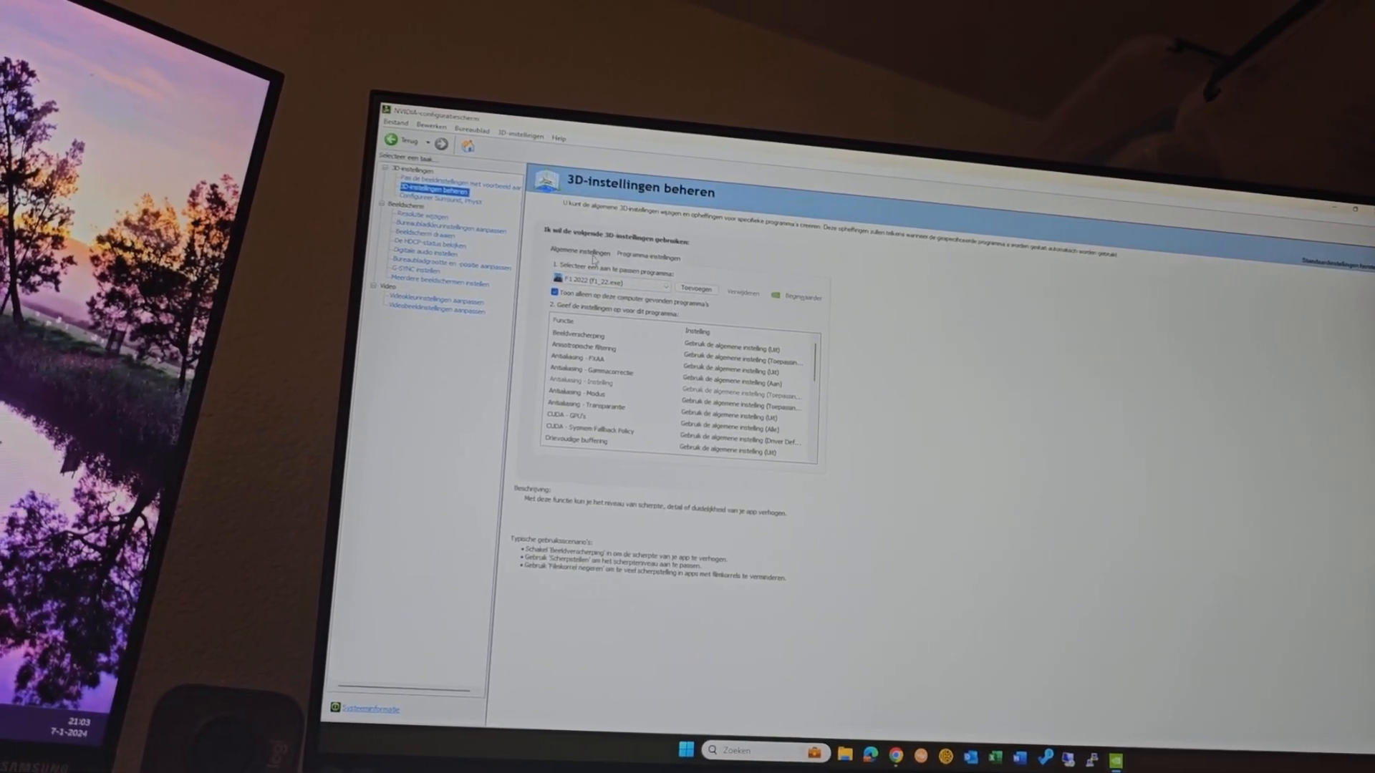
click(456, 206)
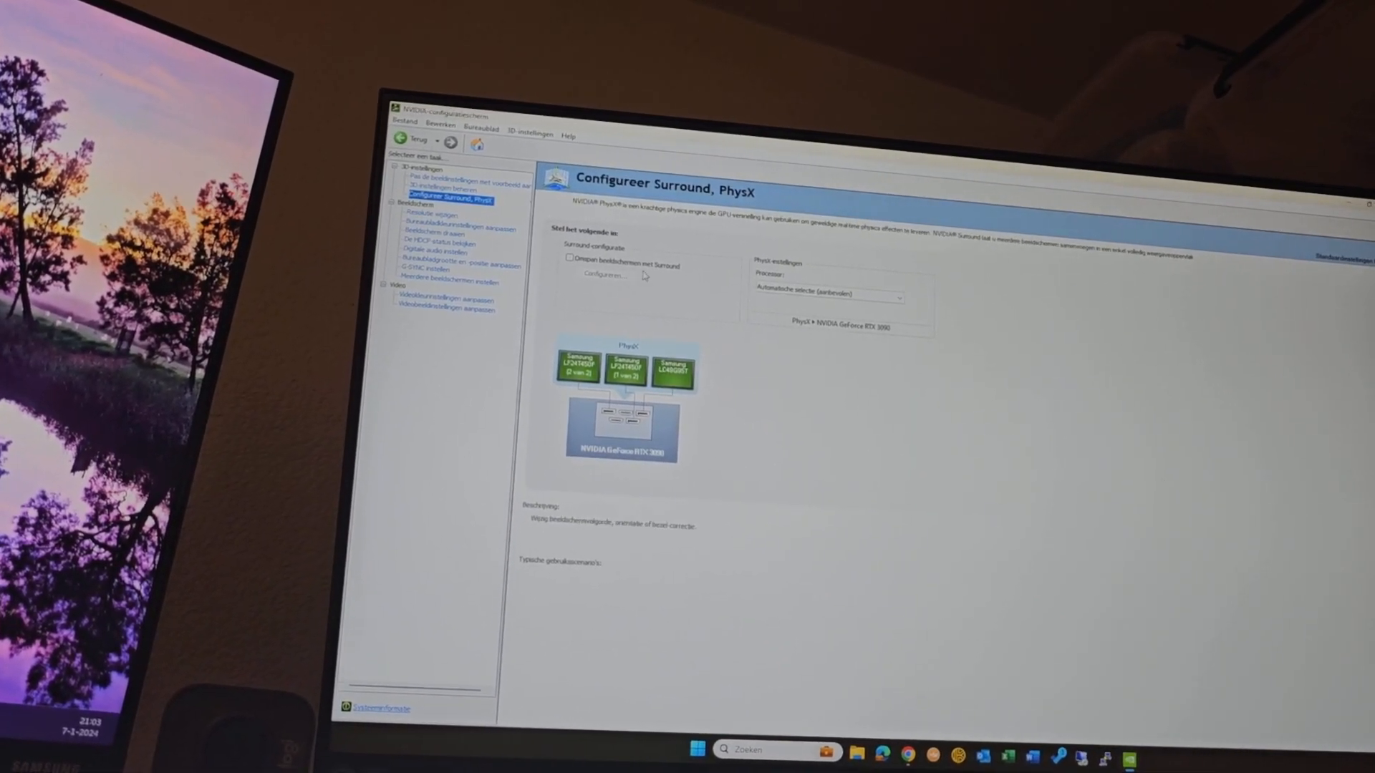
- Review the PhysX processor choices (automatic, RTX 3090, CPU) and keep automatic selection
click(898, 293)
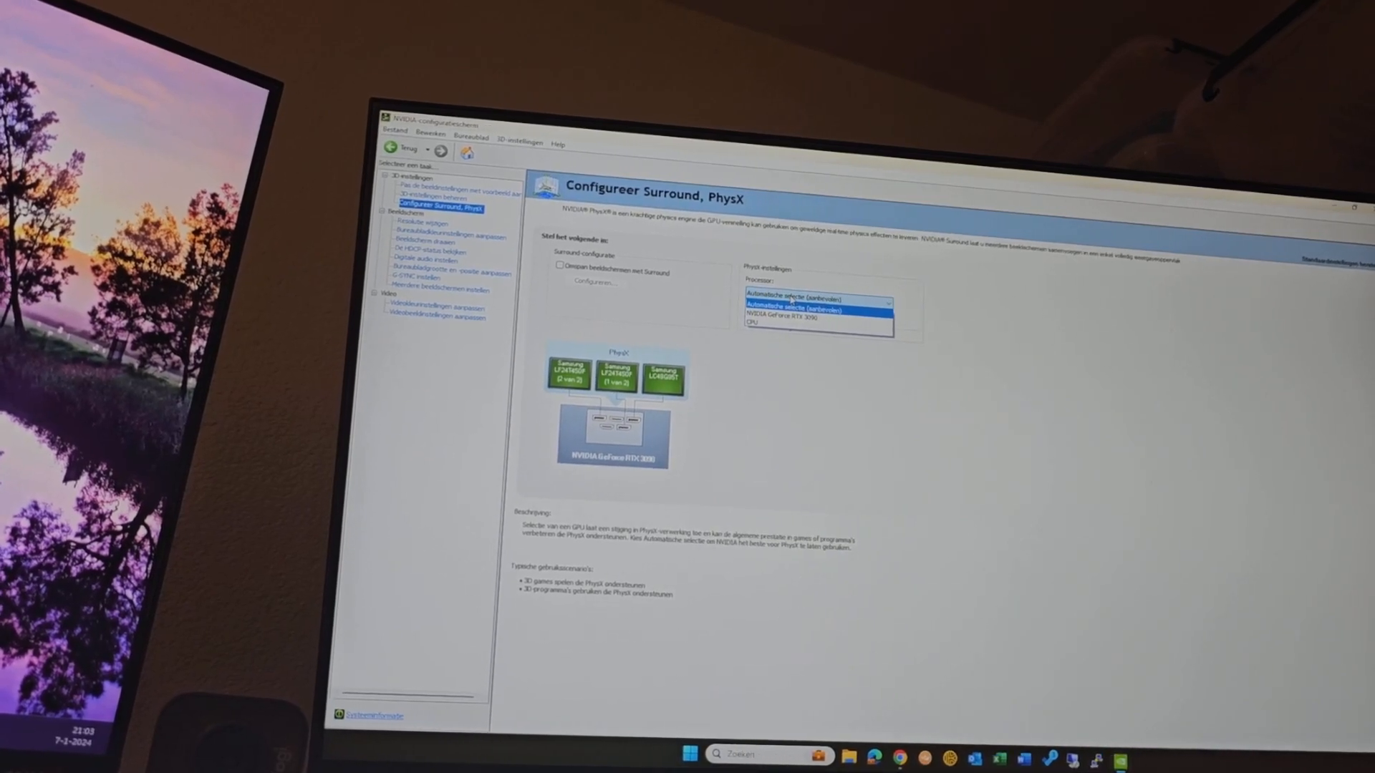
click(816, 302)
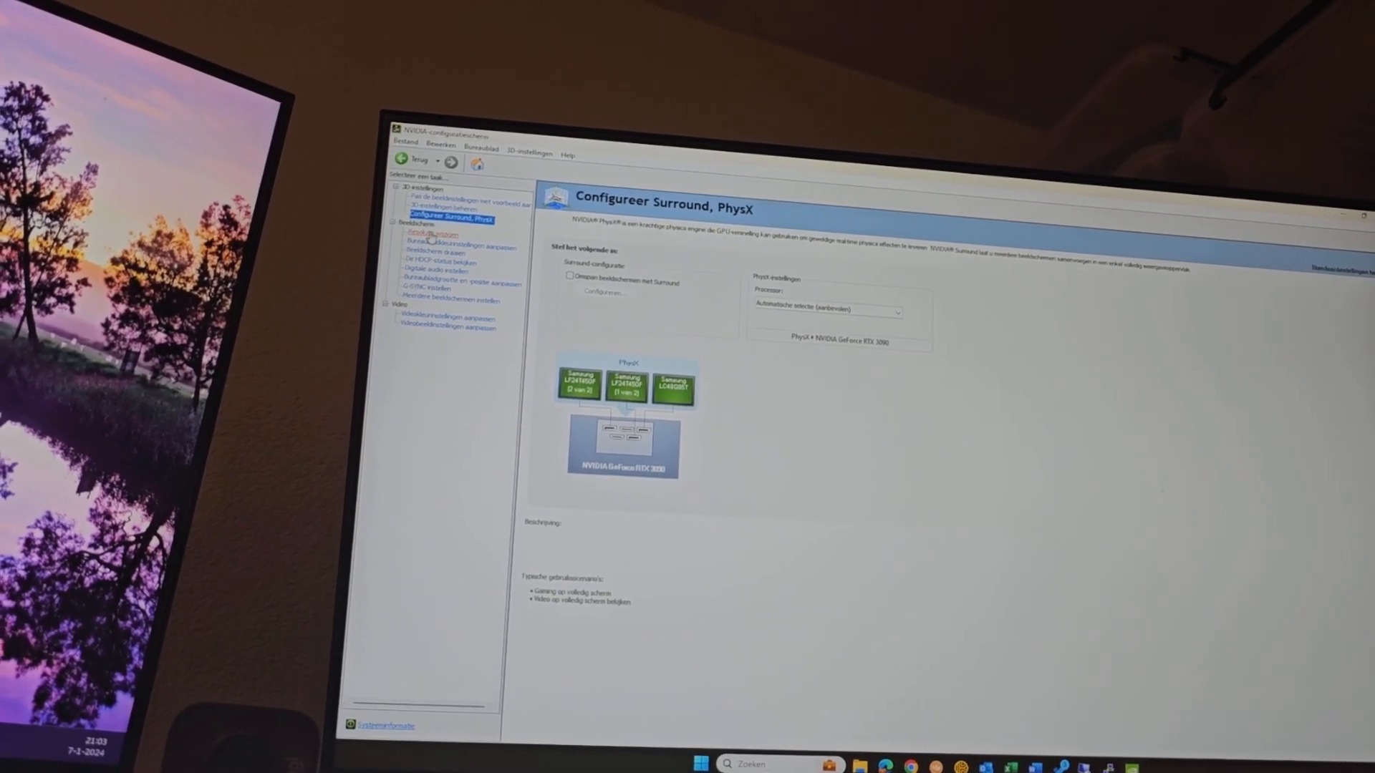
- Confirm the G9 lists native 5120 x 1440 at 240 Hz, then view Rotate Display
click(448, 232)
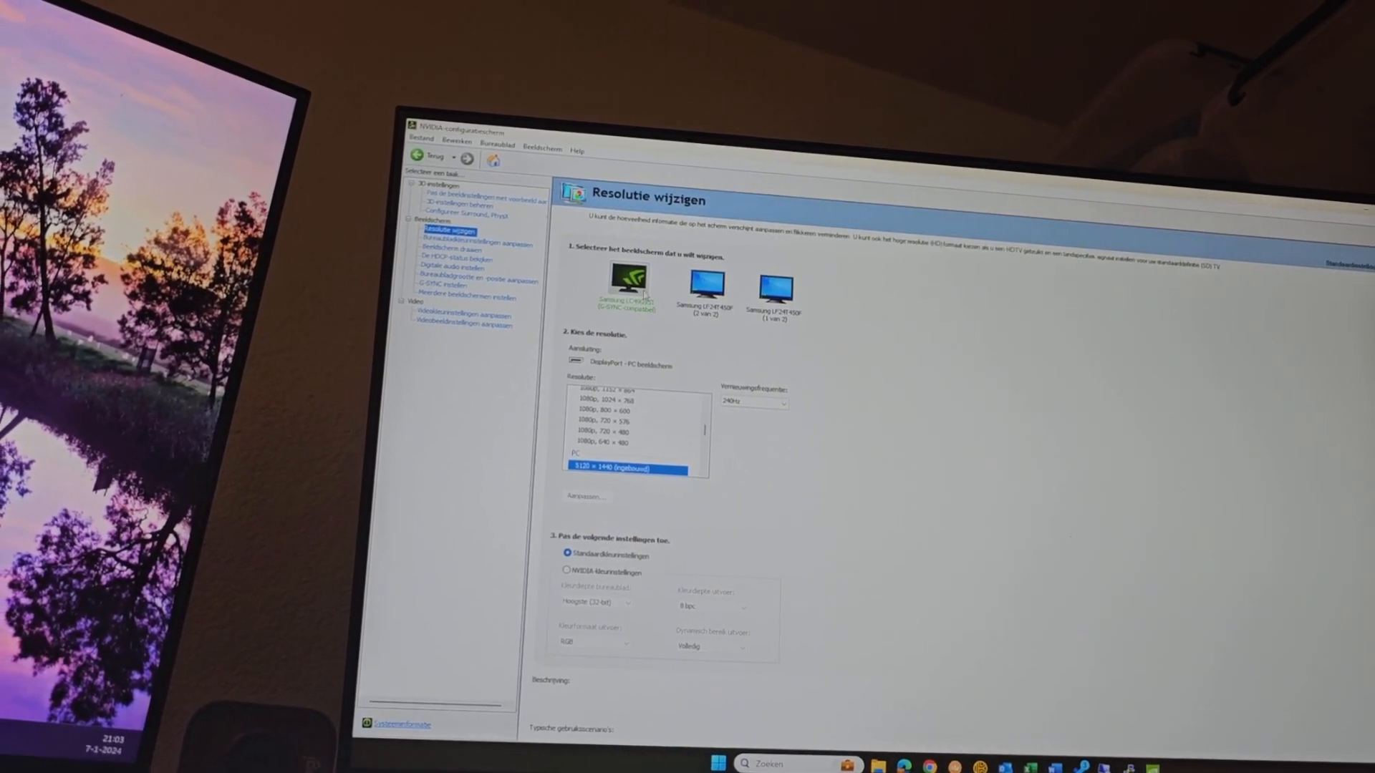
scroll(down, 3)
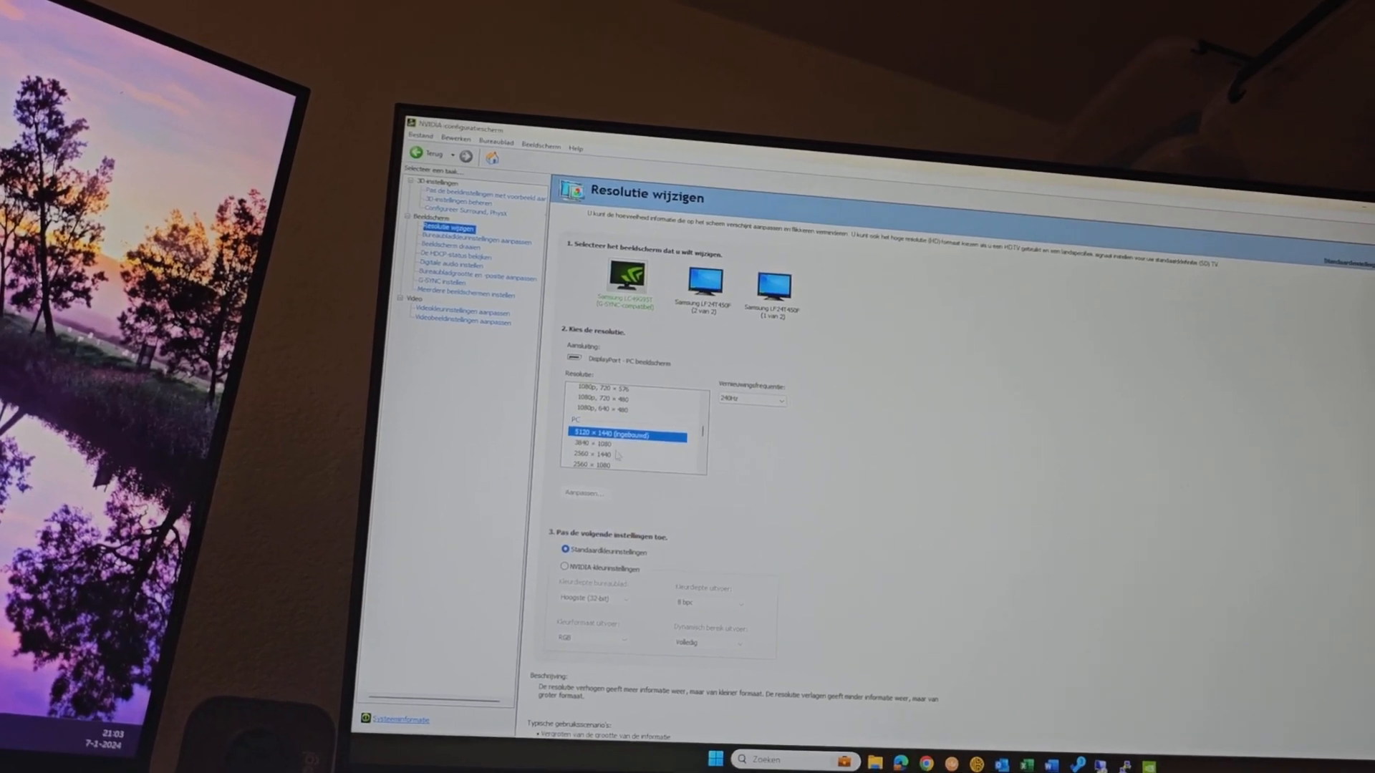
scroll(down, 3)
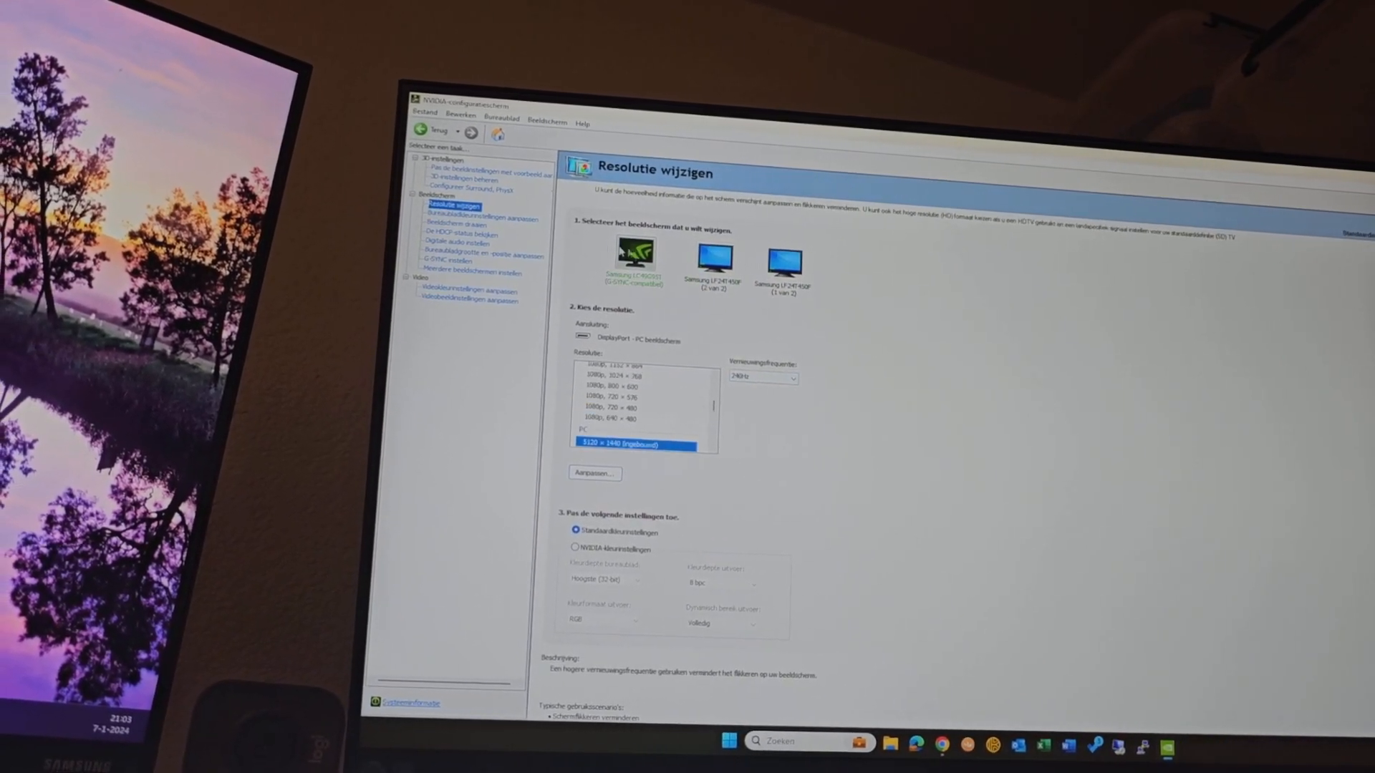
click(482, 220)
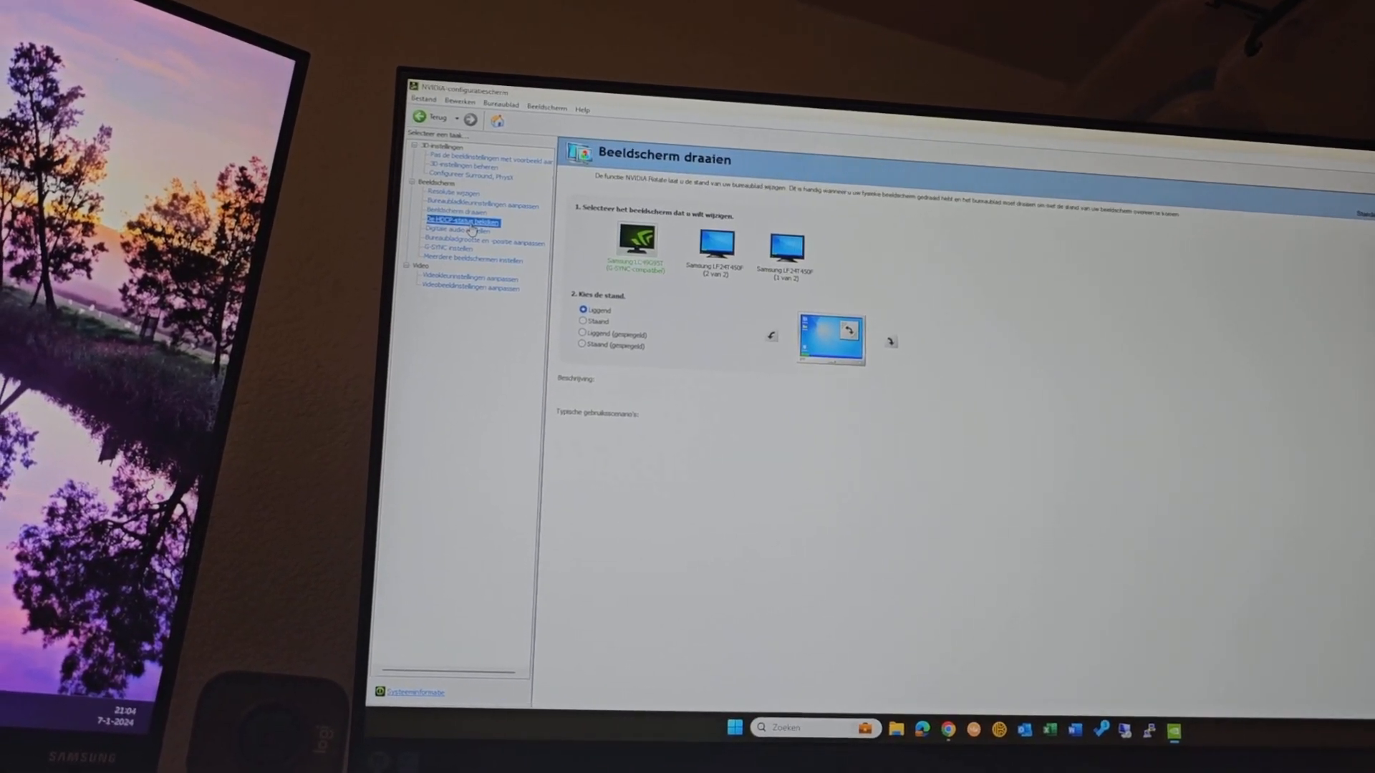
- Switch from Rotate Display to the Set Up Digital Audio page
click(463, 221)
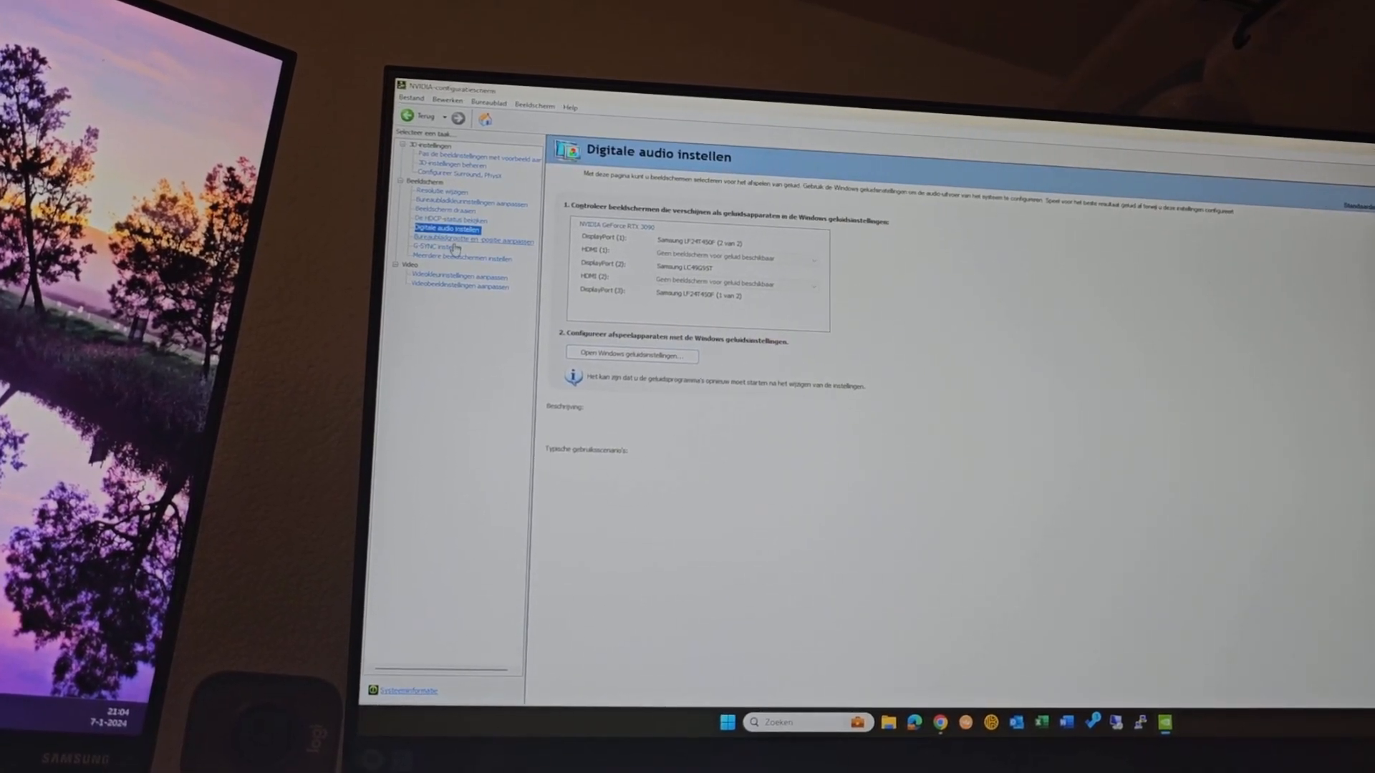
- Set the G9's scaling mode to full screen in Desktop Size and Position, then apply and keep it
click(474, 243)
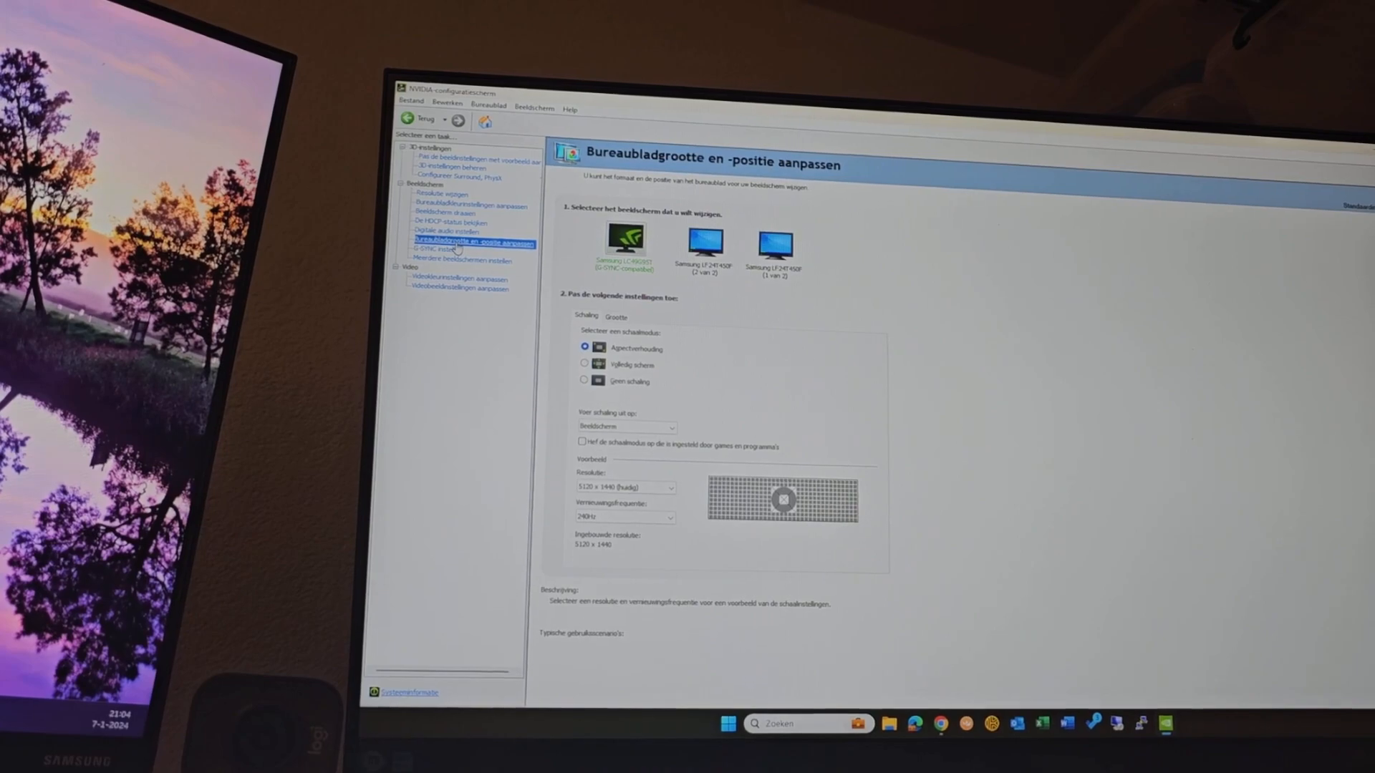
click(773, 239)
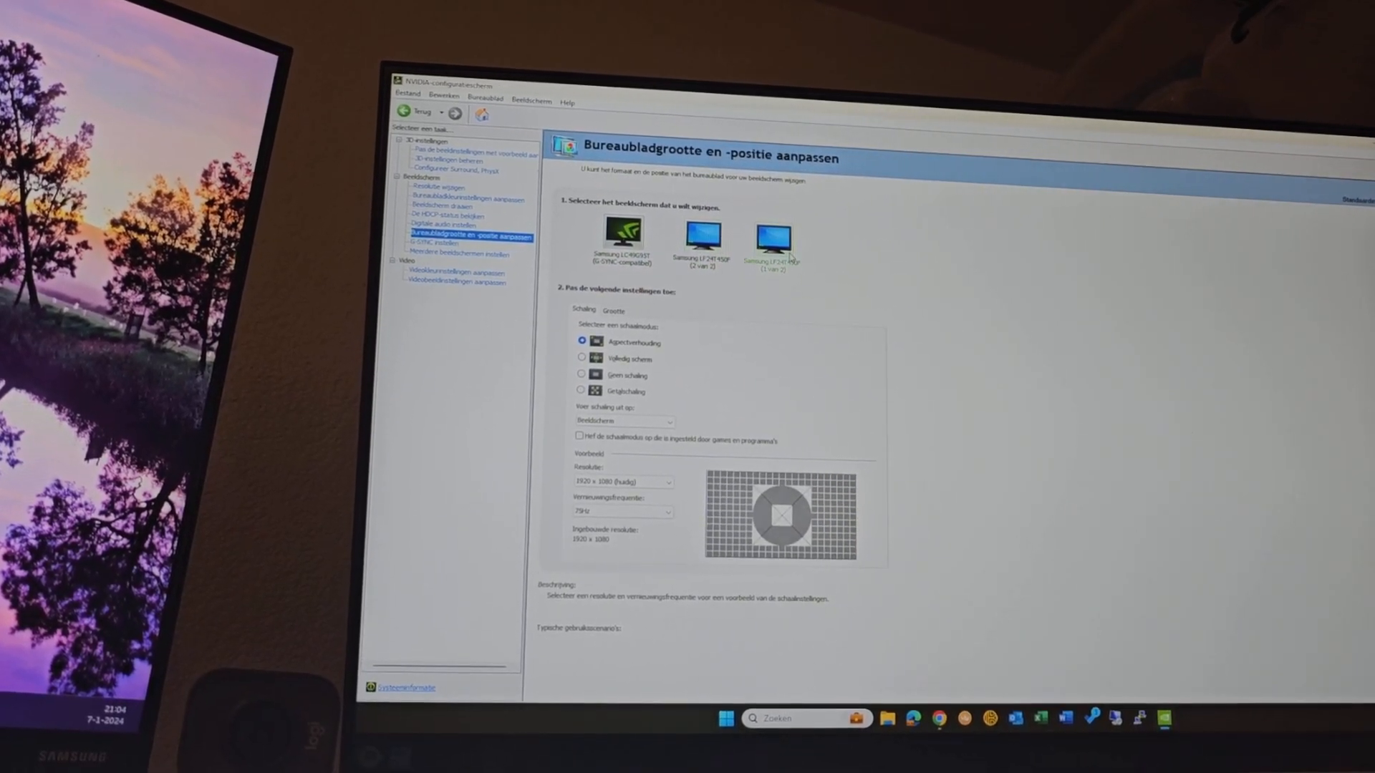
click(620, 237)
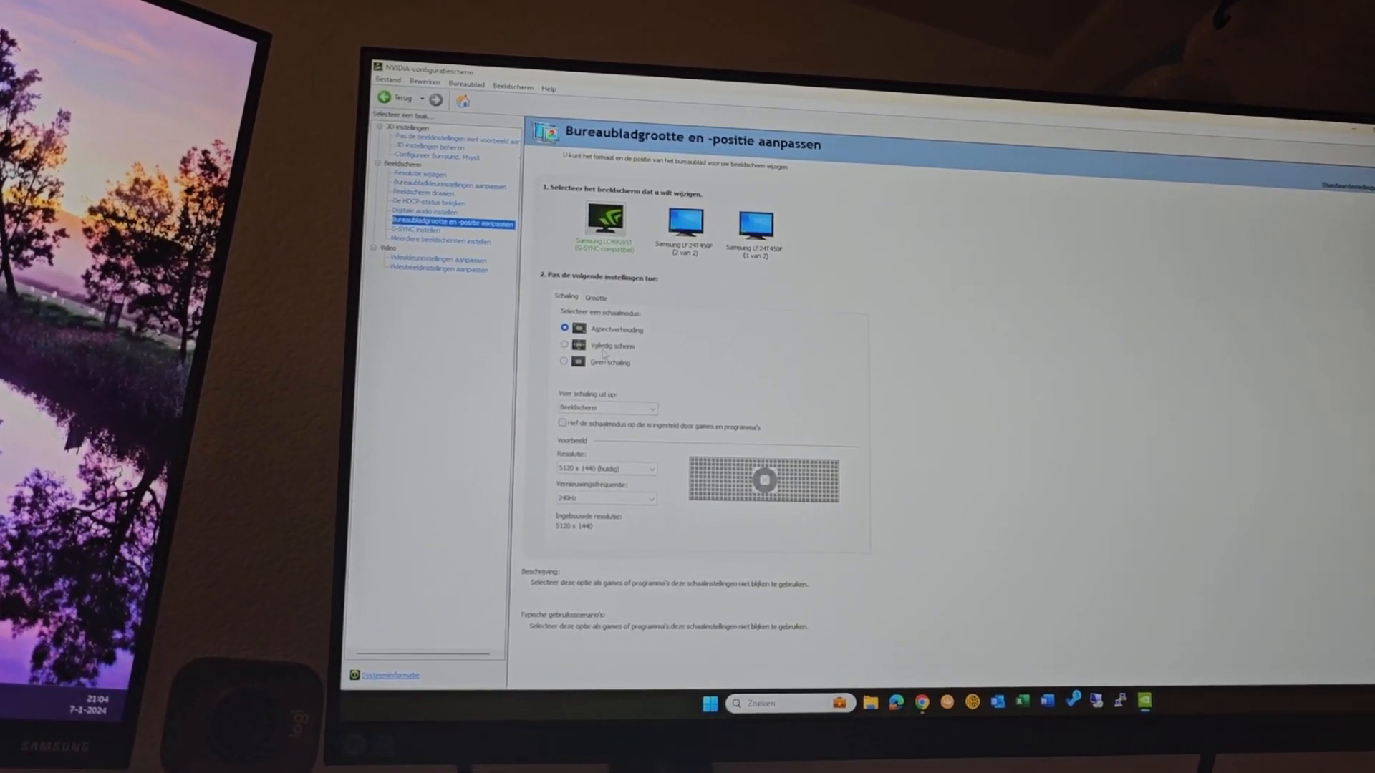
click(577, 342)
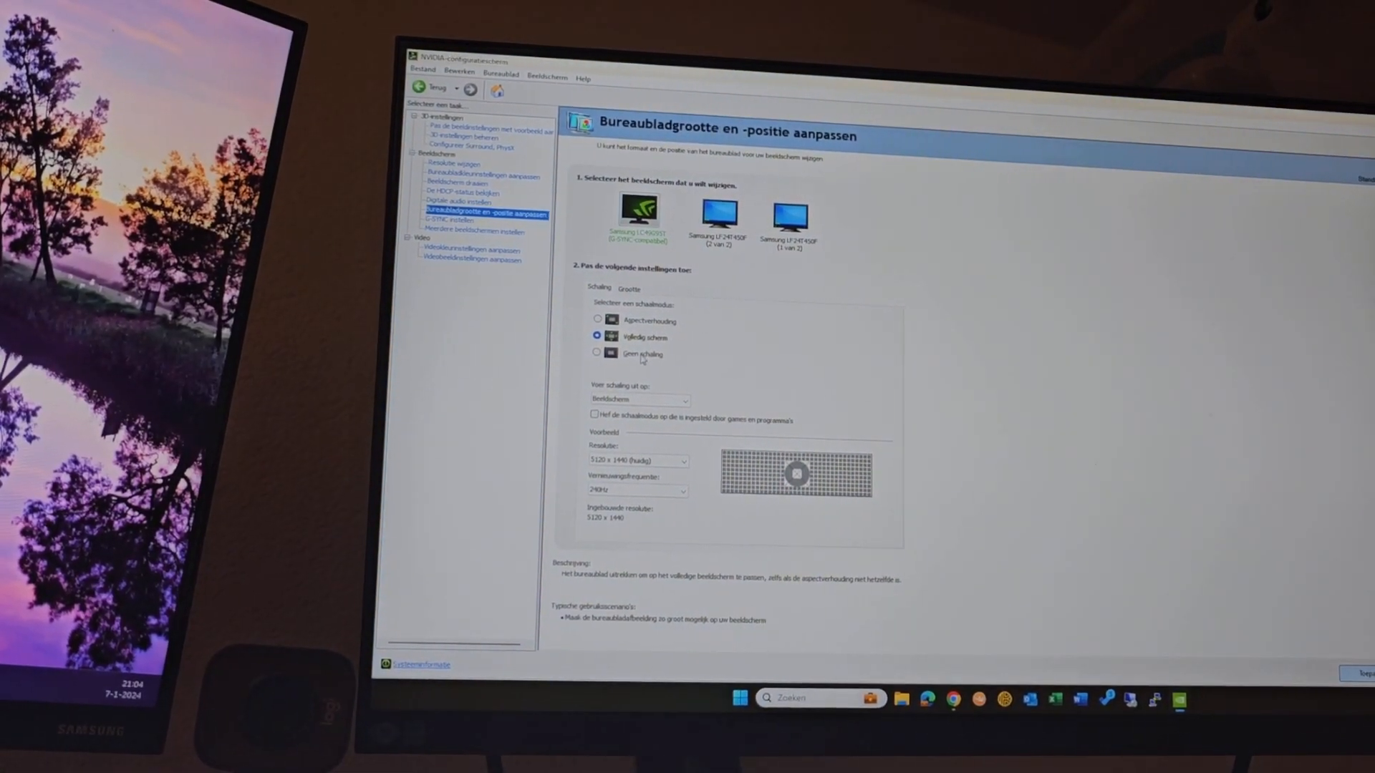
click(1367, 673)
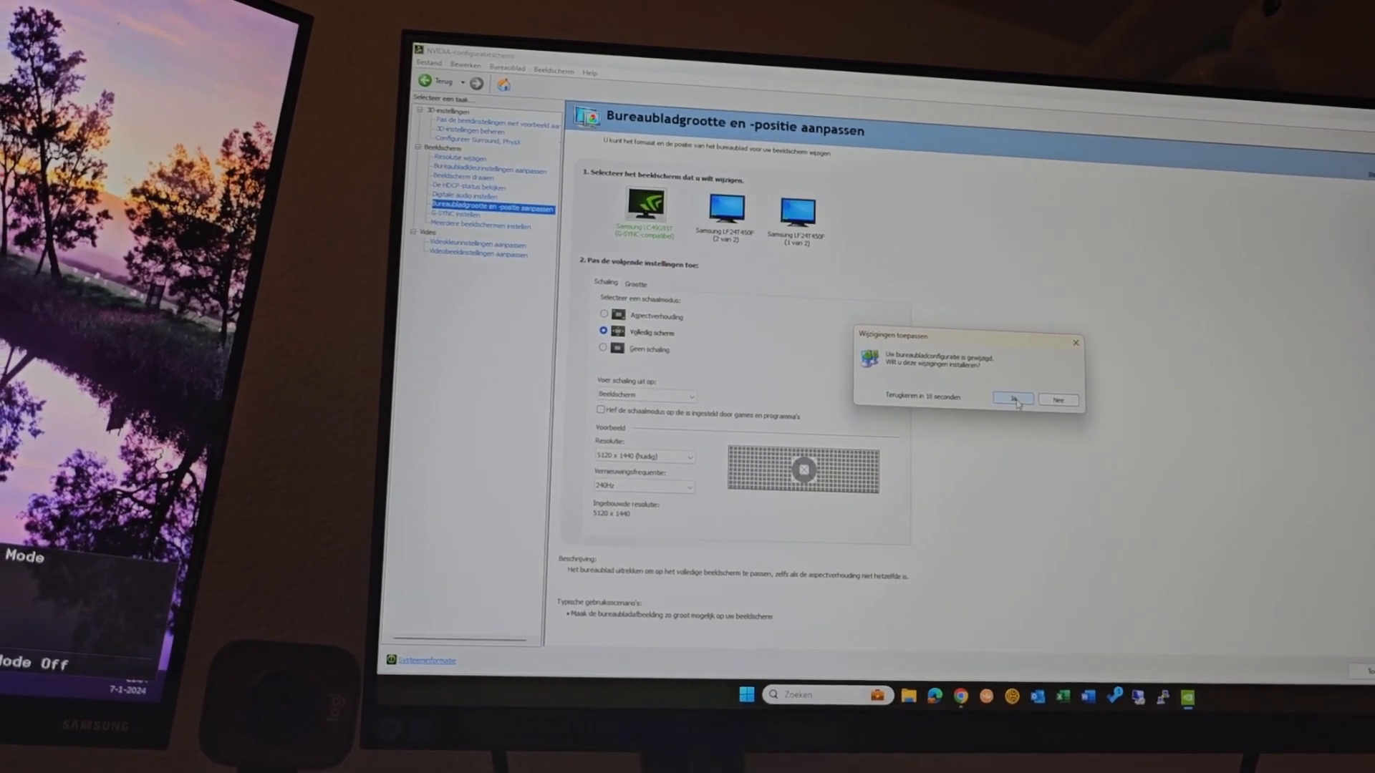
click(1012, 400)
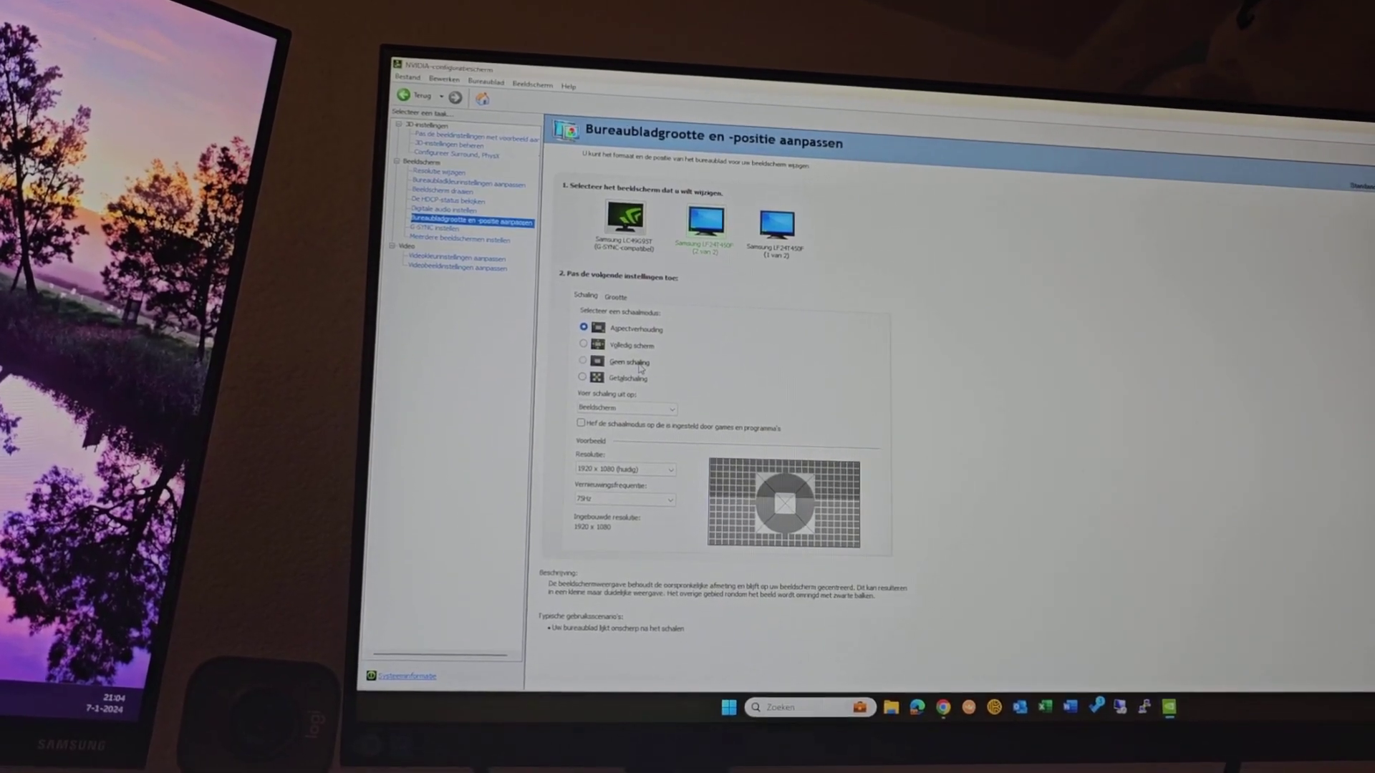
- Check scaling on the G9 and on monitors 1 van 2 and 2 van 2
click(583, 361)
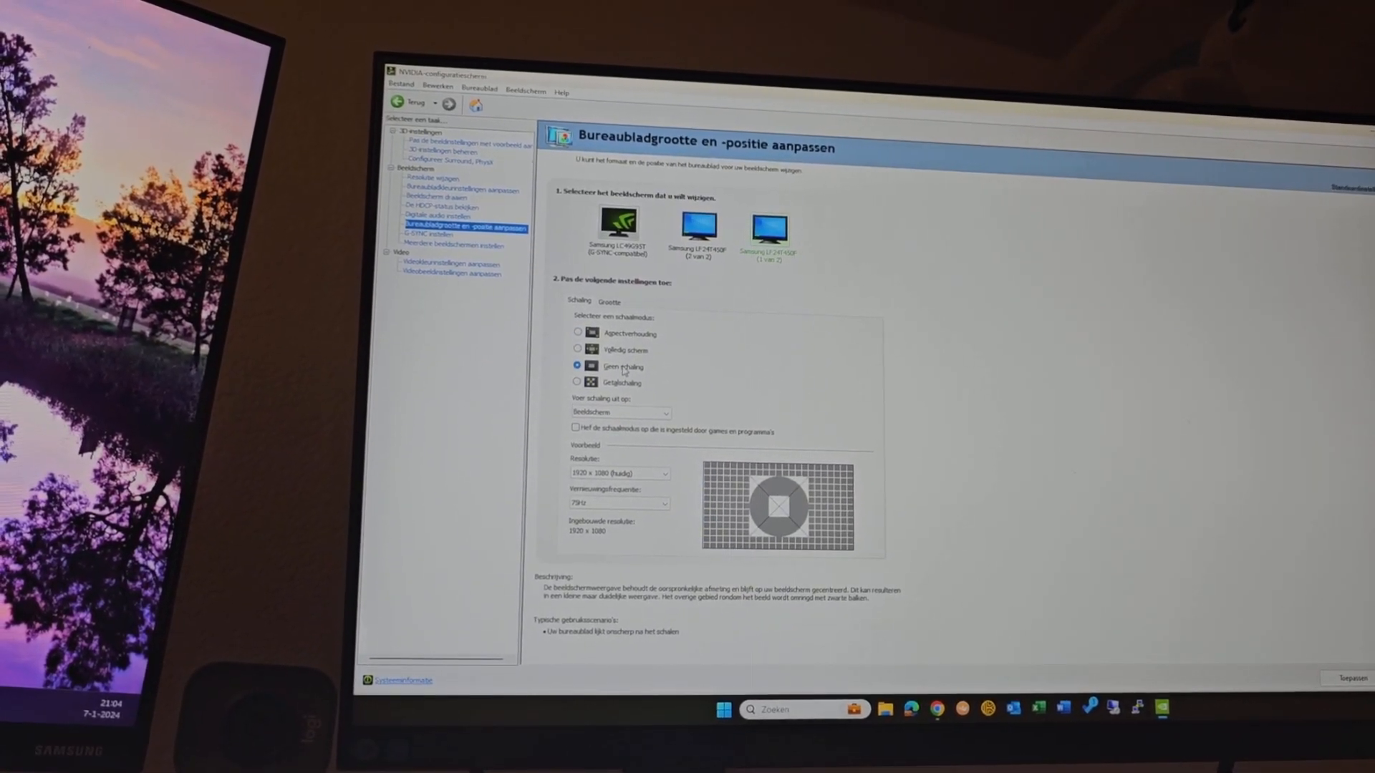
click(578, 340)
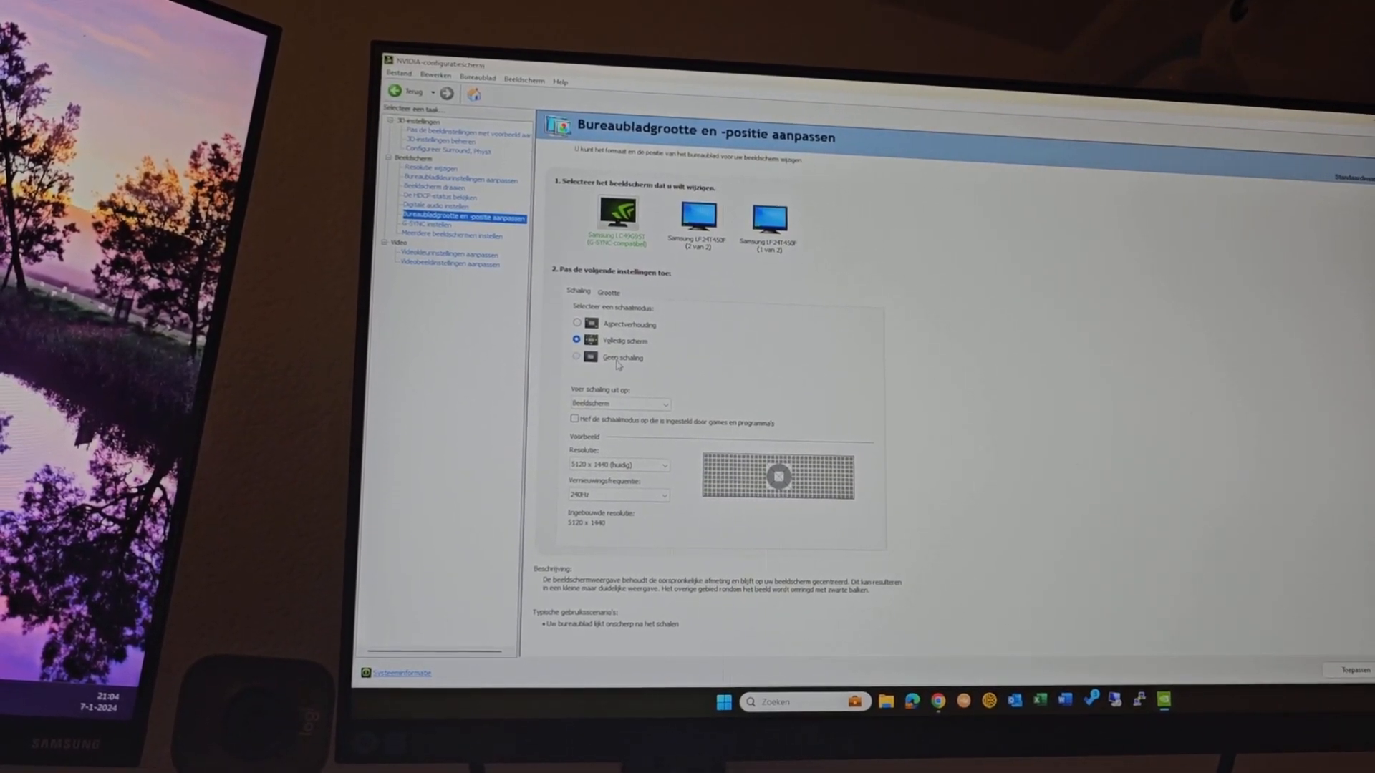
click(575, 364)
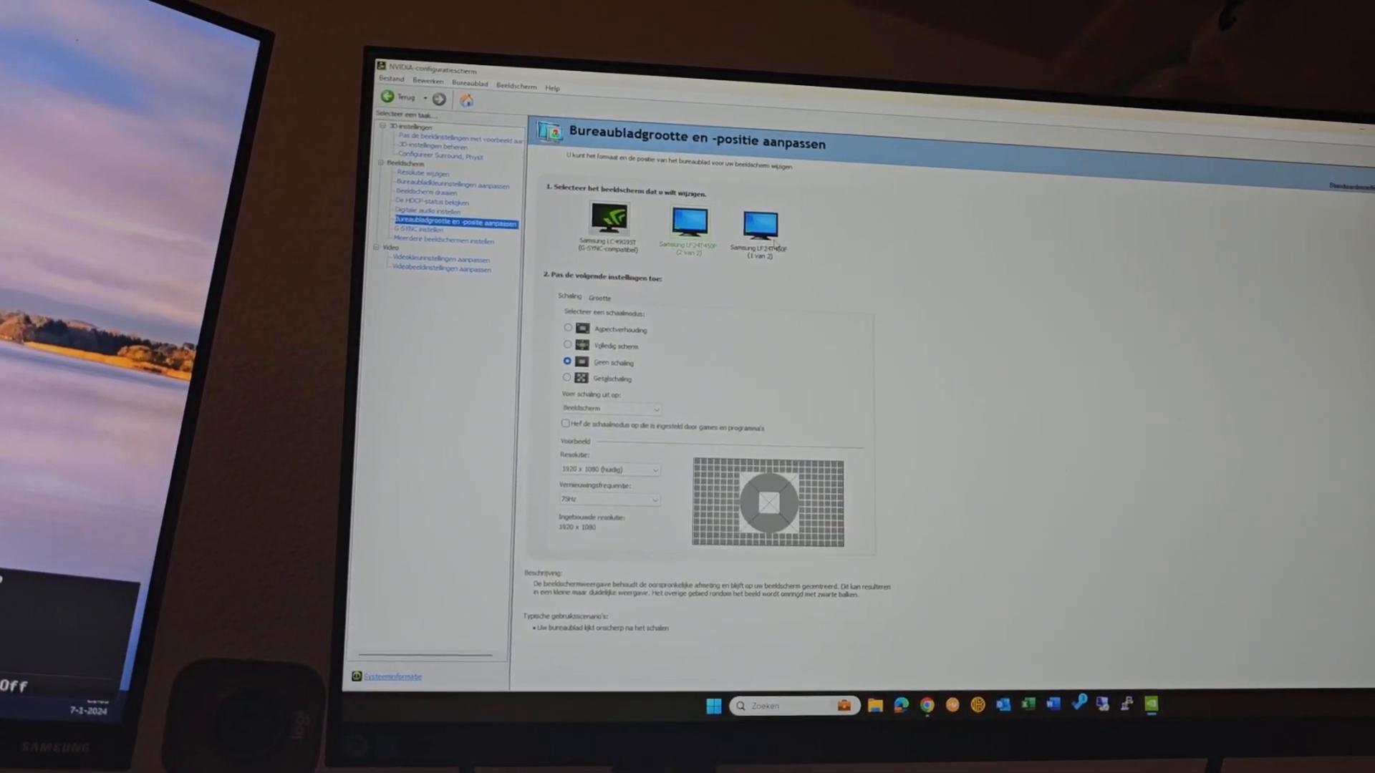
click(610, 217)
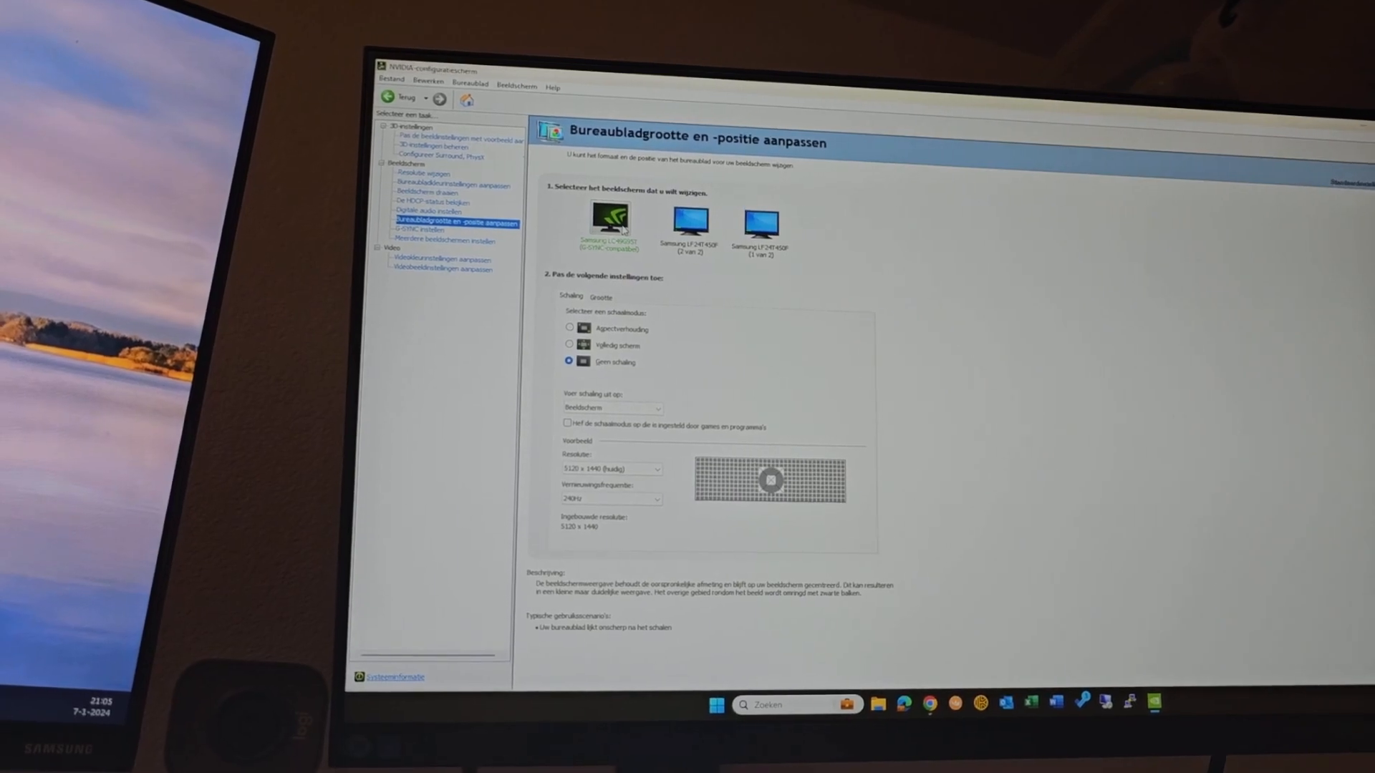
- Review the 5120 x 1440 refresh rates and G-SYNC setup, ending on Set Up Multiple Displays
click(422, 172)
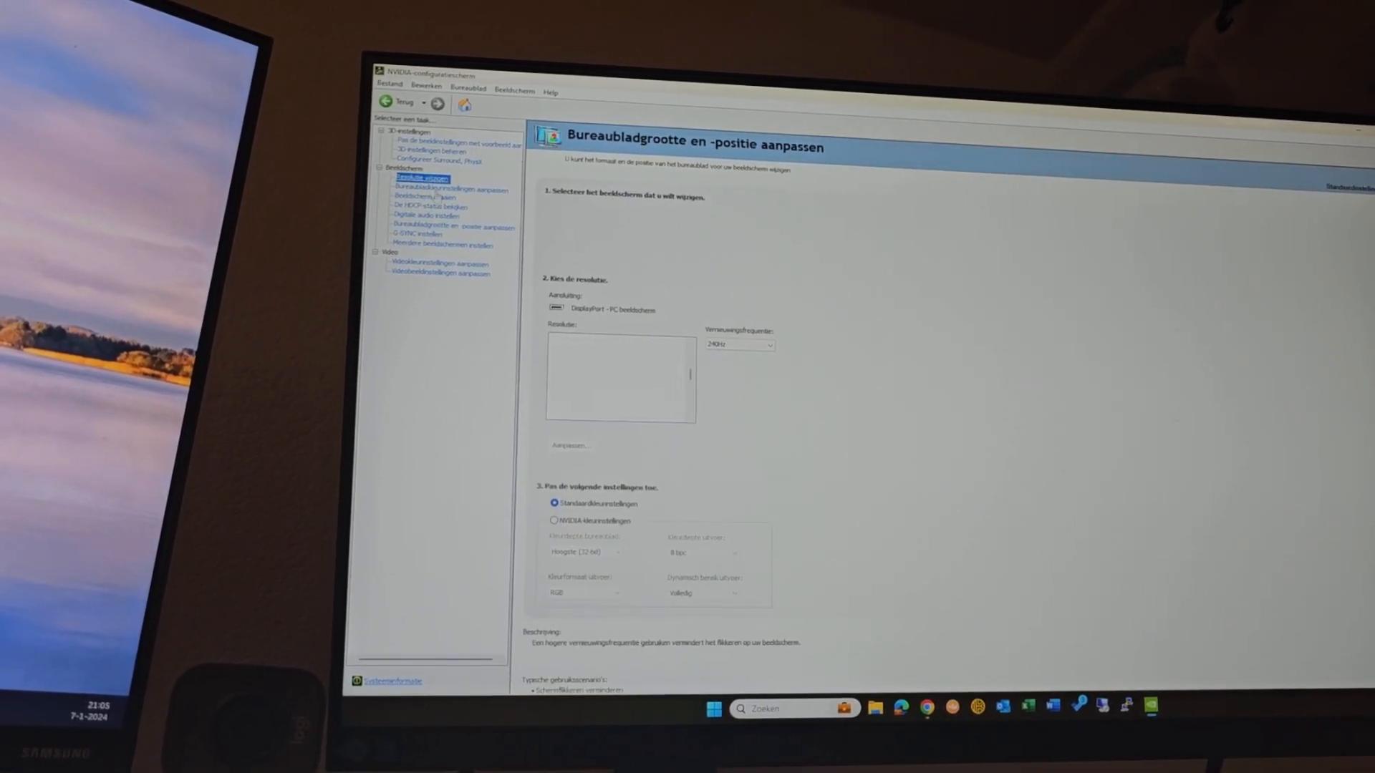
click(421, 179)
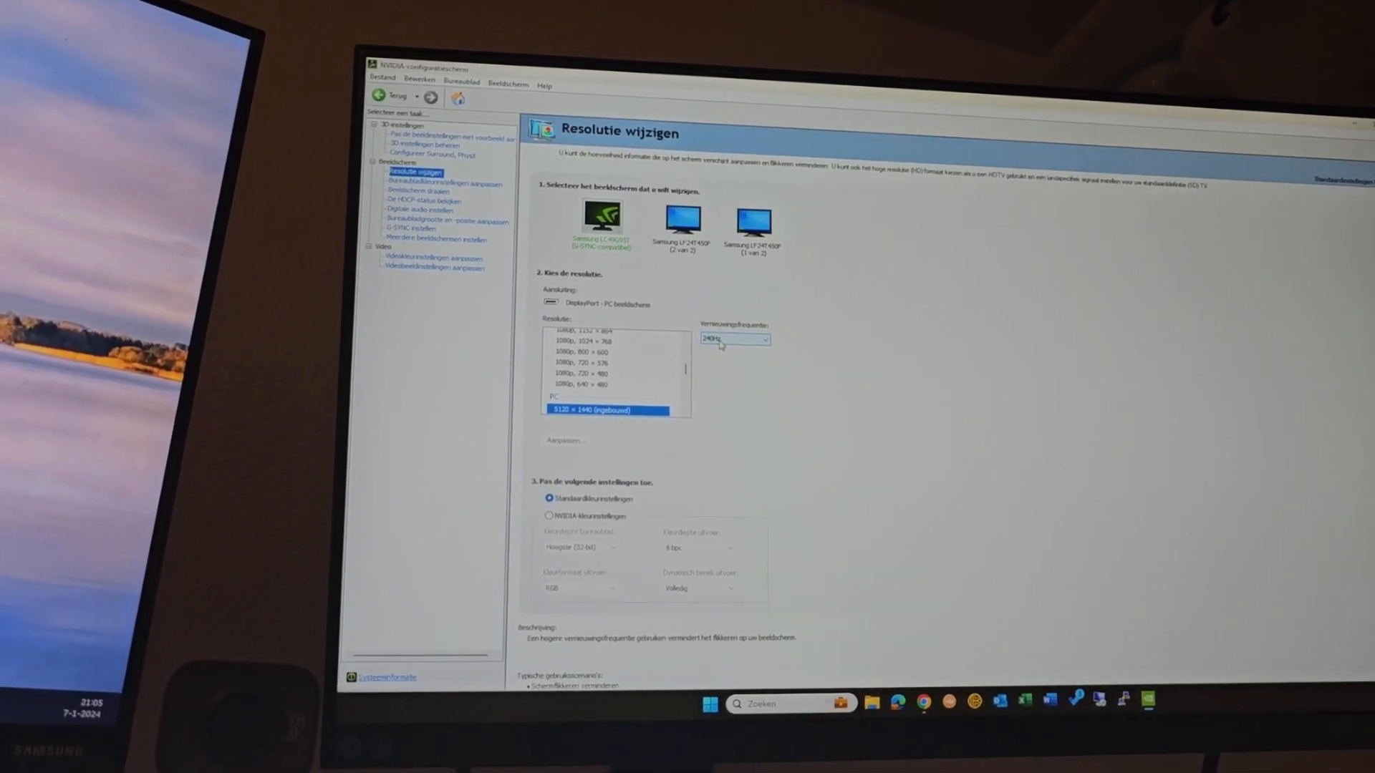
click(414, 229)
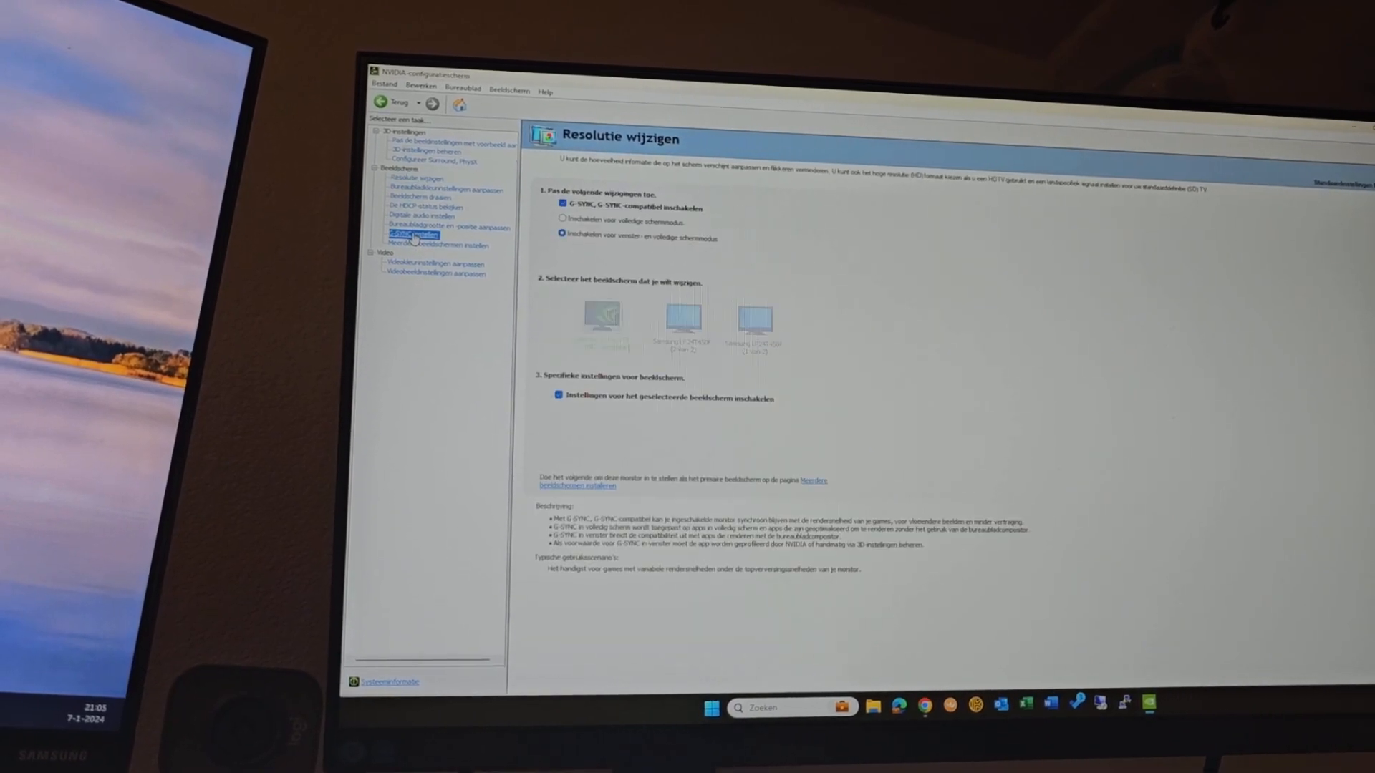
click(417, 235)
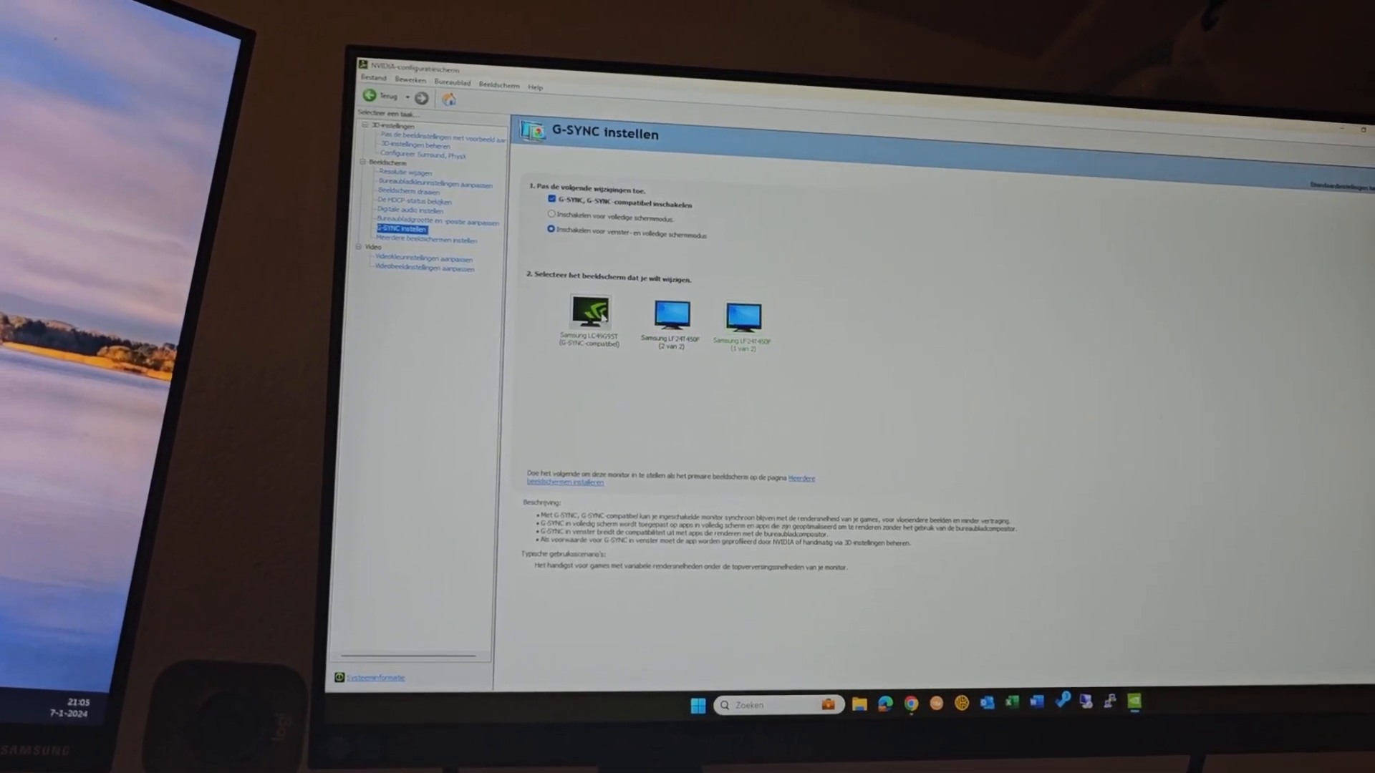
click(598, 308)
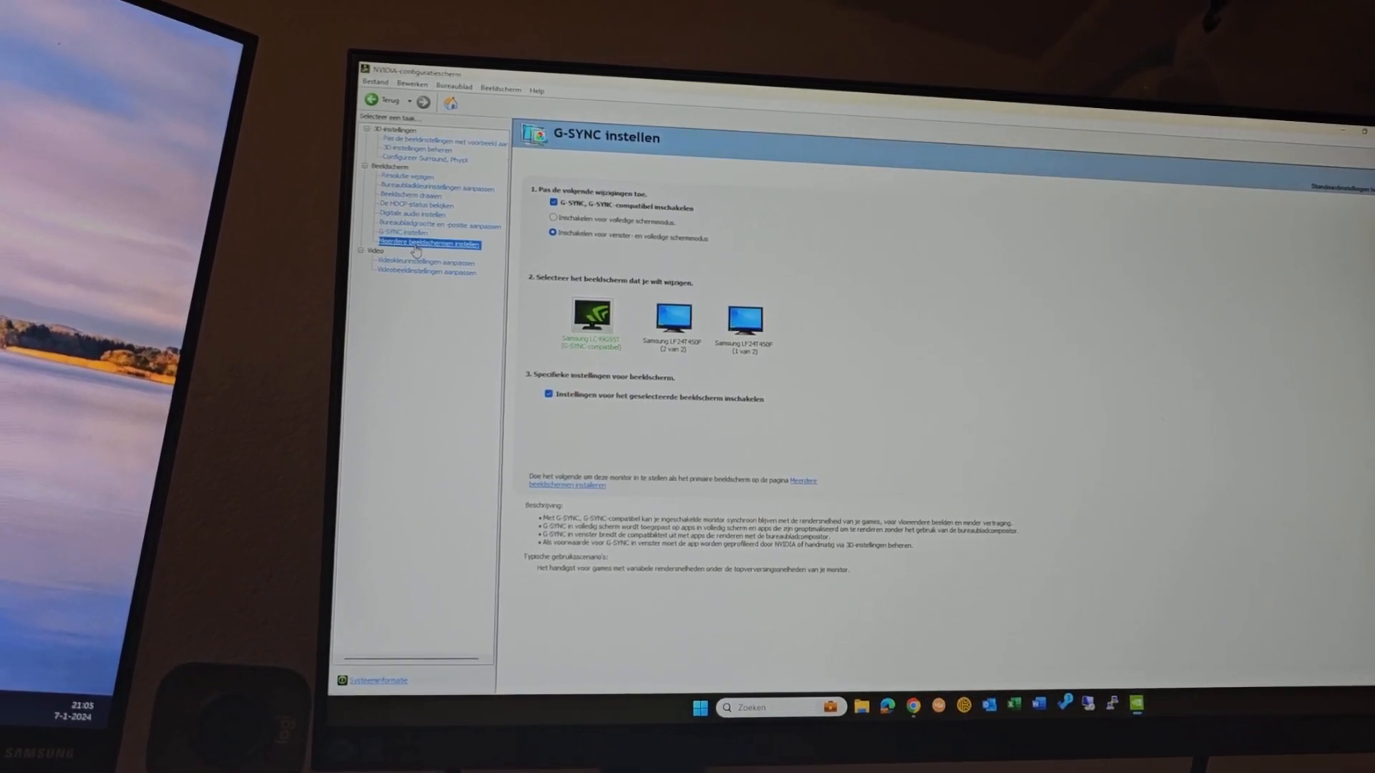
click(429, 243)
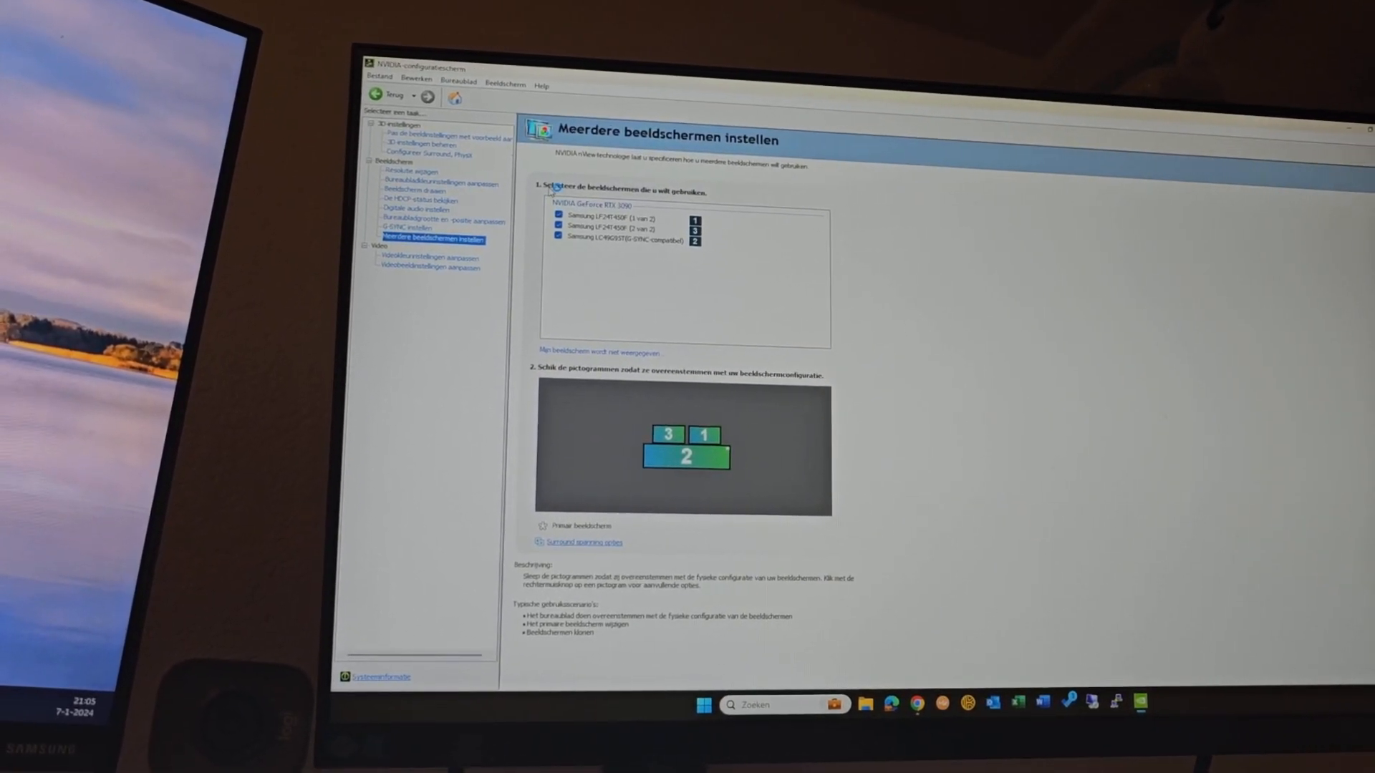
- Review video colour and image settings, turning RTX Super Resolution on and back off
click(429, 264)
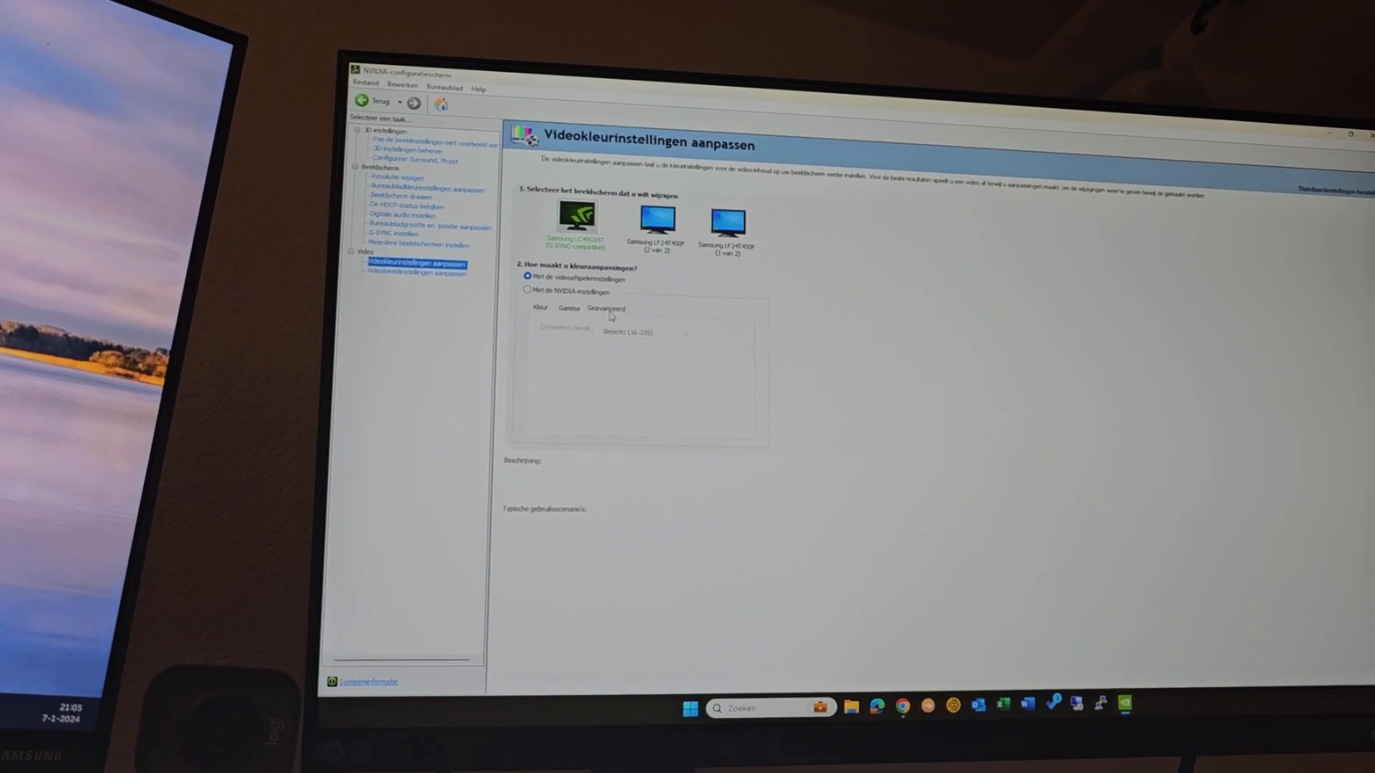
click(419, 270)
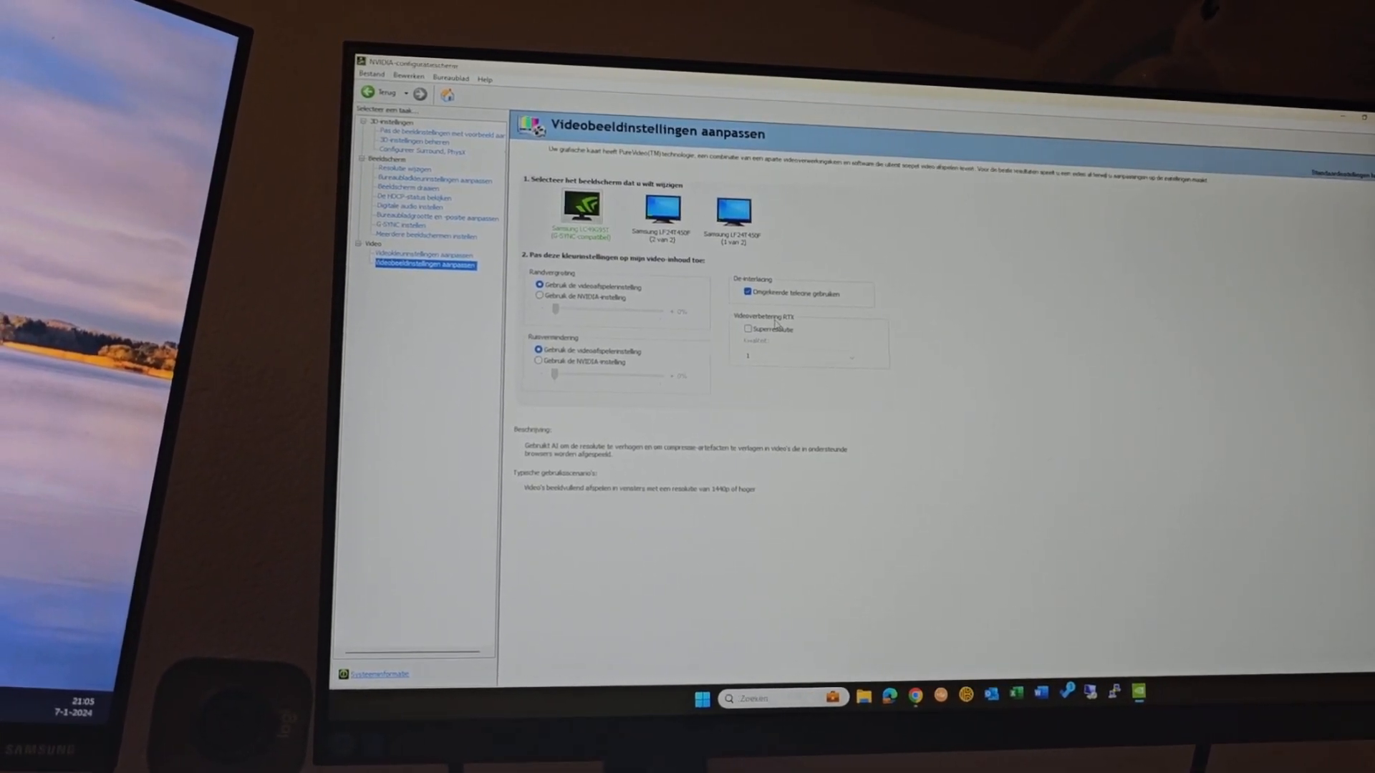
click(746, 329)
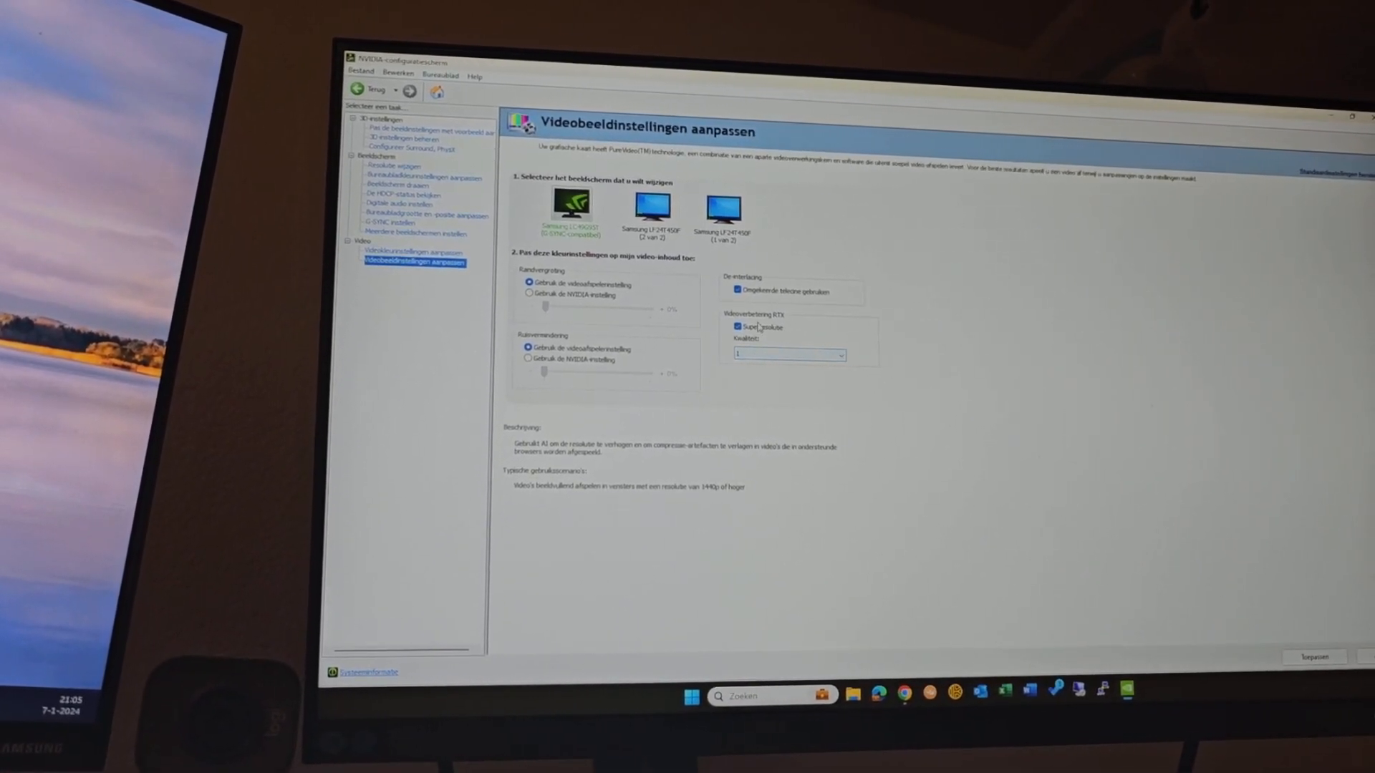
click(739, 327)
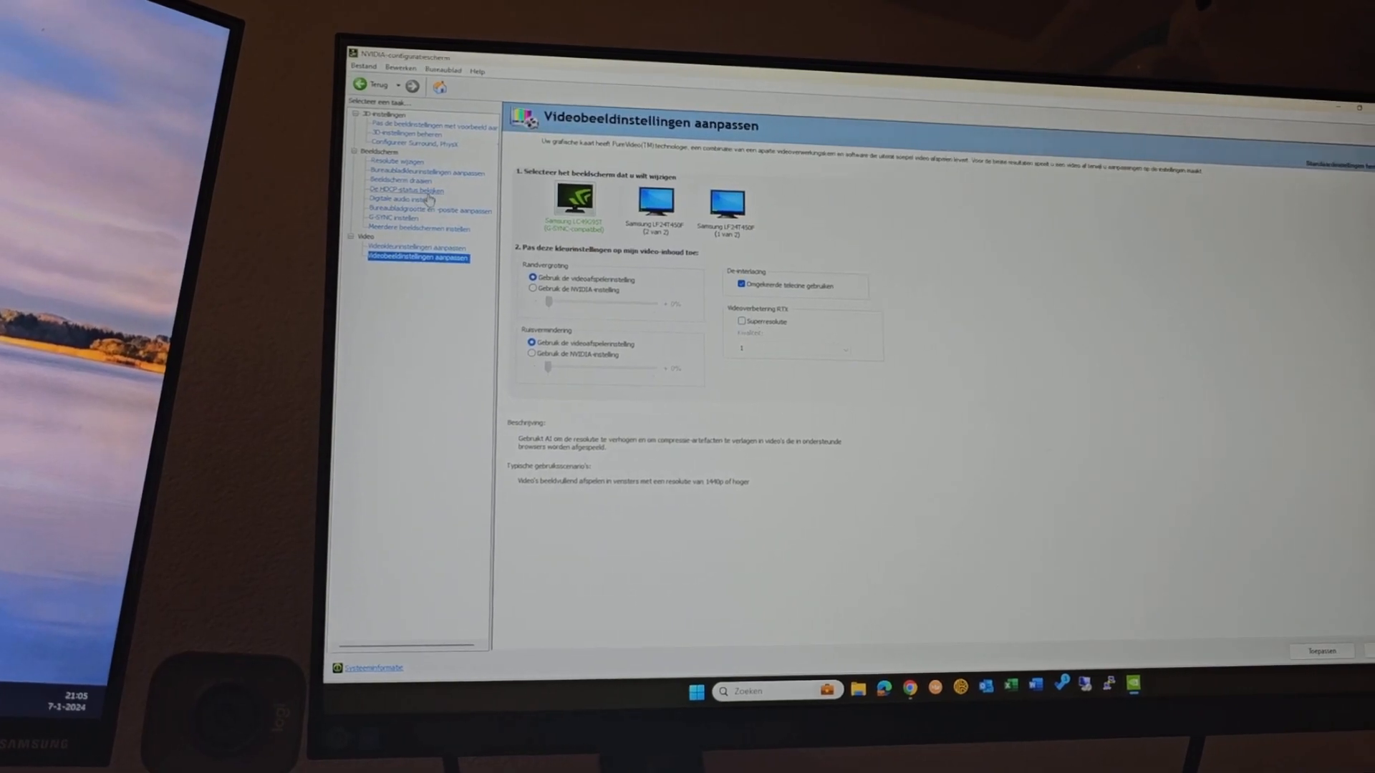
click(431, 126)
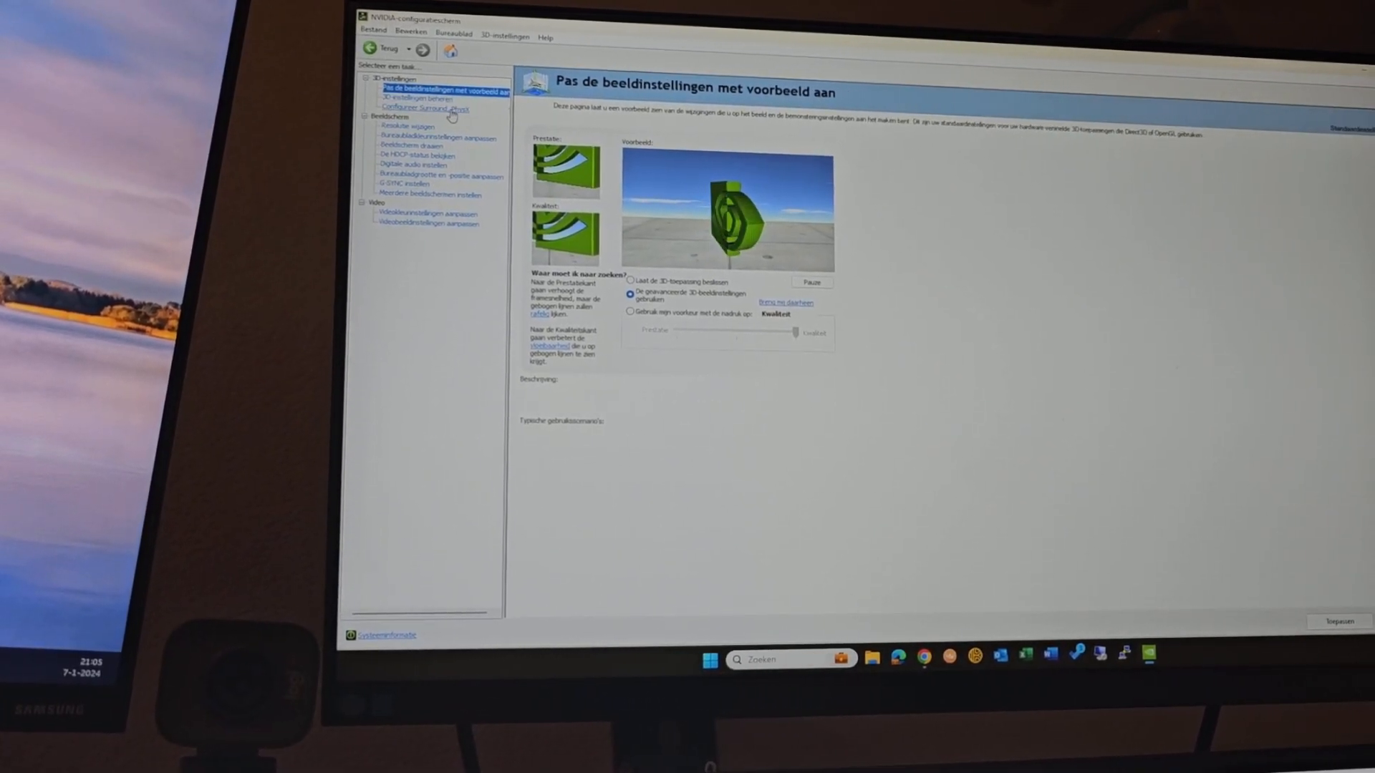
- Go from 3D image settings with preview to the Samsung Odyssey G9 support page
click(425, 102)
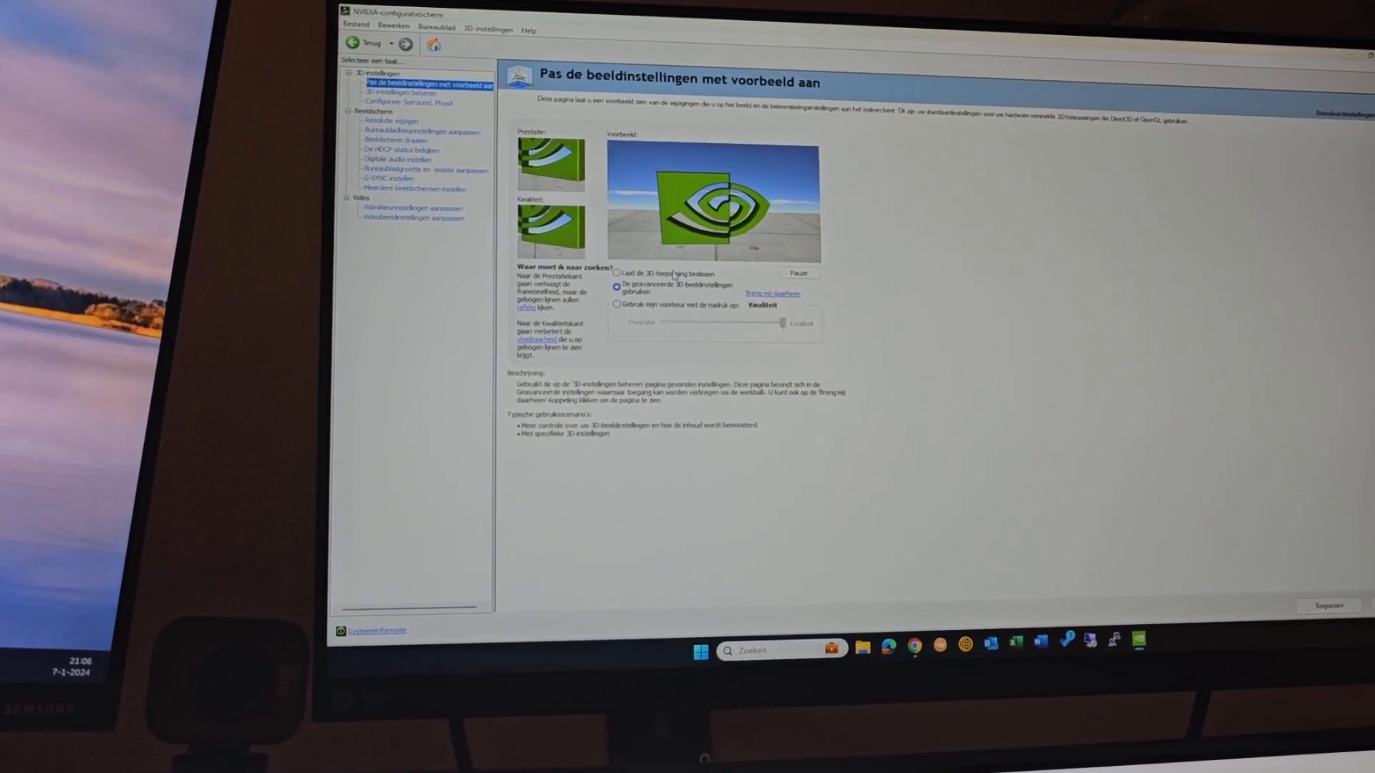
click(616, 284)
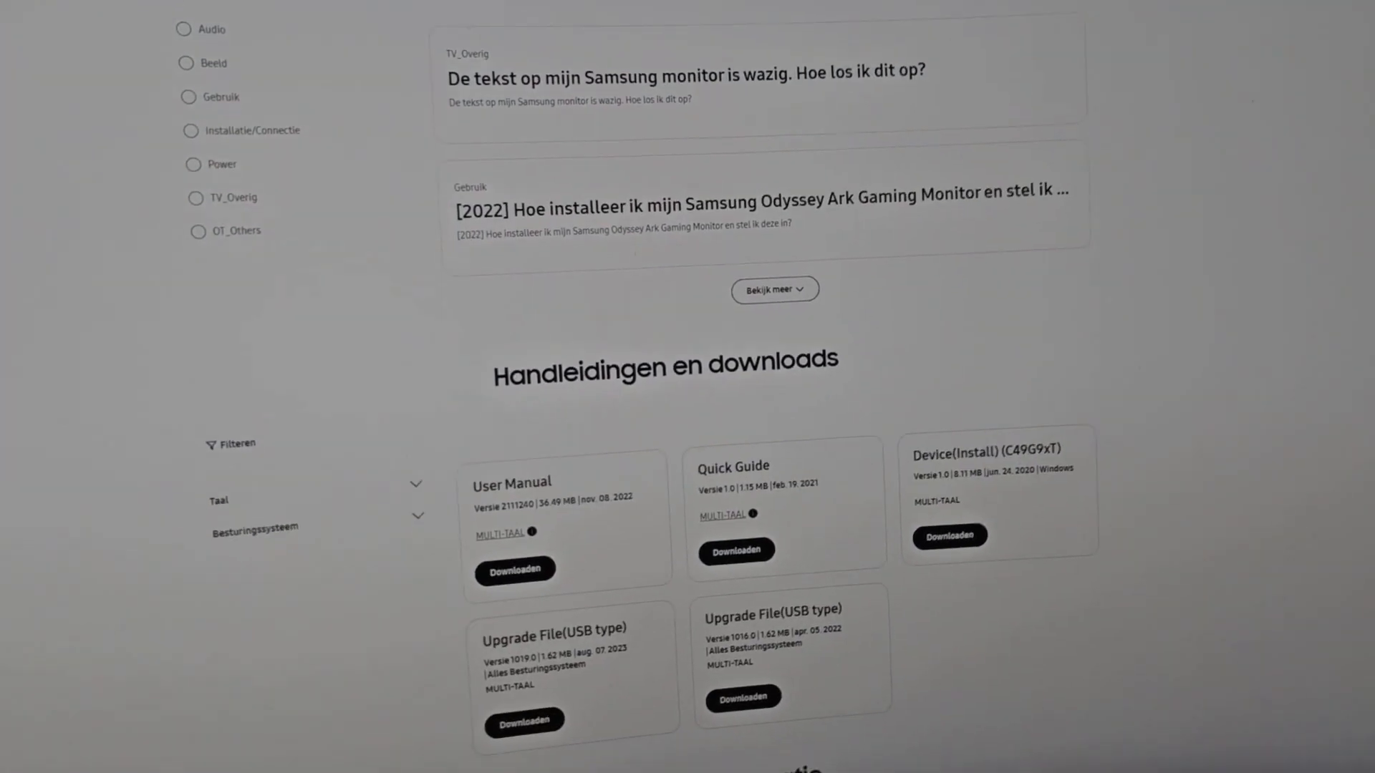
- Scroll the Odyssey G9 support page to the user manual, quick guide and USB firmware downloads
scroll(up, 3)
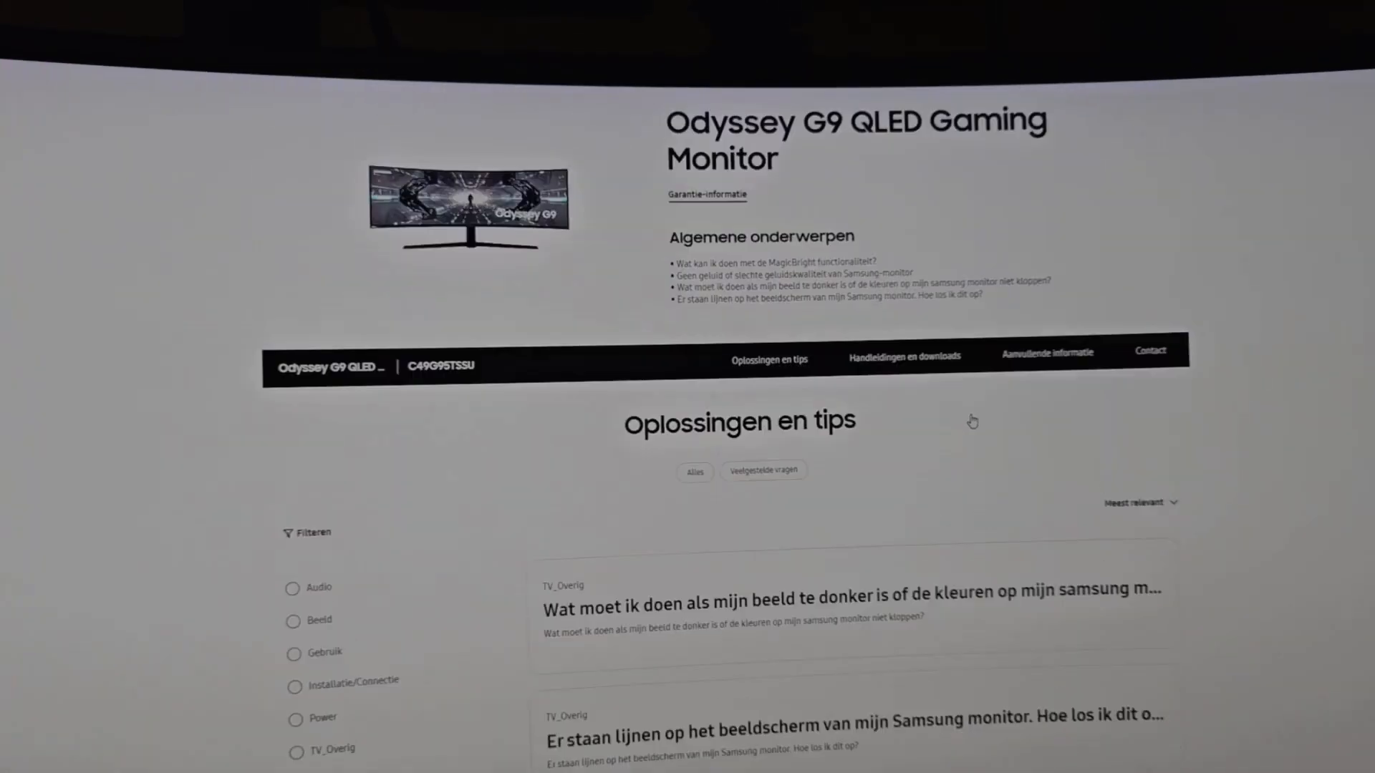
scroll(up, 3)
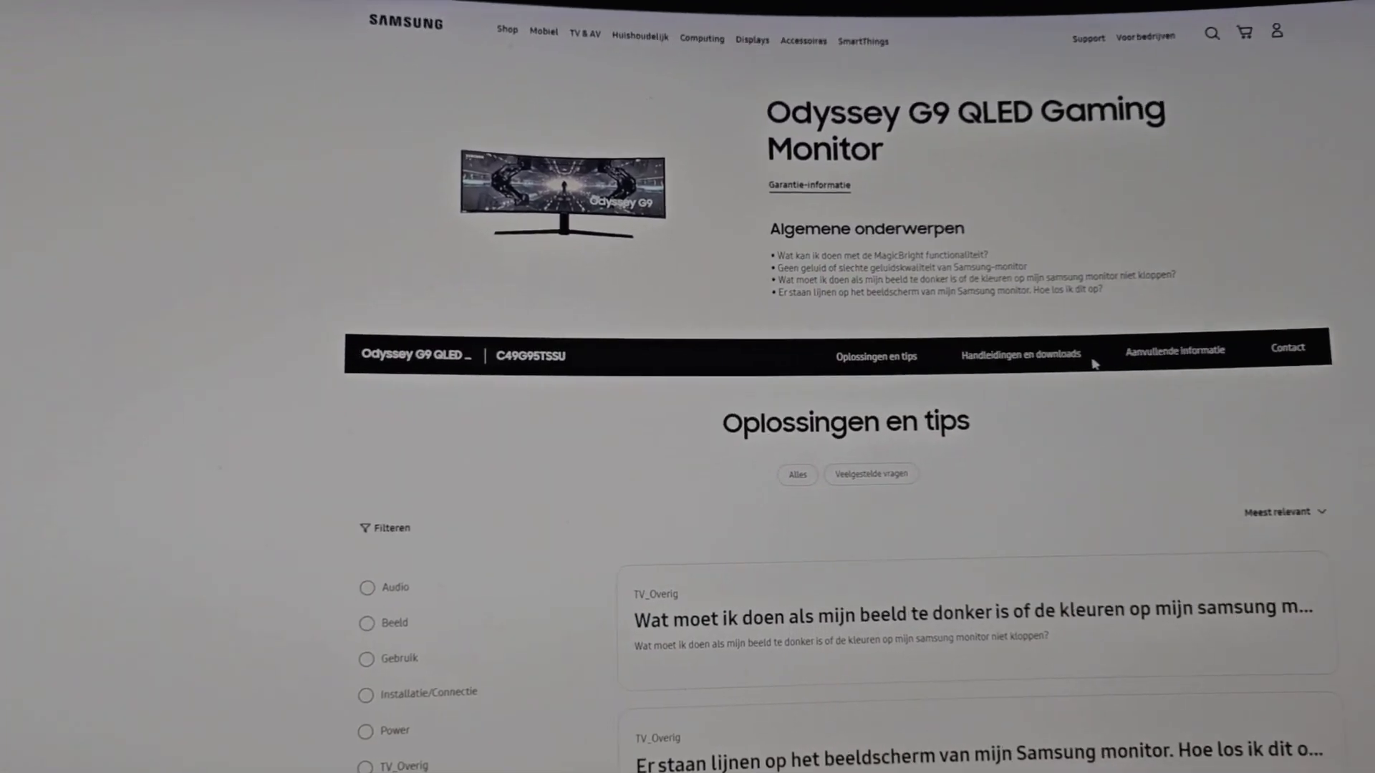
scroll(down, 3)
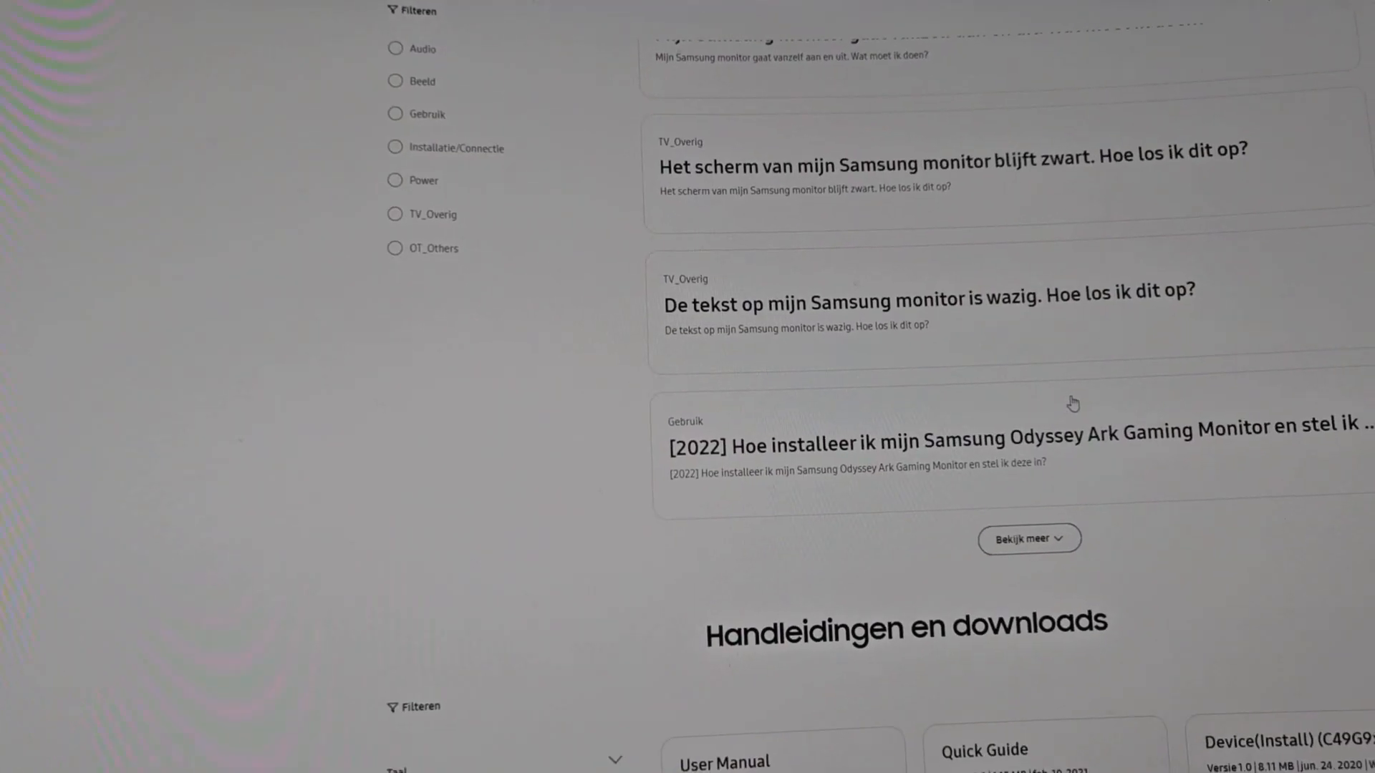
scroll(up, 3)
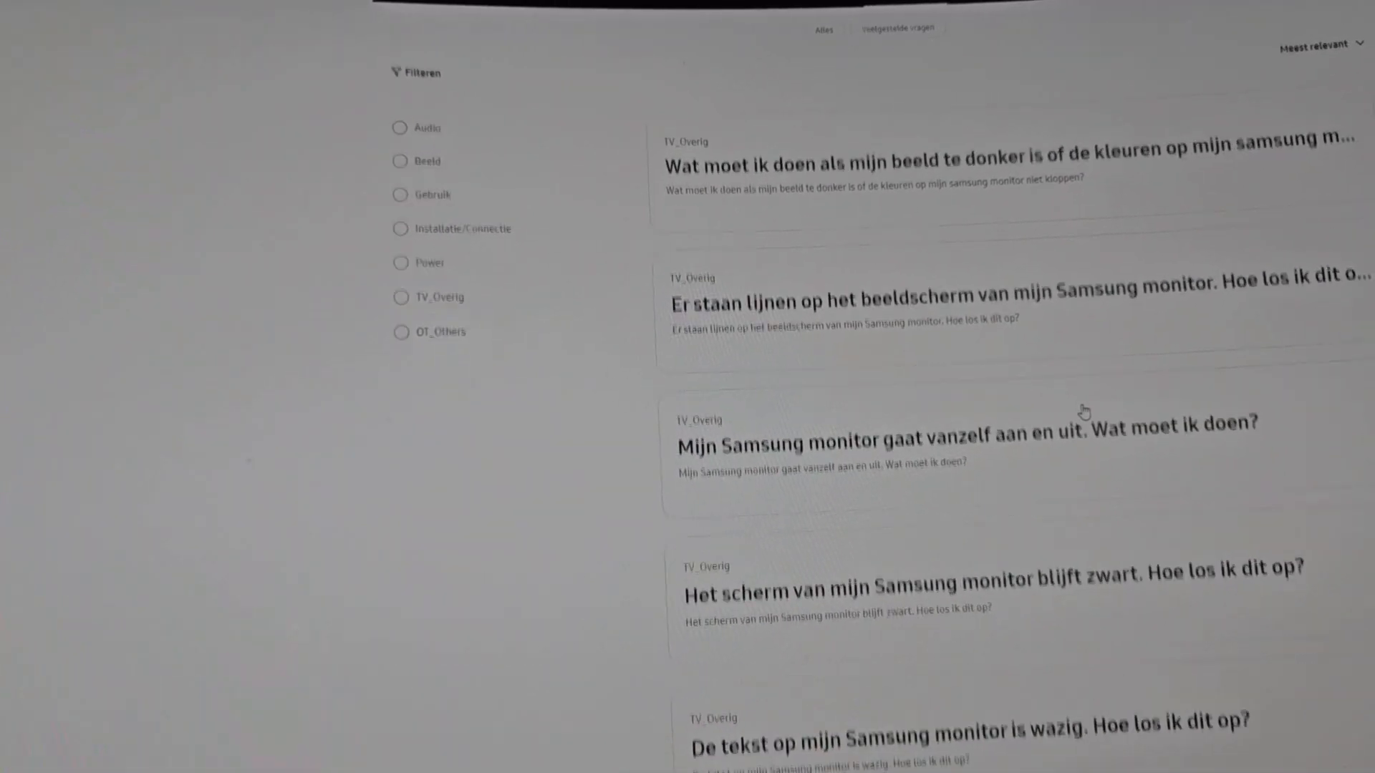
scroll(down, 3)
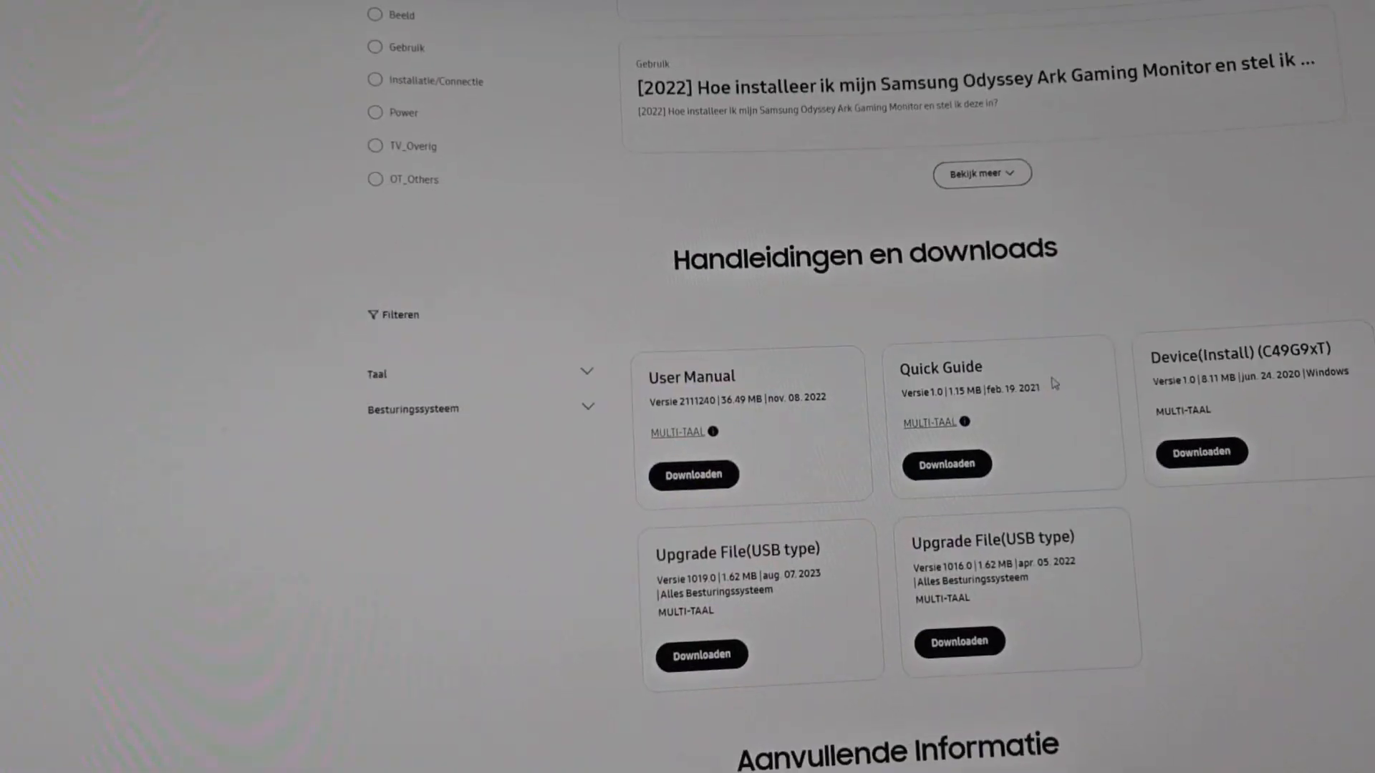
scroll(down, 3)
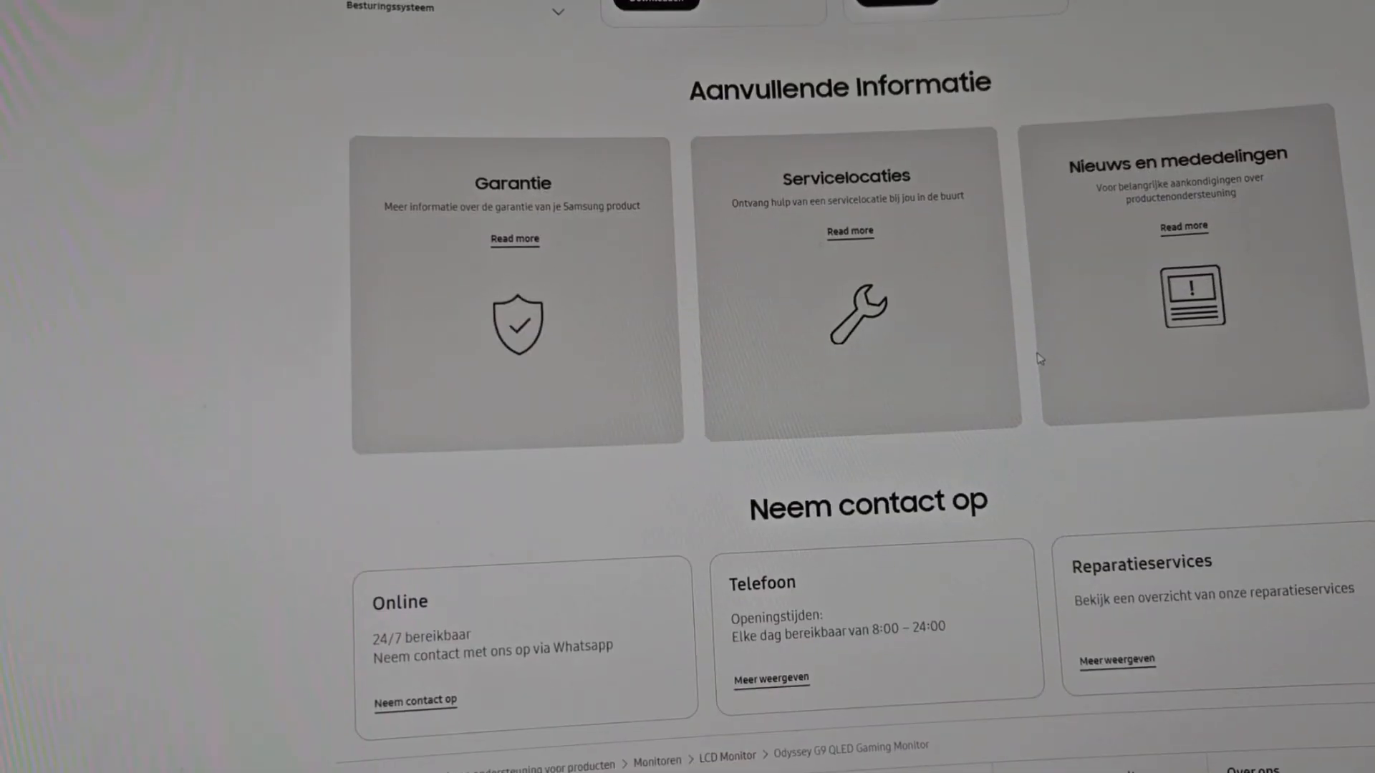
scroll(up, 3)
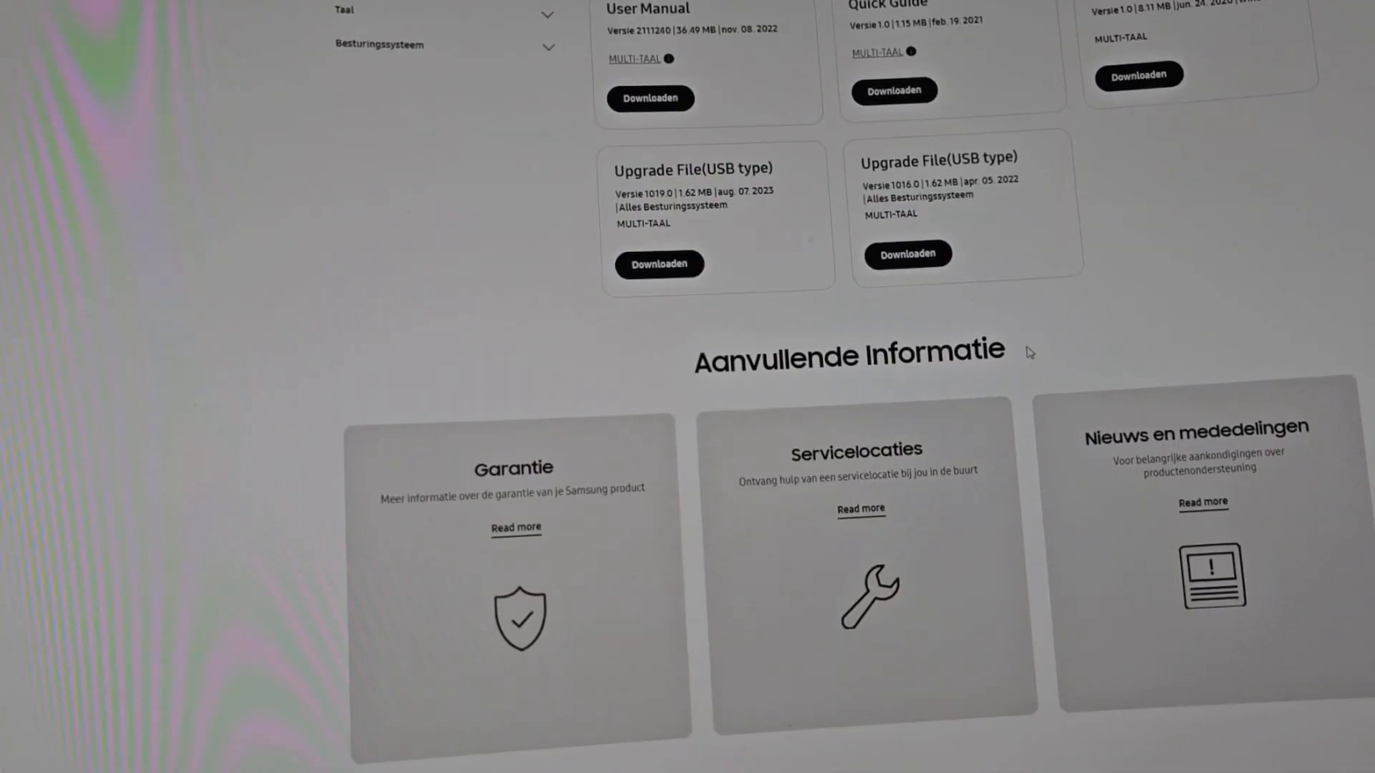
scroll(up, 3)
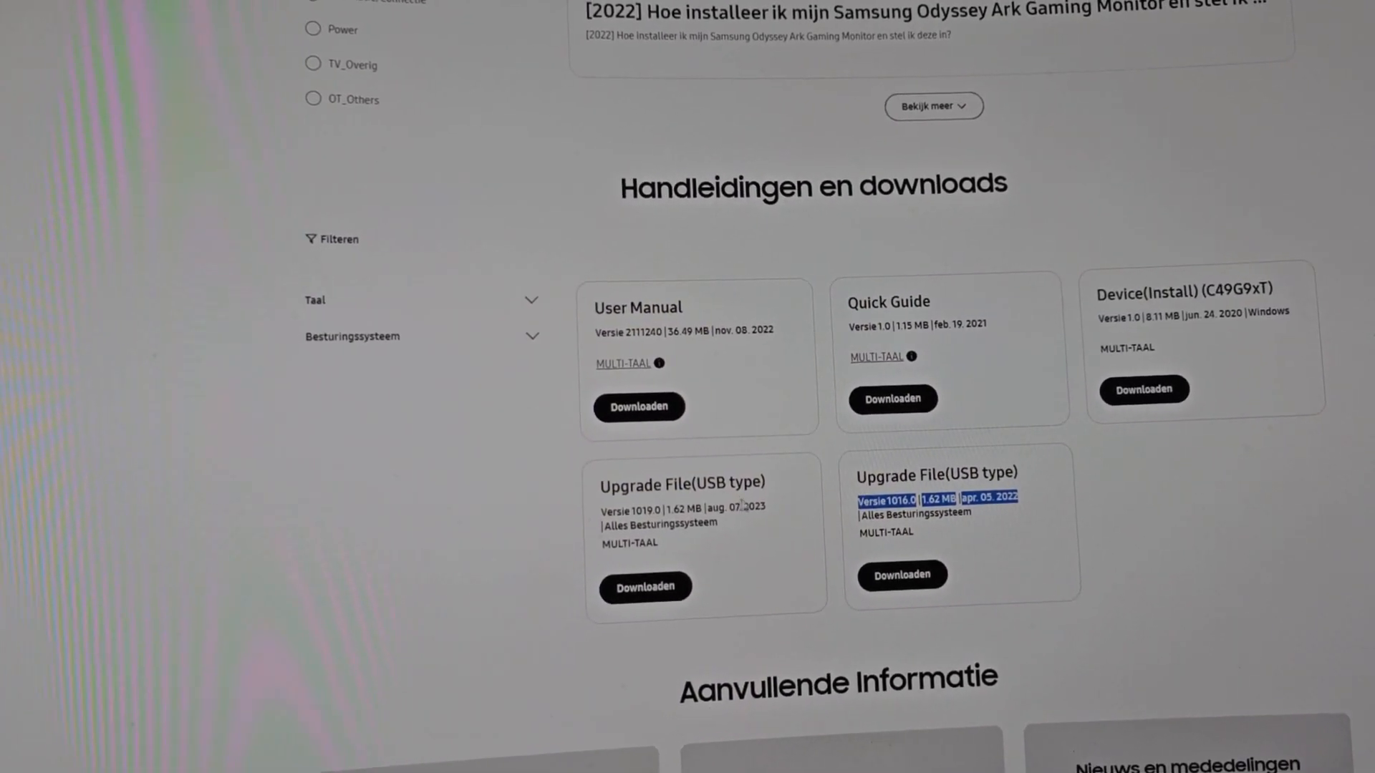
- Check the version 1016.0 USB upgrade file details, then scroll to the page top
scroll(up, 3)
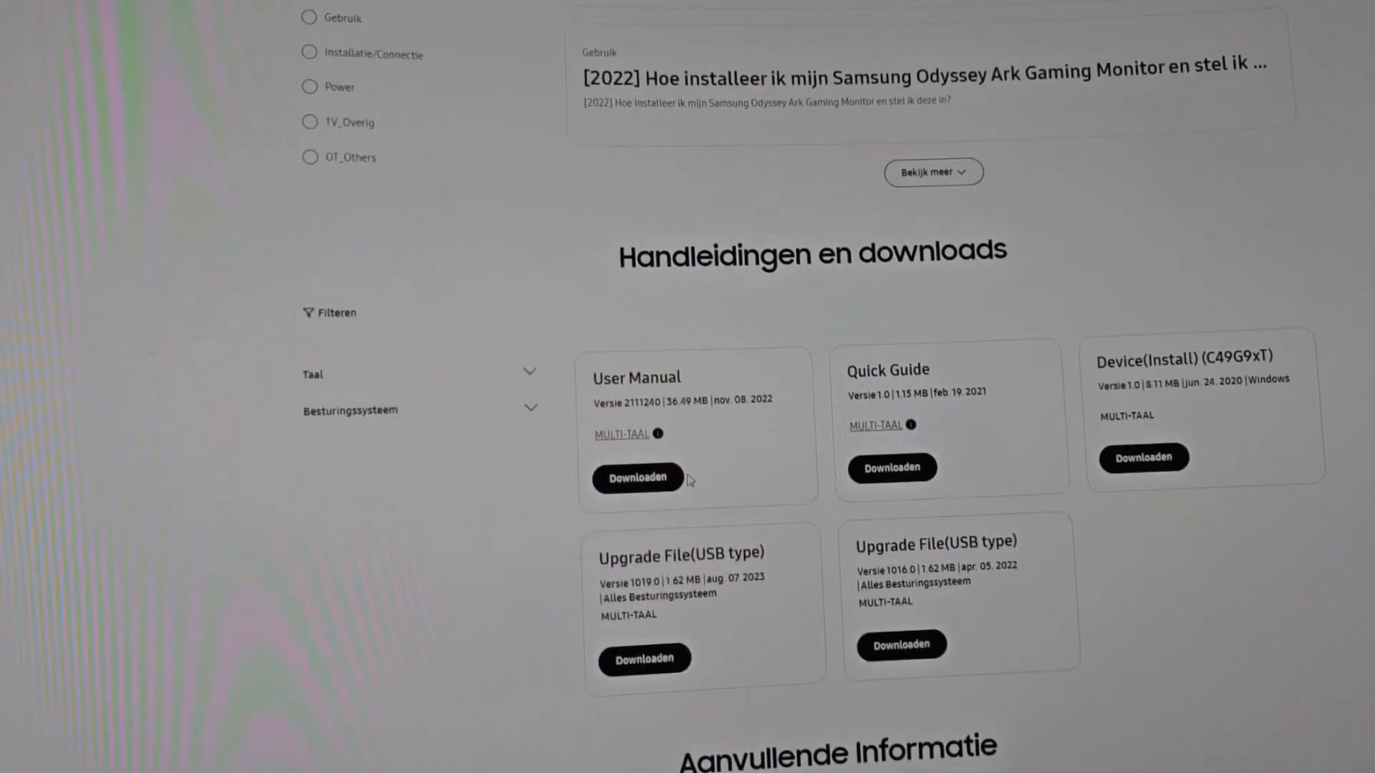
scroll(down, 3)
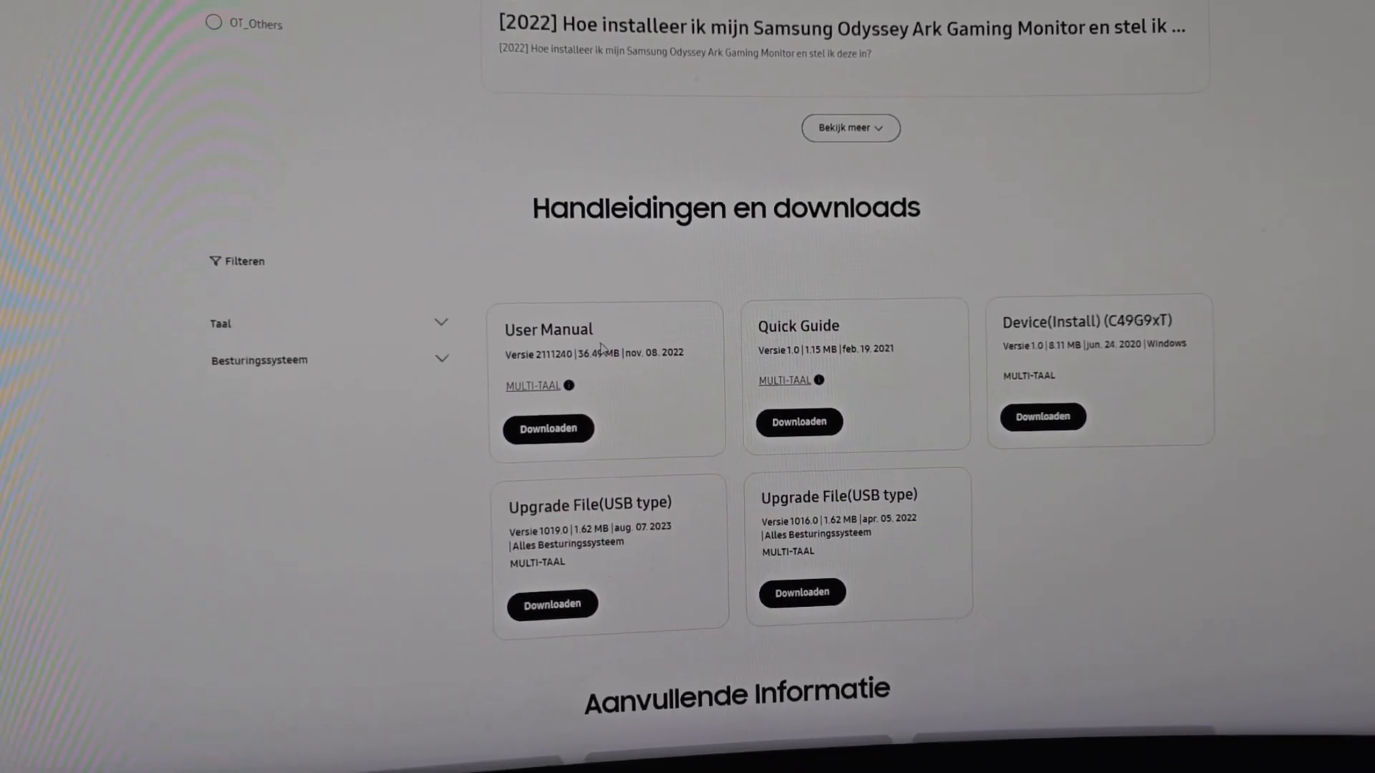
scroll(down, 3)
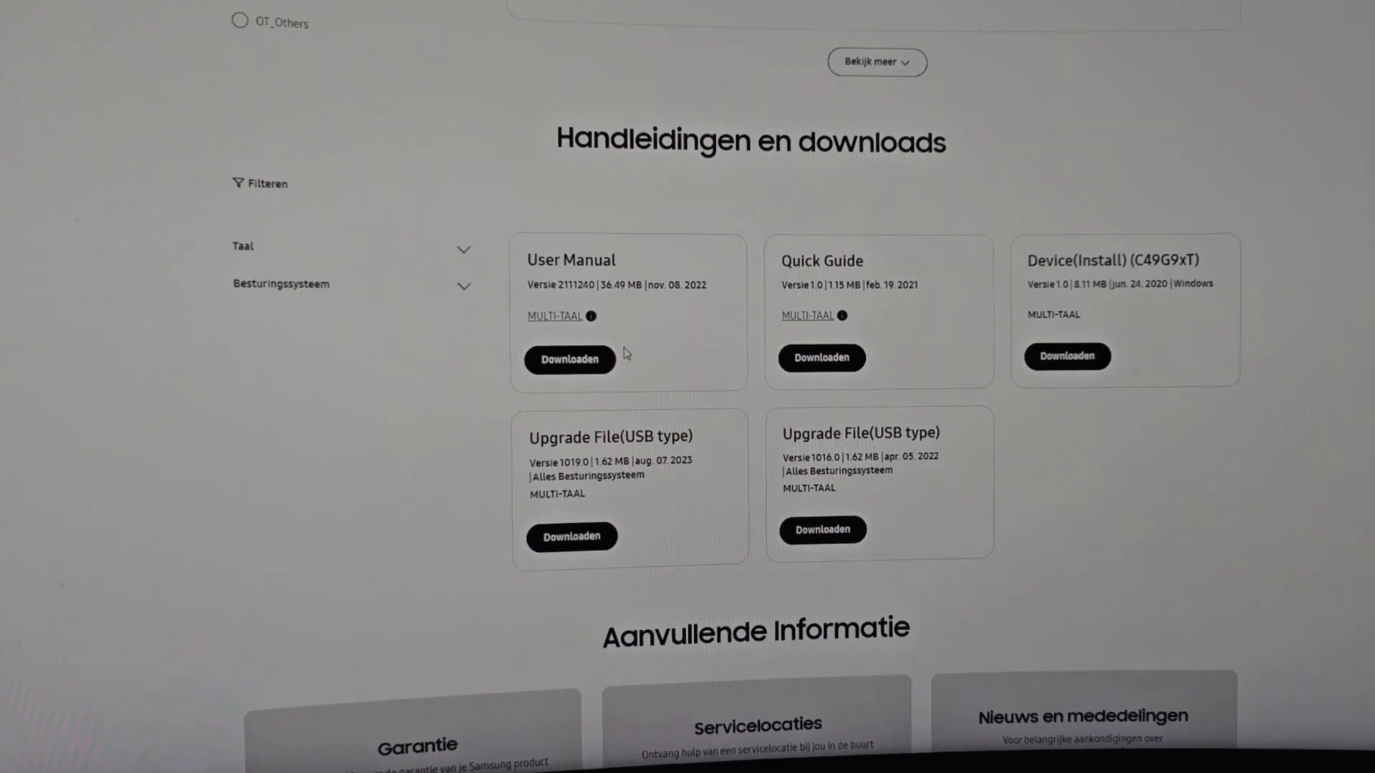
scroll(up, 3)
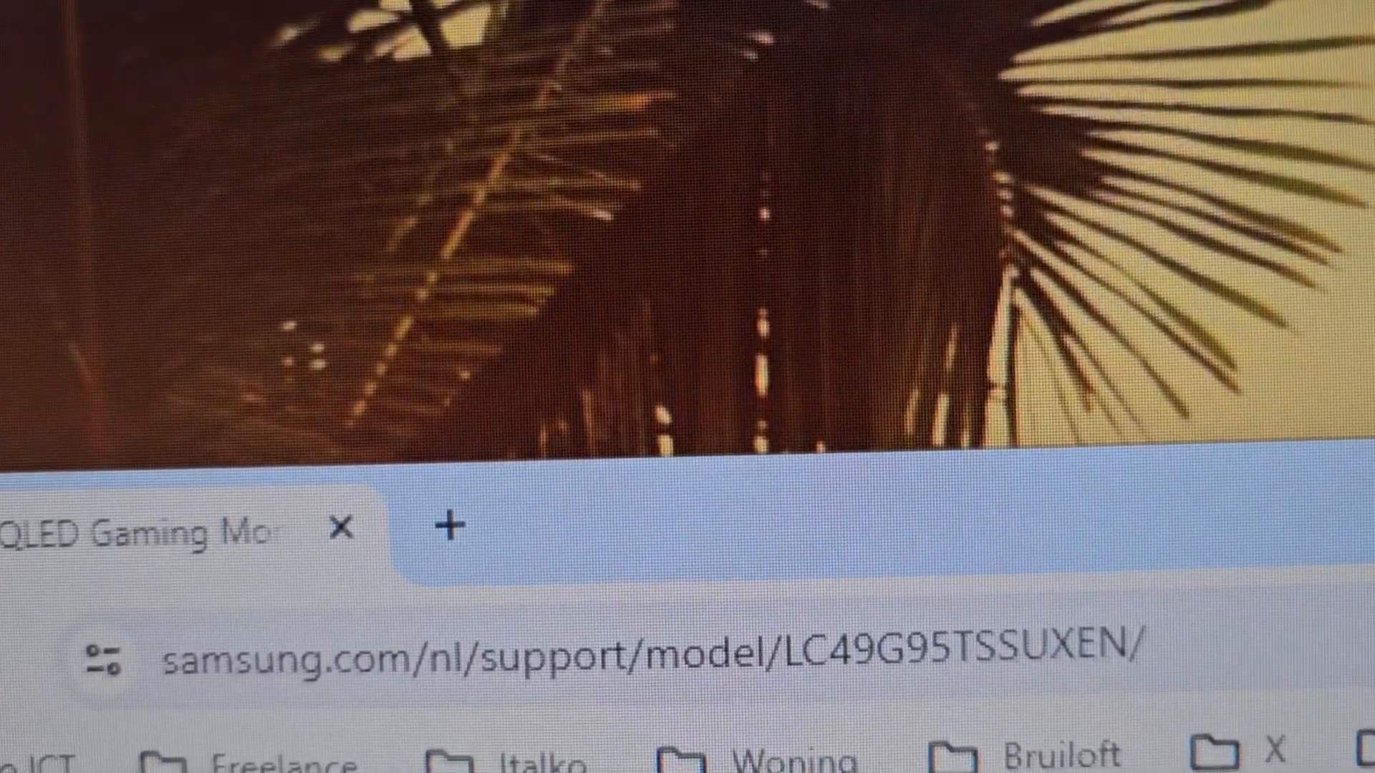
scroll(down, 3)
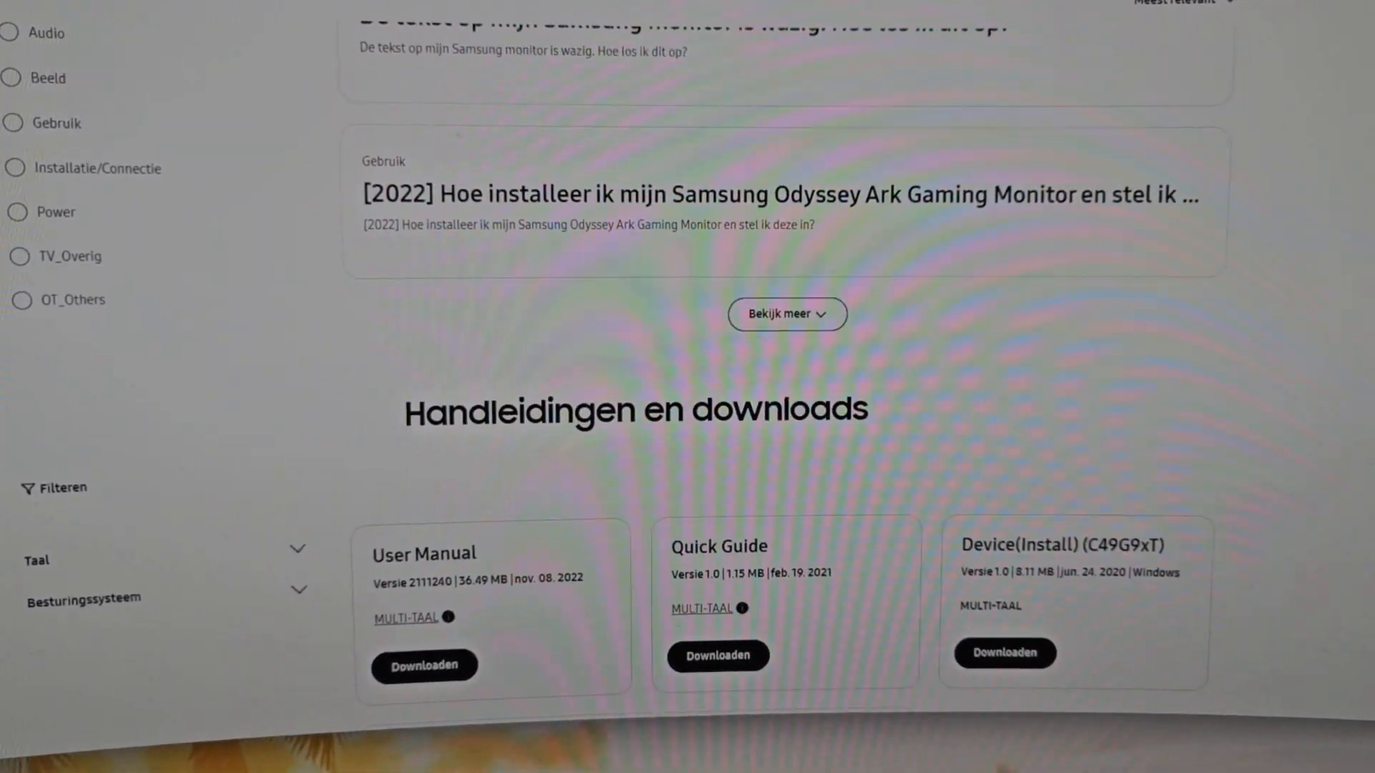
scroll(up, 3)
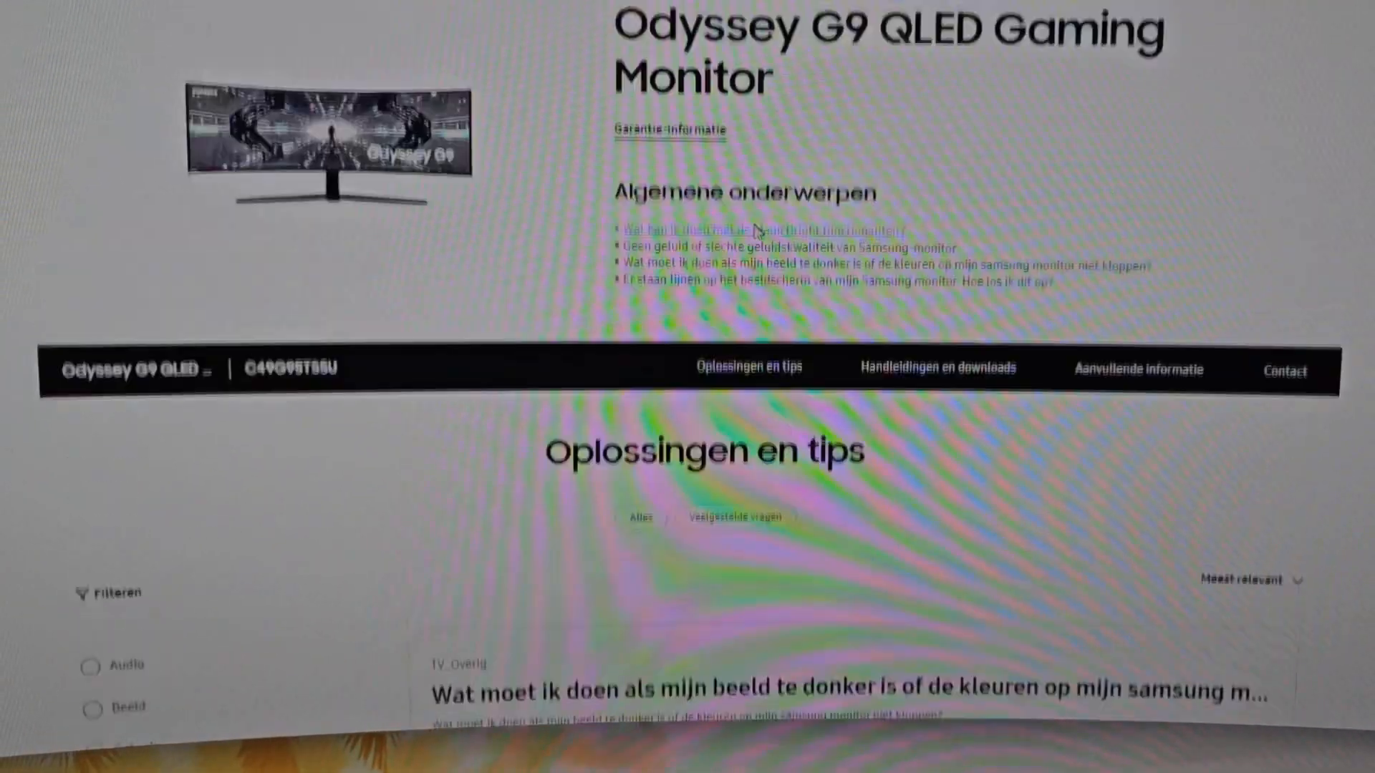
scroll(up, 3)
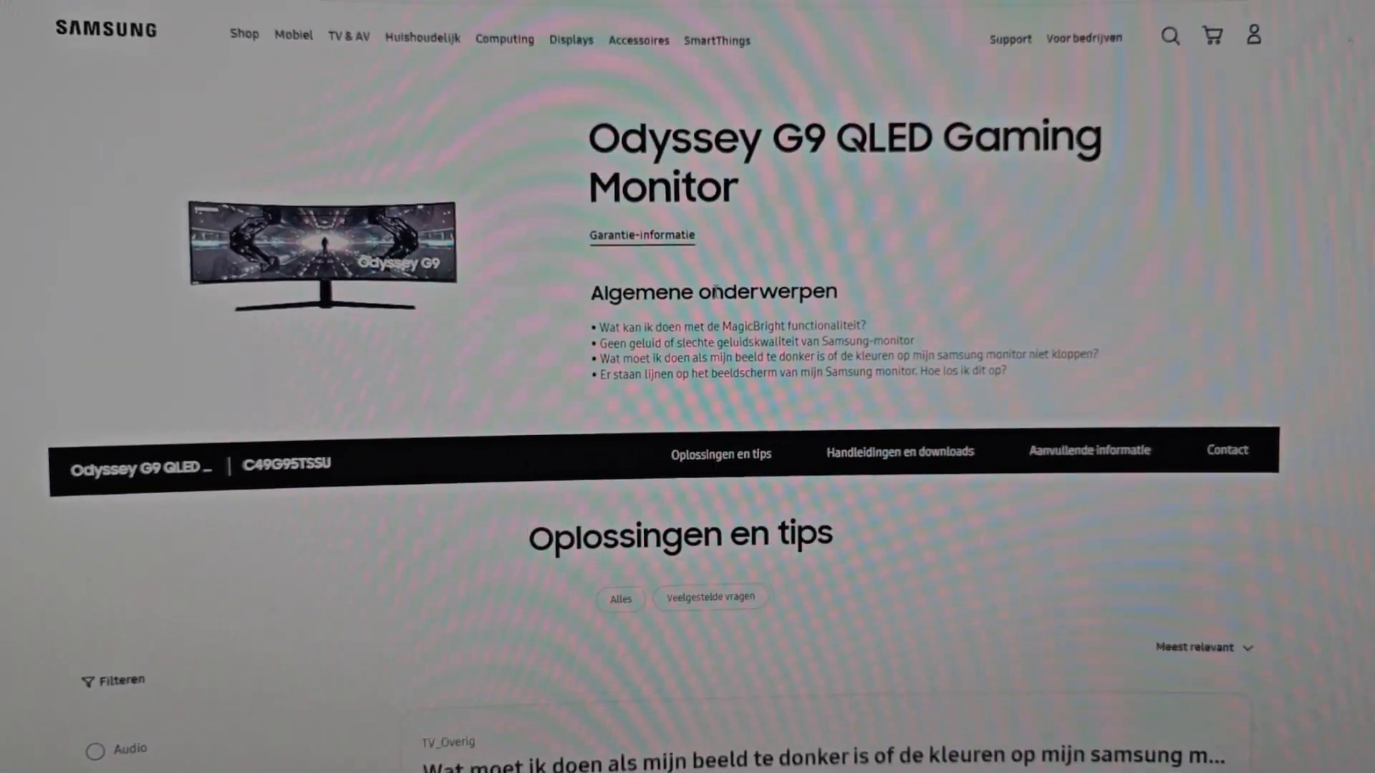